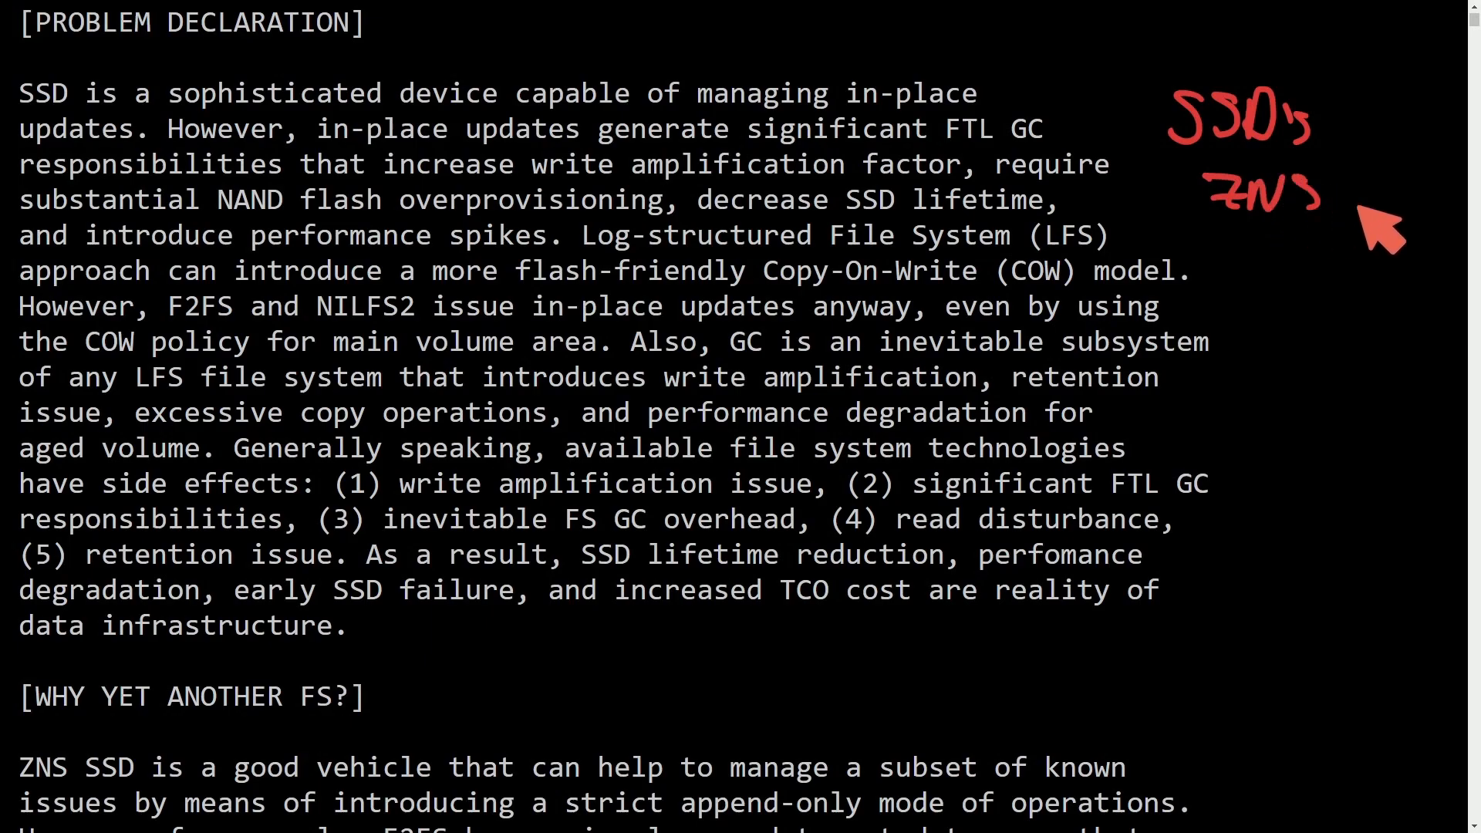
{"action": "mouse_move", "coordinate": [1272, 314]}
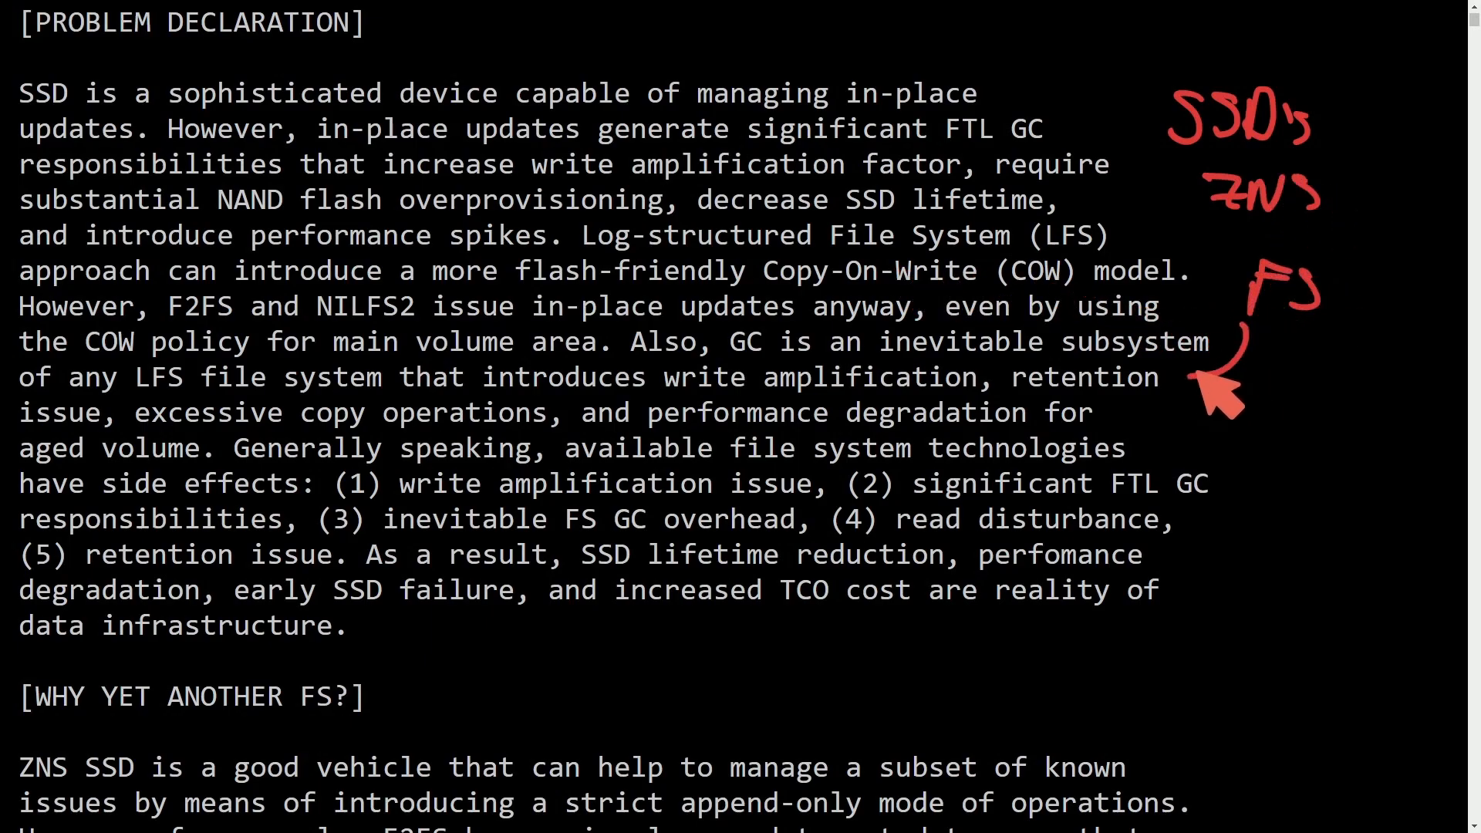
{"action": "mouse_move", "coordinate": [1331, 431]}
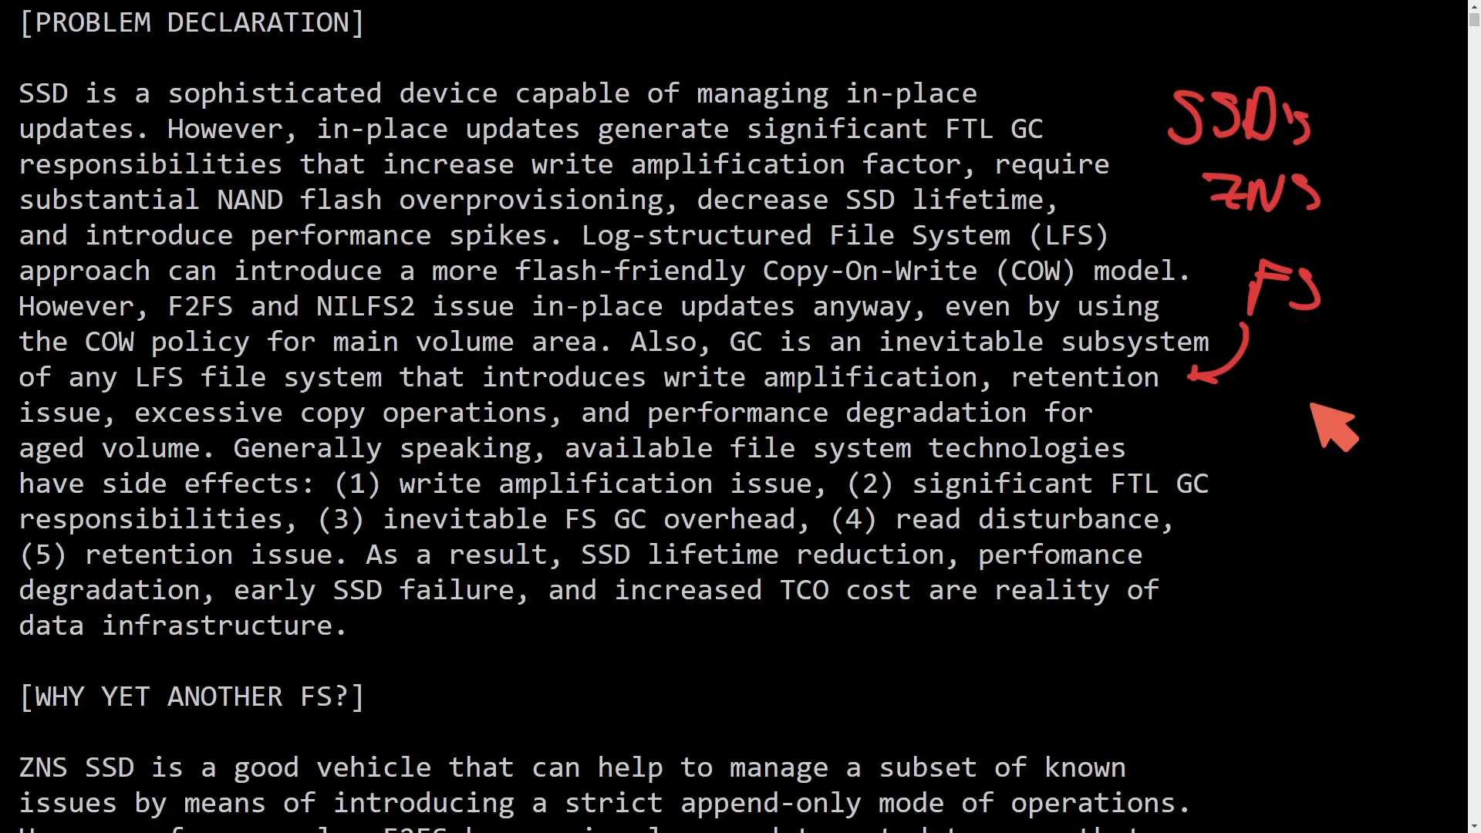
{"action": "mouse_move", "coordinate": [475, 668]}
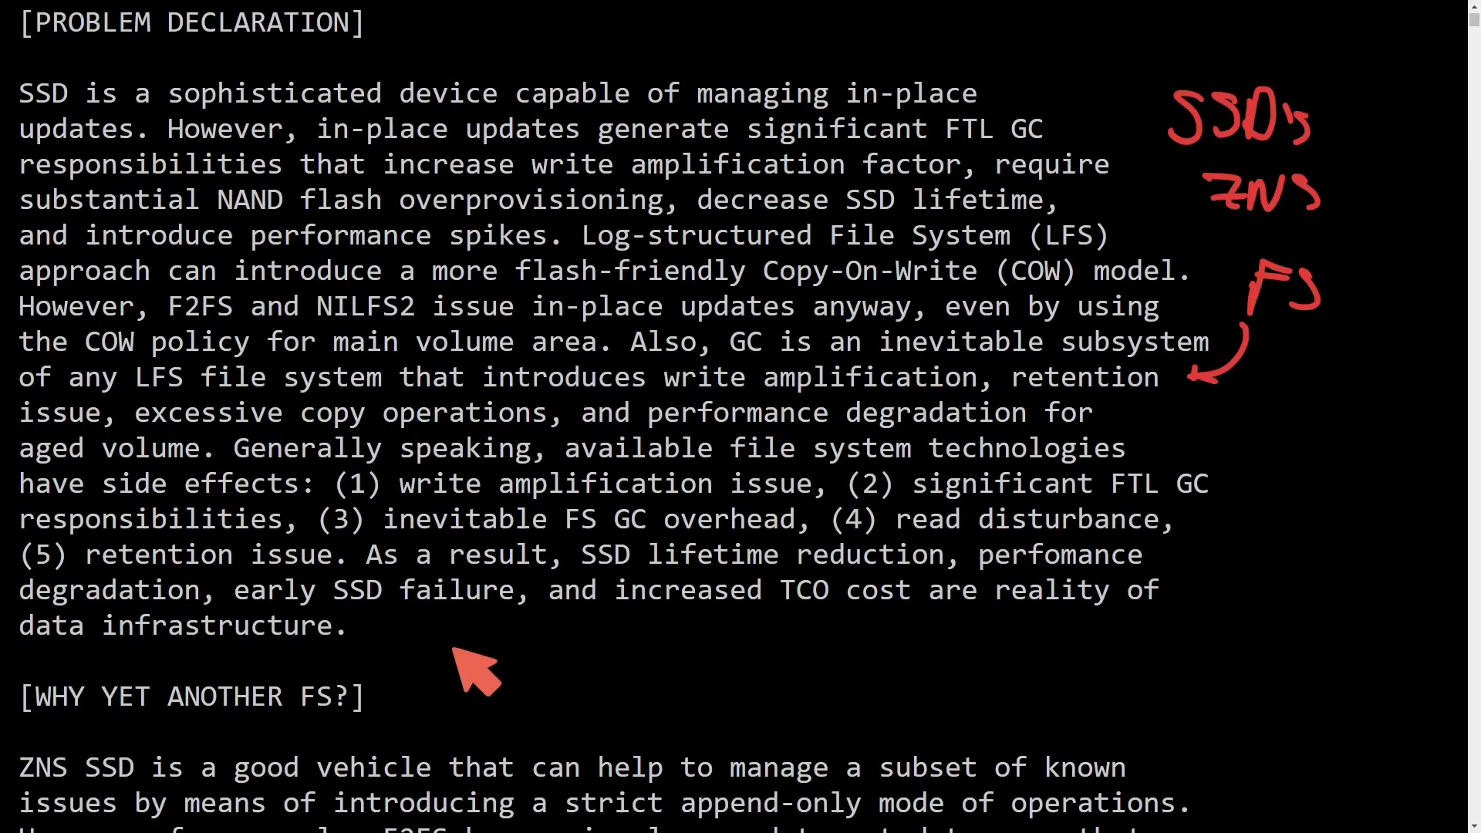
{"action": "mouse_move", "coordinate": [477, 619]}
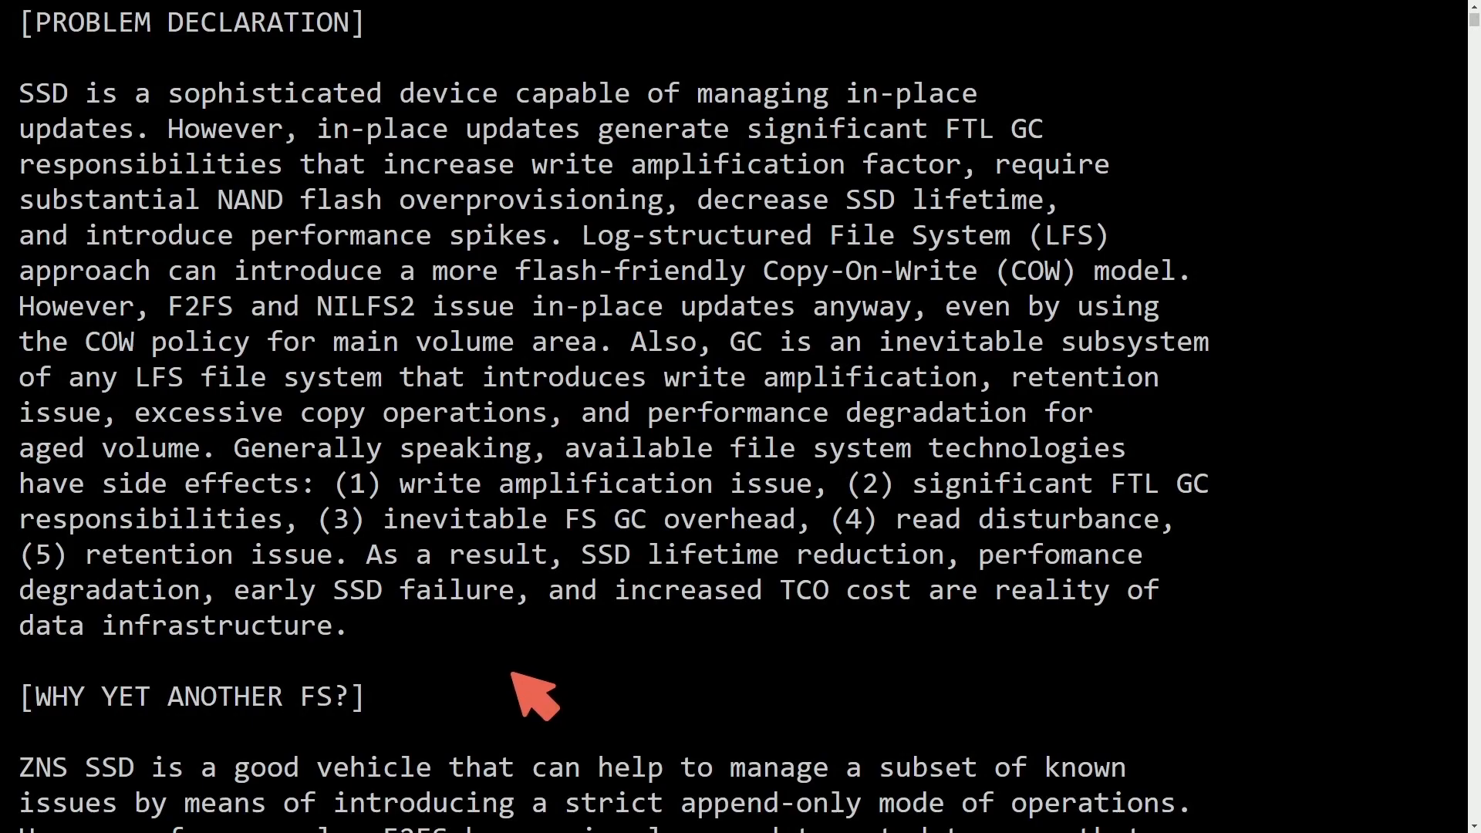
{"action": "mouse_move", "coordinate": [396, 543]}
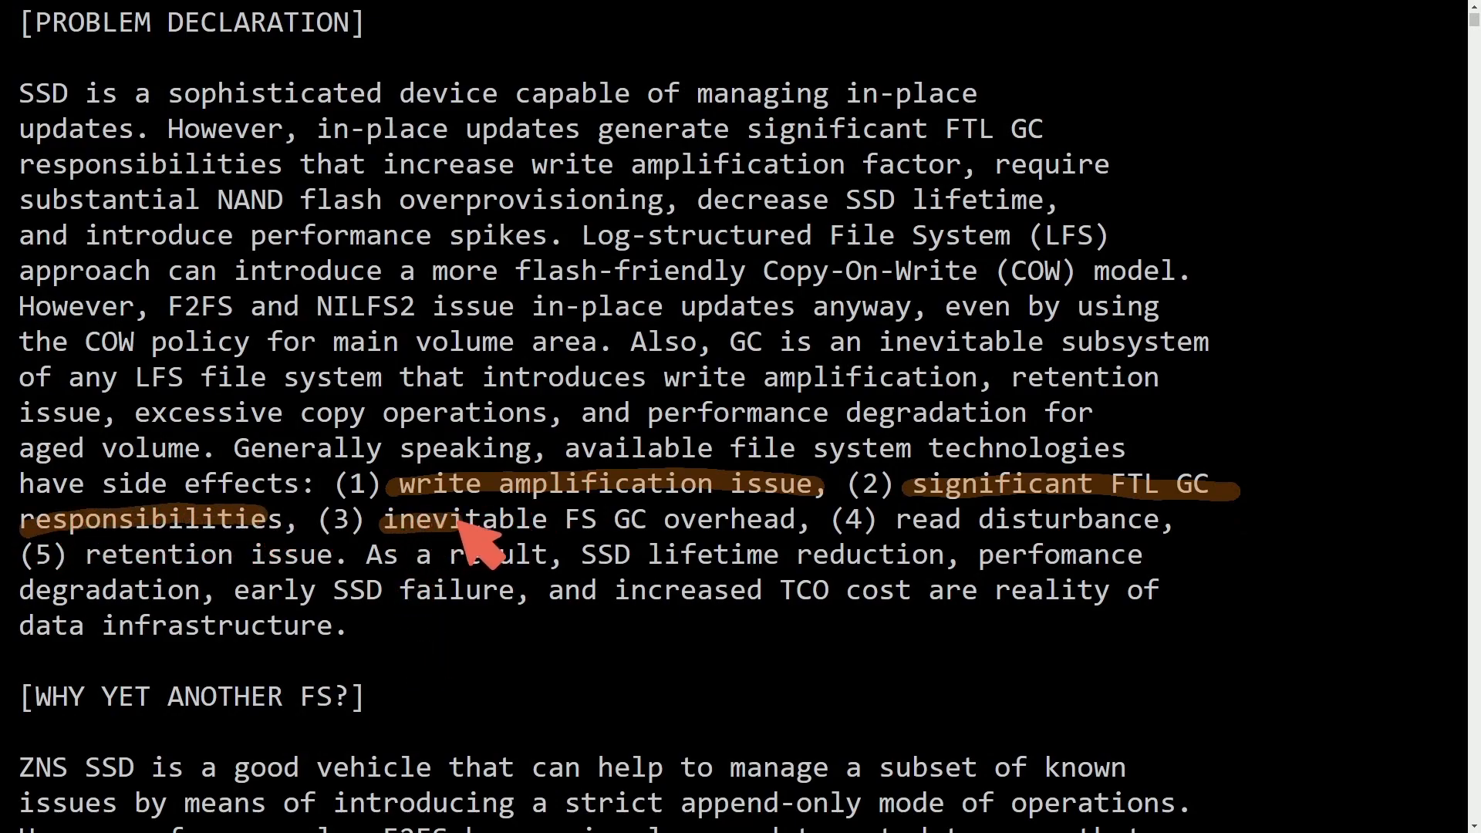
Underline the inevitable FS GC overhead item in the side-effects list
{"action": "left_click_drag", "start_coordinate": [462, 518], "coordinate": [1010, 518]}
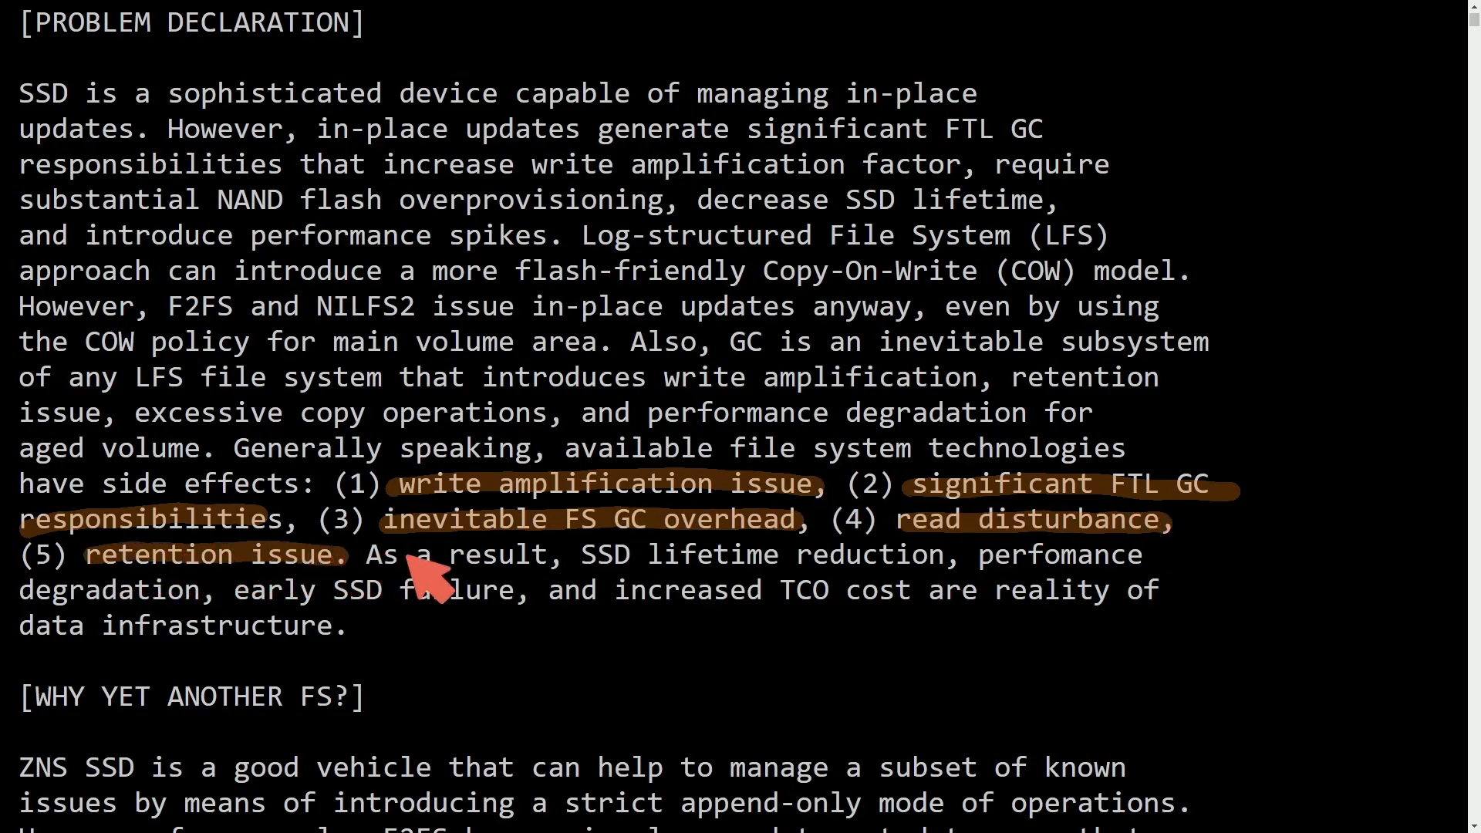
{"action": "mouse_move", "coordinate": [703, 600]}
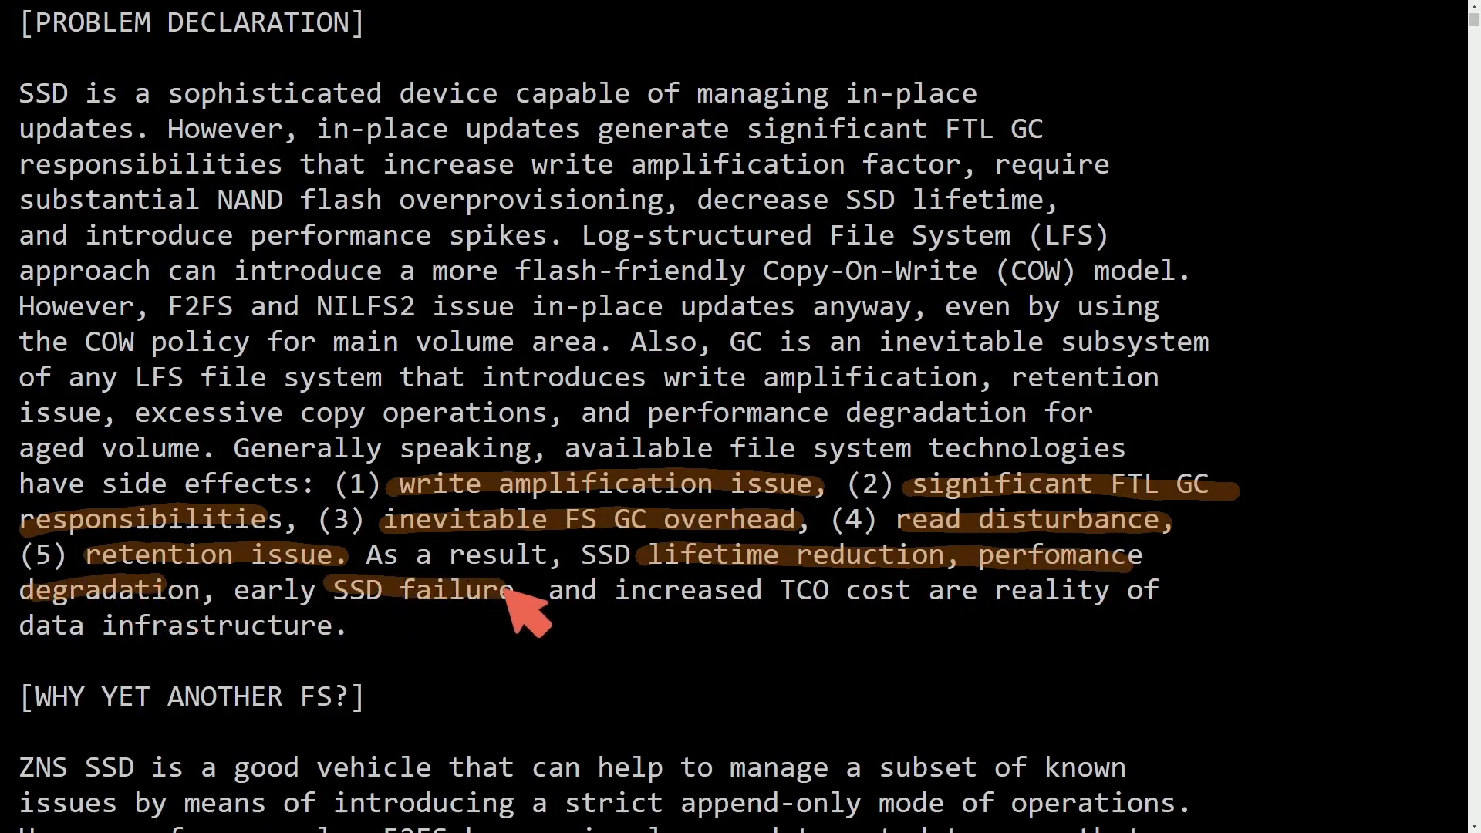
{"action": "mouse_move", "coordinate": [703, 656]}
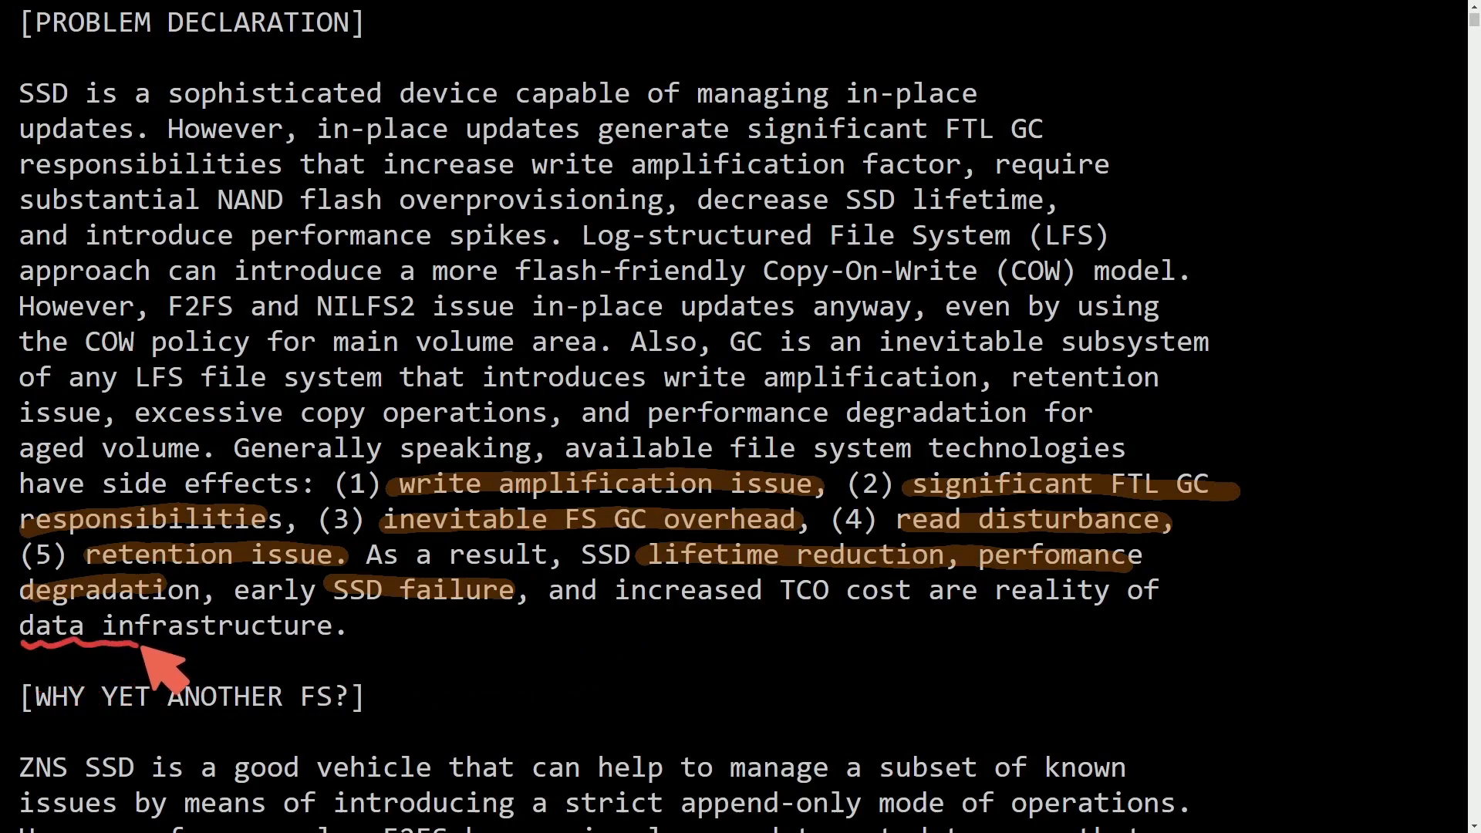
Scroll down to the WHY YET ANOTHER FS? section of the patch
{"action": "scroll", "scroll_direction": "down", "scroll_amount": 3}
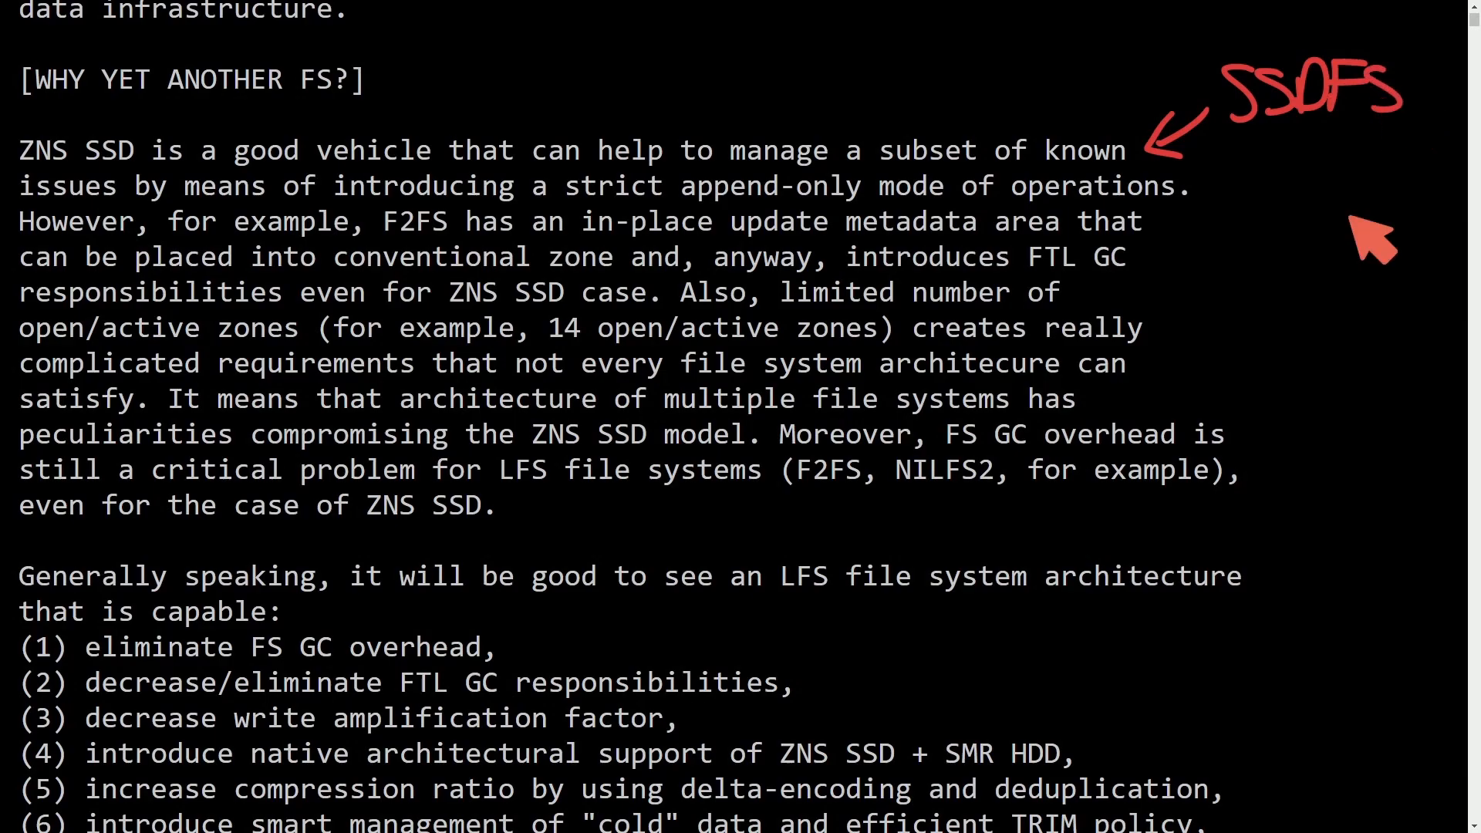
{"action": "mouse_move", "coordinate": [43, 94]}
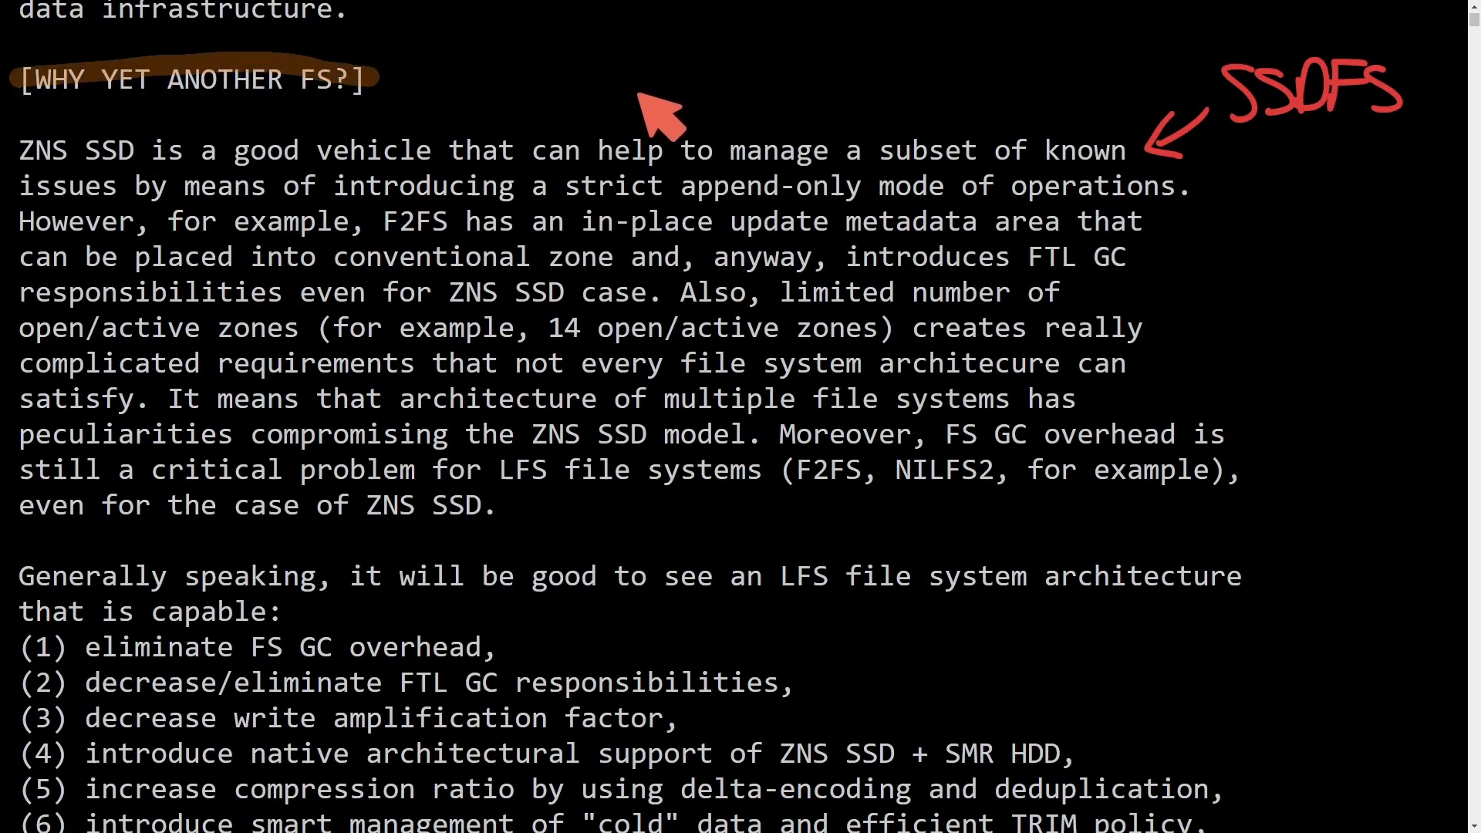
{"action": "mouse_move", "coordinate": [651, 129]}
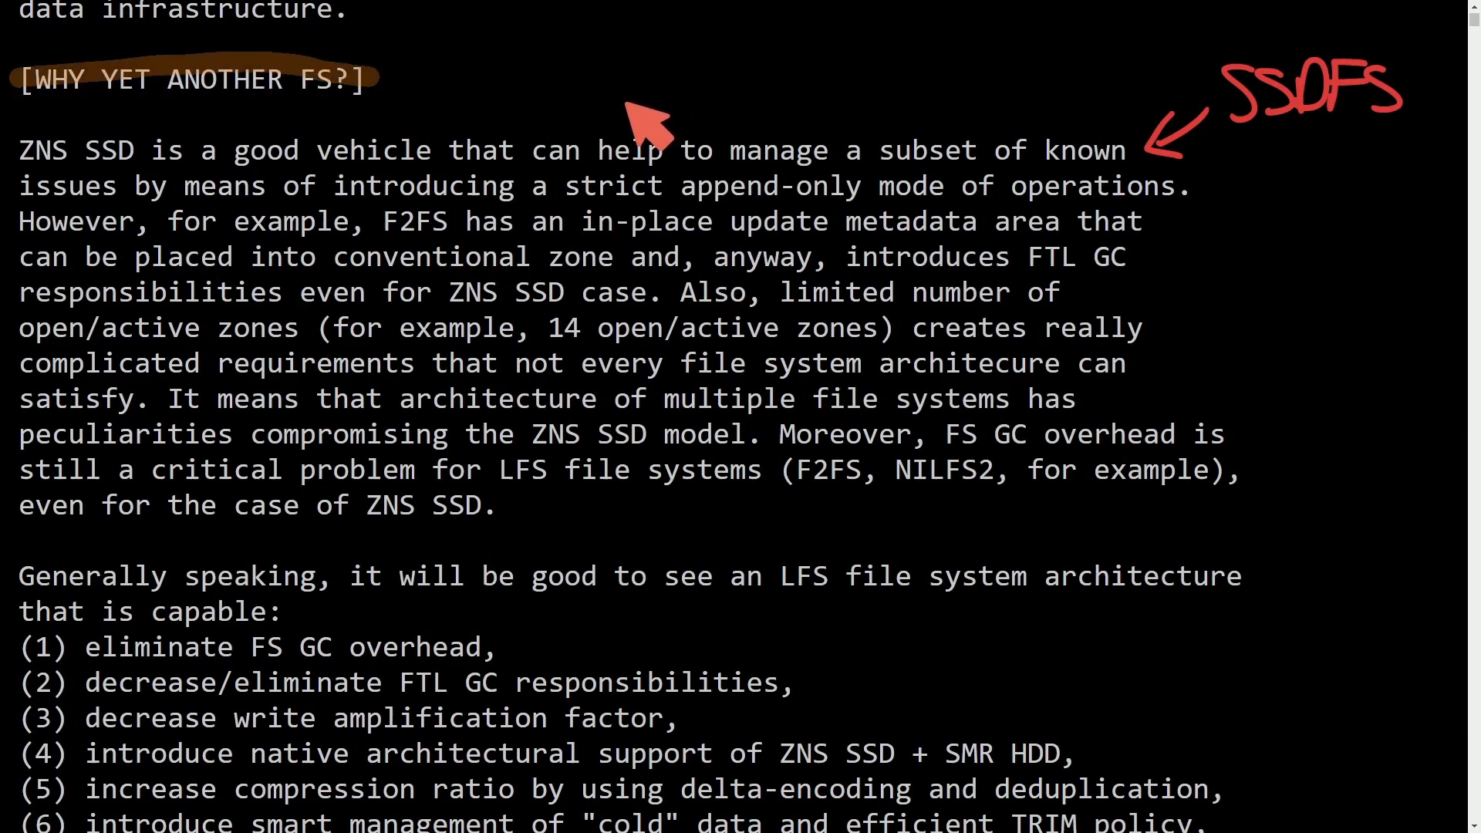
{"action": "mouse_move", "coordinate": [1184, 335]}
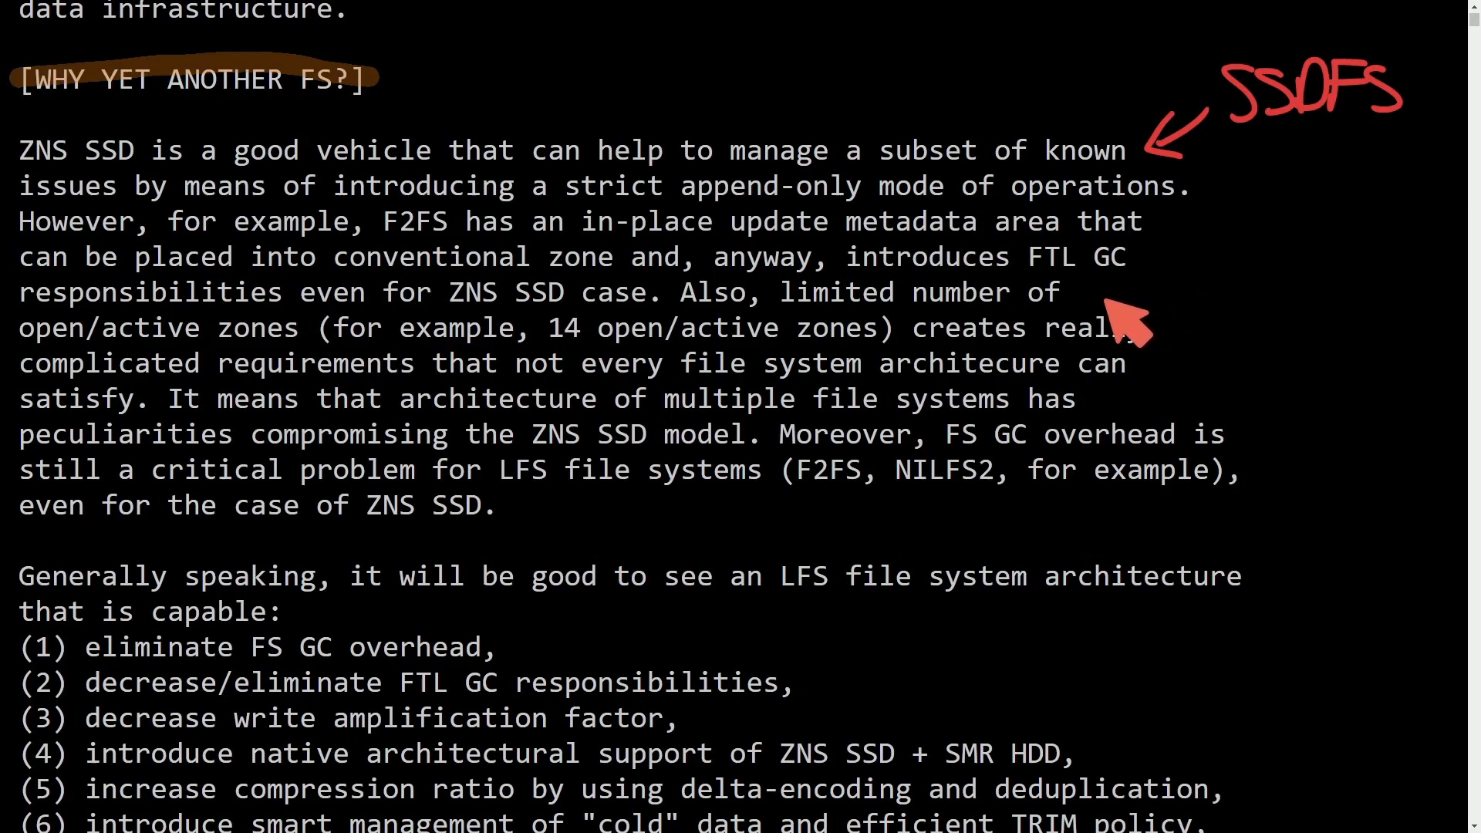
{"action": "mouse_move", "coordinate": [840, 275]}
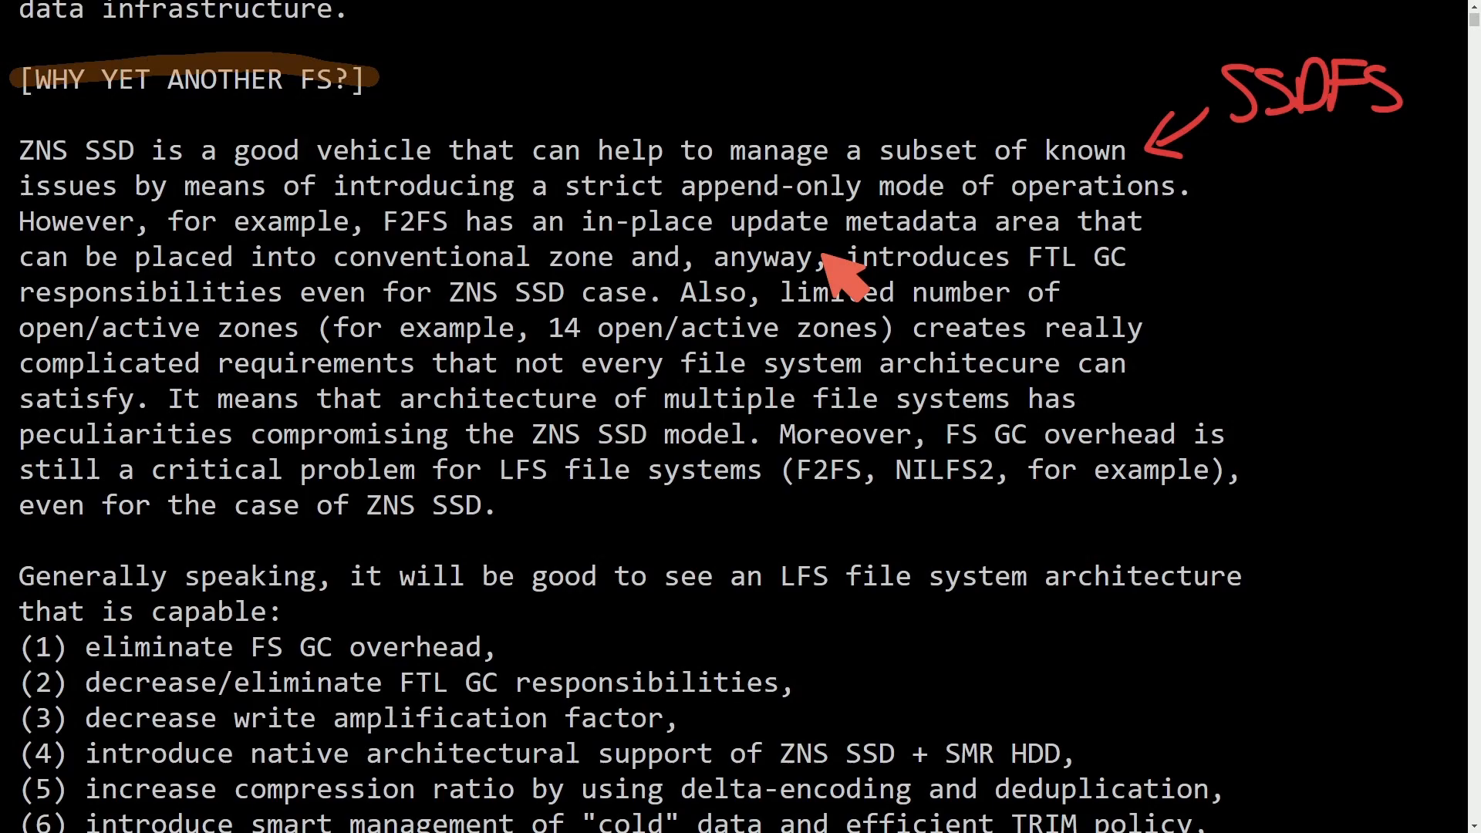
{"action": "mouse_move", "coordinate": [151, 184]}
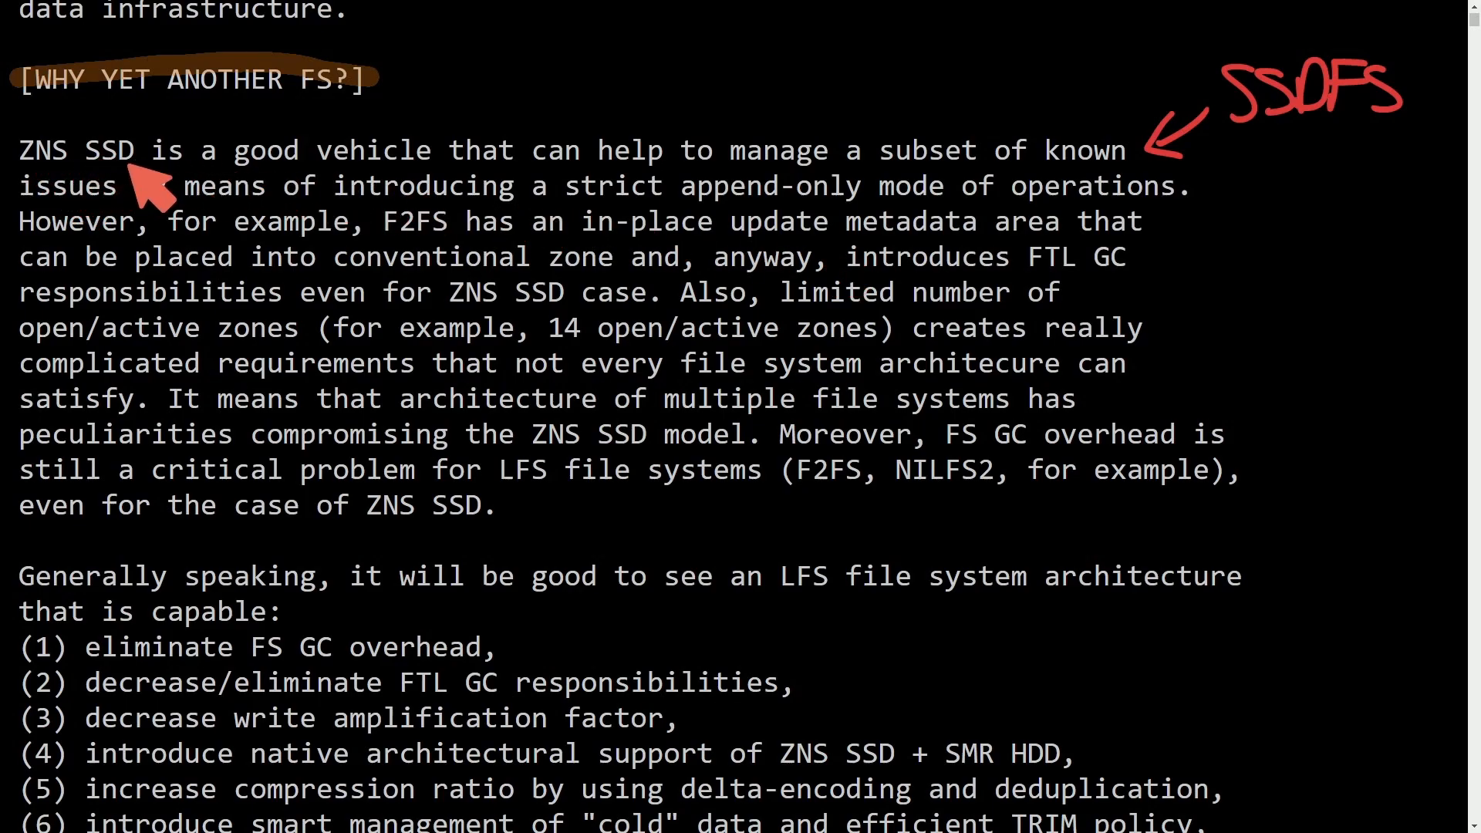
{"action": "mouse_move", "coordinate": [704, 183]}
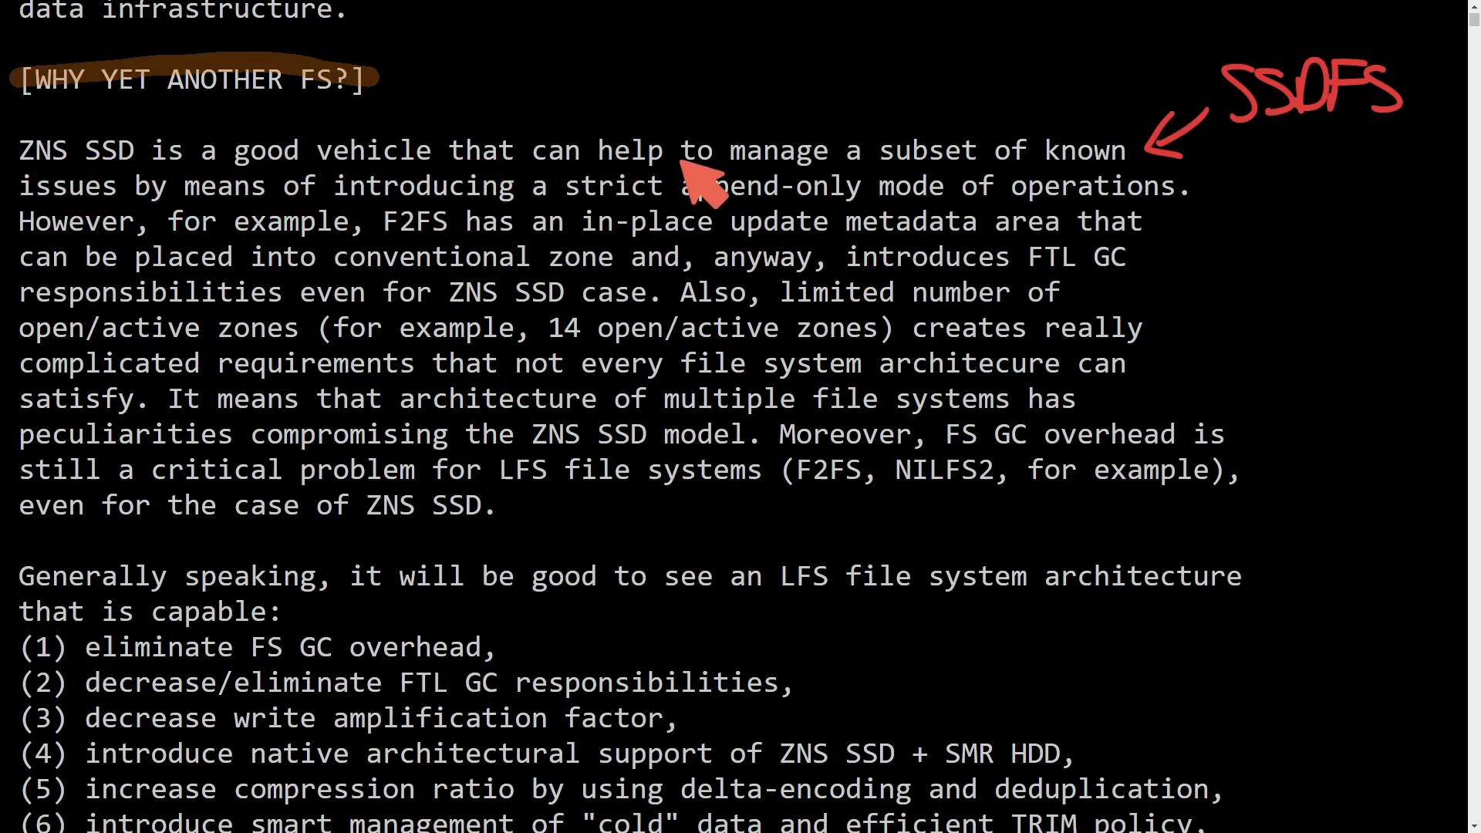
{"action": "mouse_move", "coordinate": [199, 203]}
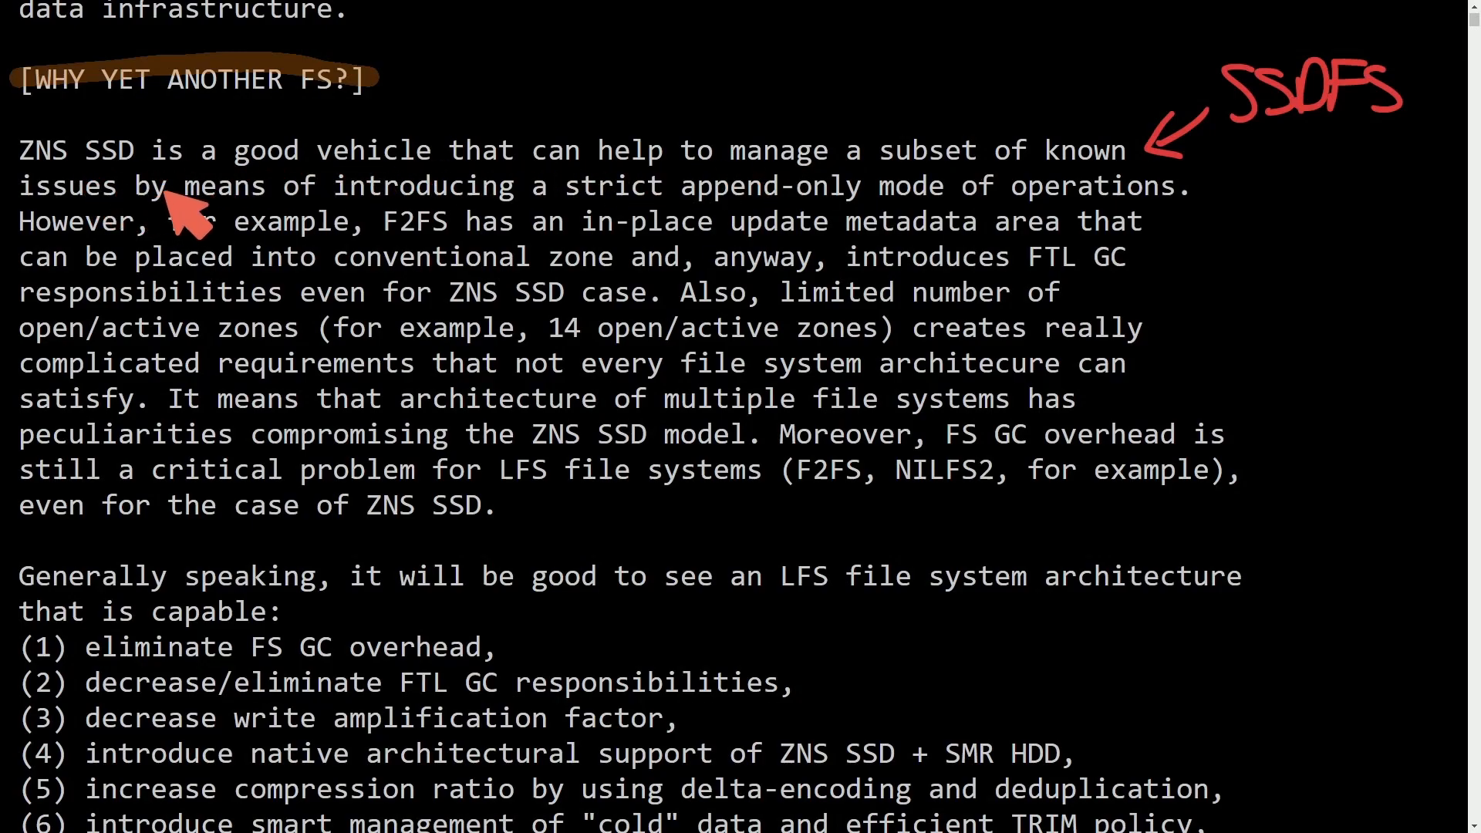
{"action": "mouse_move", "coordinate": [609, 204]}
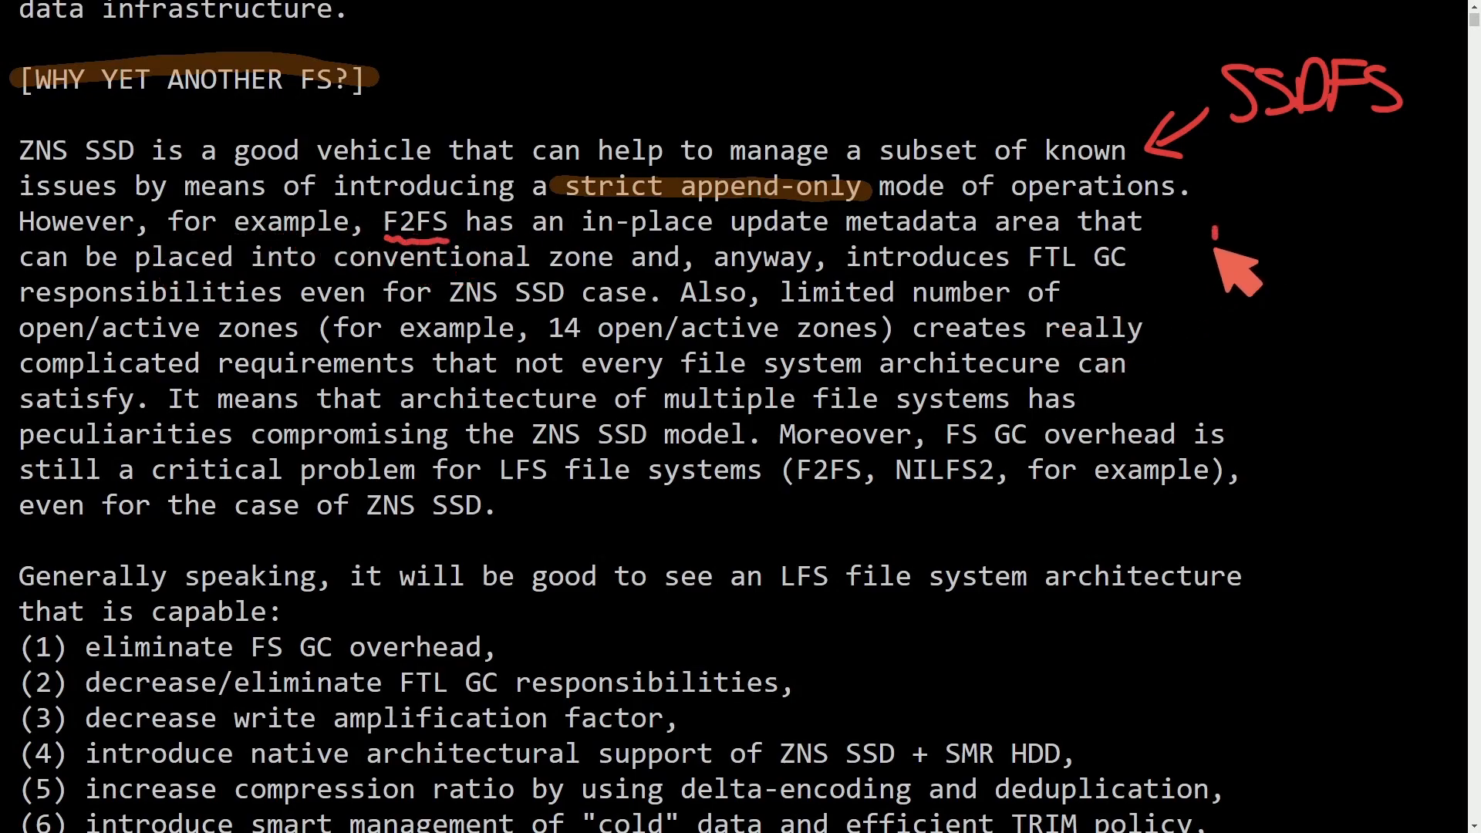
Handwrite 'Flash' beside the F2FS line to begin the Flash Friendly FS note
{"action": "type", "text": "Flash"}
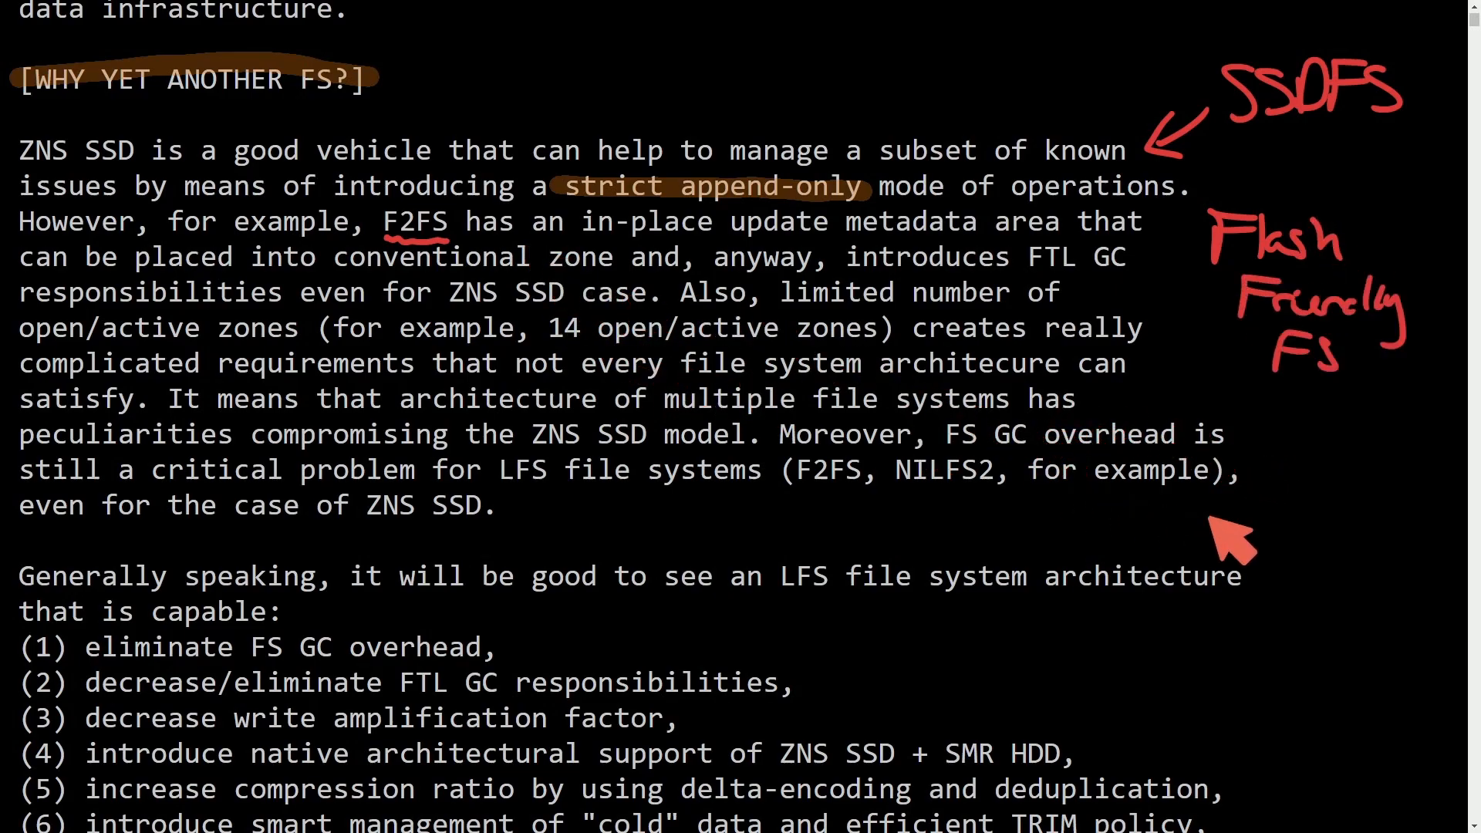
{"action": "mouse_move", "coordinate": [793, 254]}
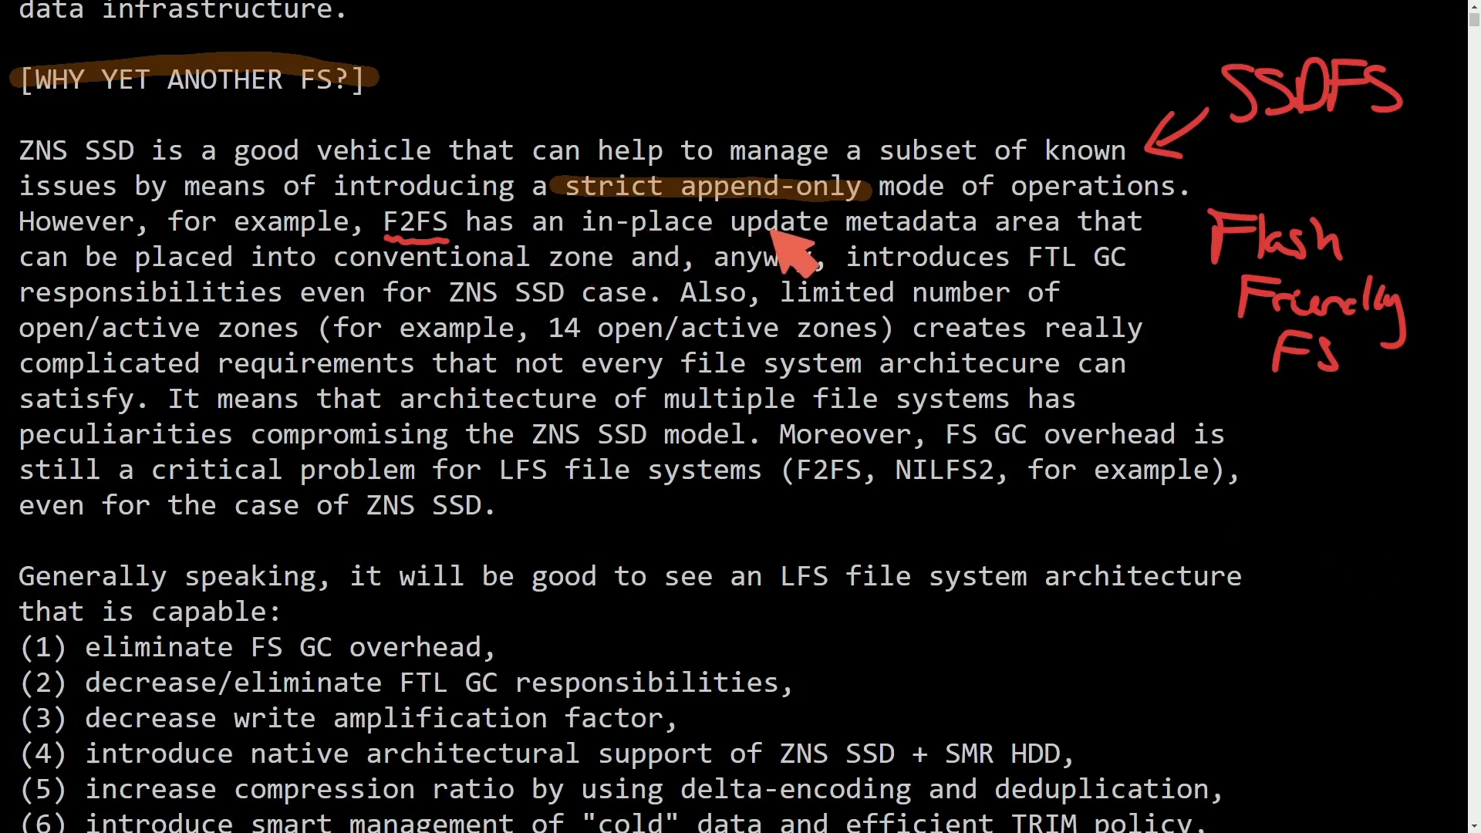
{"action": "mouse_move", "coordinate": [203, 293]}
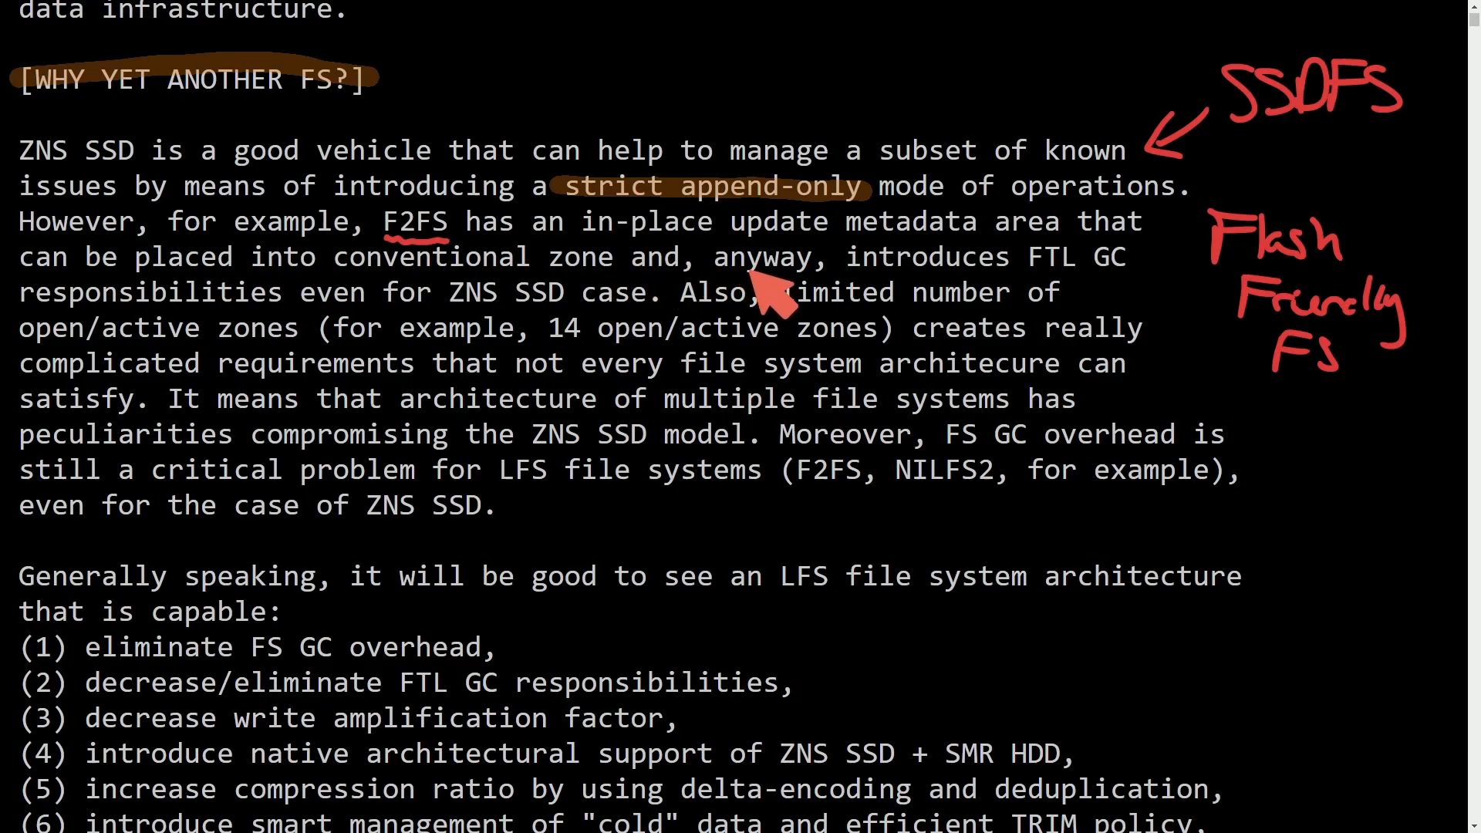
{"action": "mouse_move", "coordinate": [330, 316]}
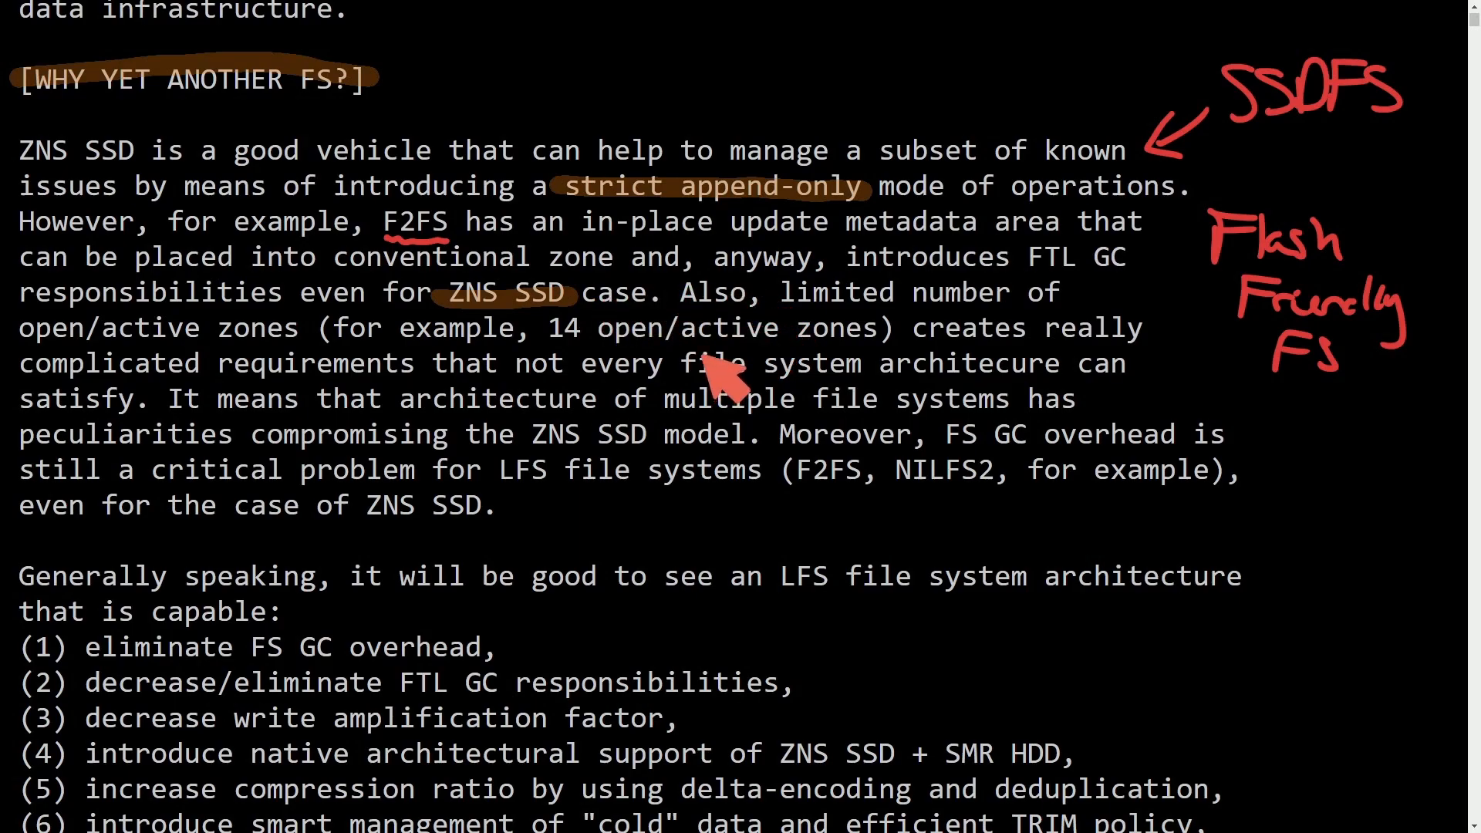
{"action": "mouse_move", "coordinate": [596, 382]}
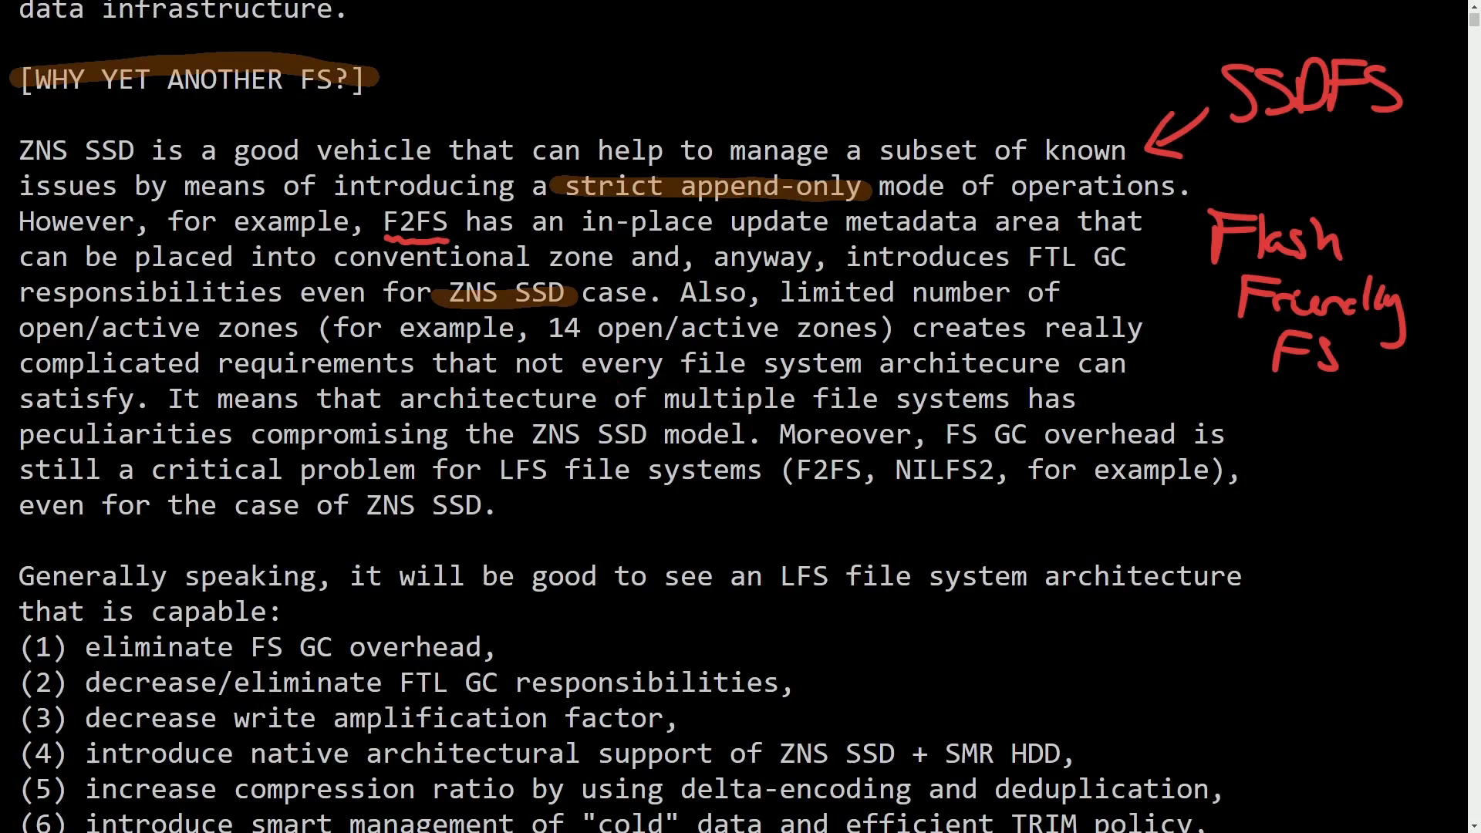
{"action": "mouse_move", "coordinate": [751, 330]}
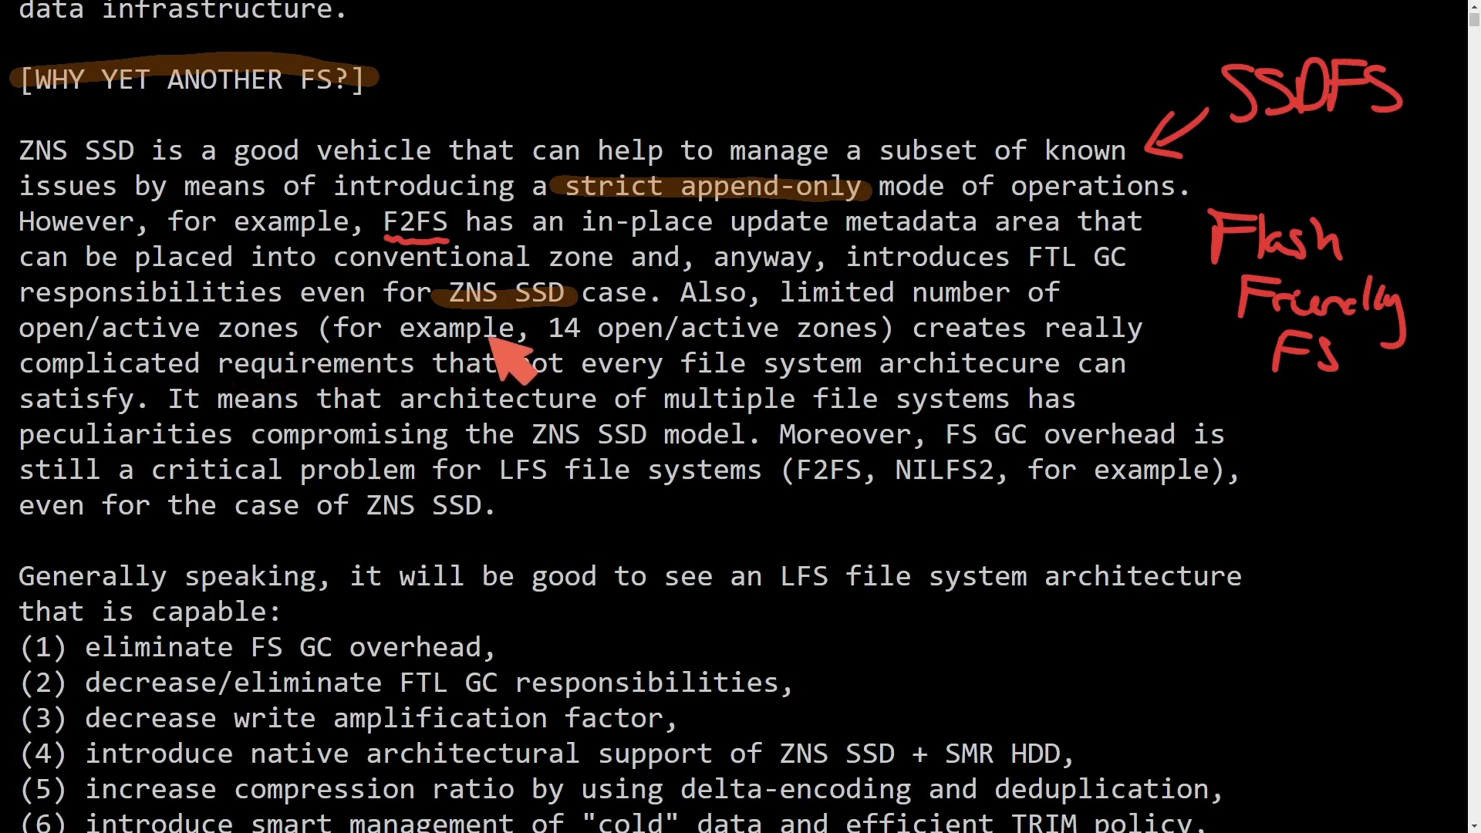
{"action": "mouse_move", "coordinate": [378, 387]}
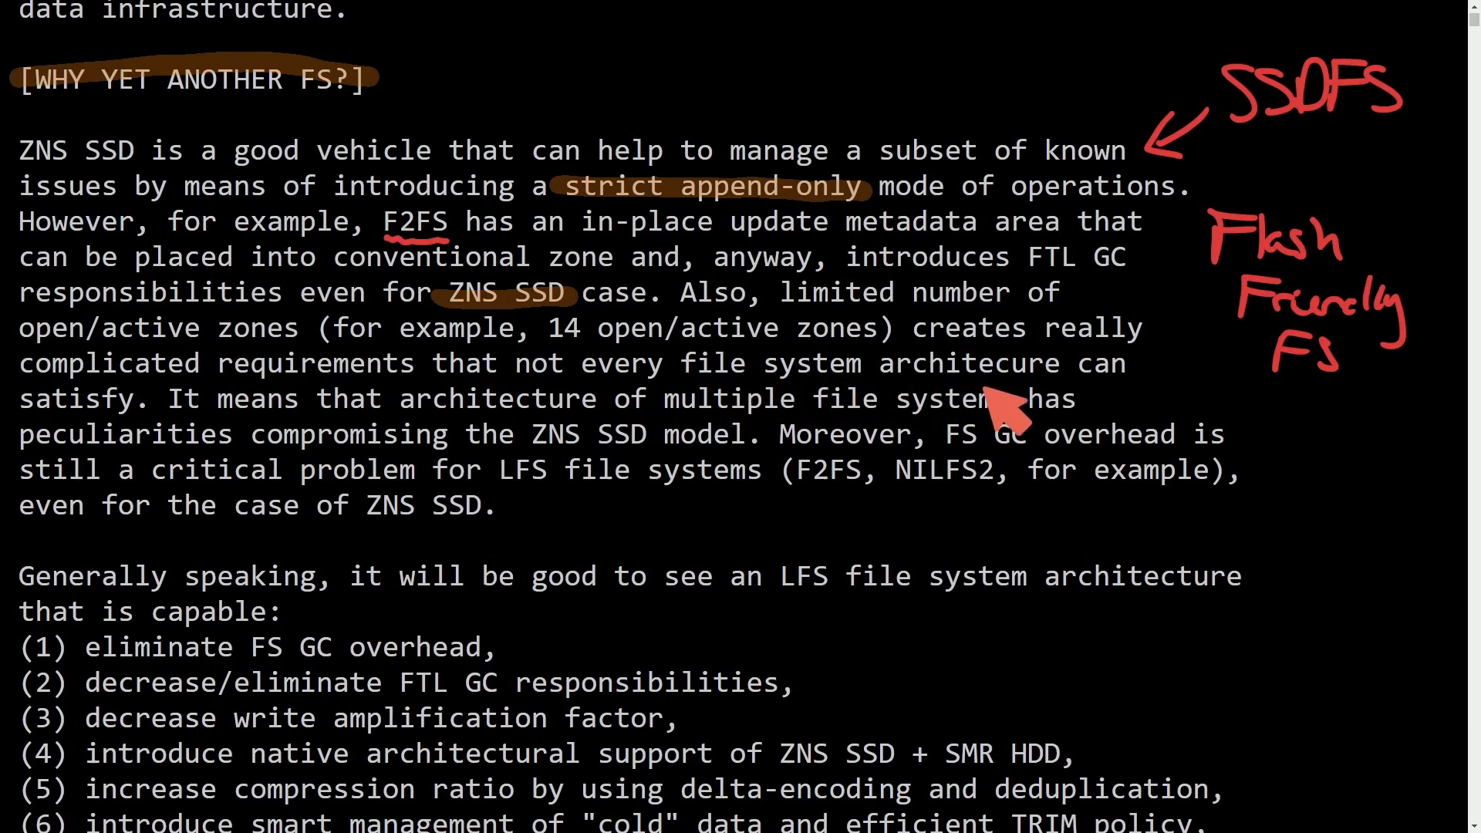
{"action": "mouse_move", "coordinate": [401, 419]}
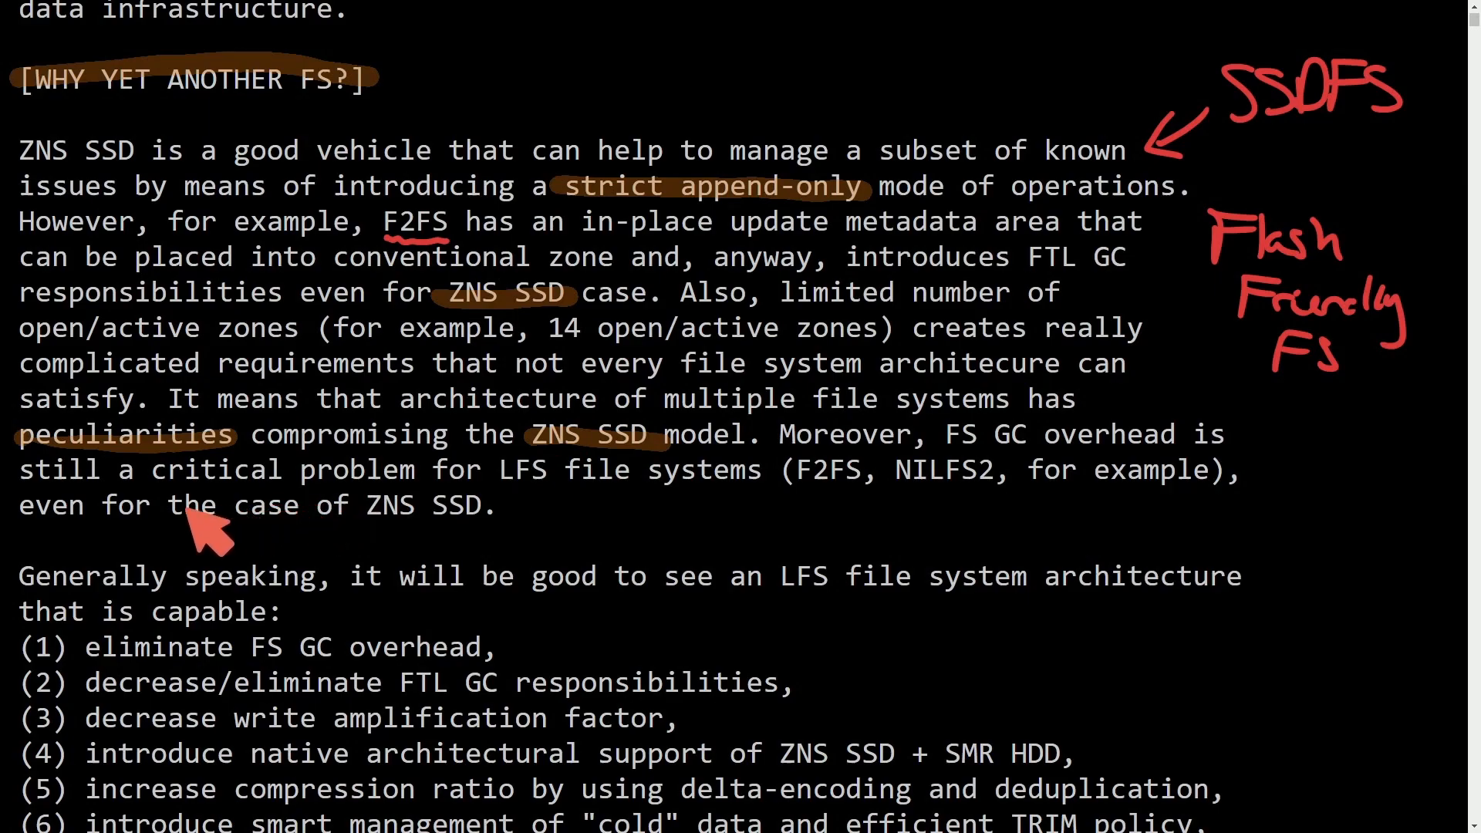
{"action": "mouse_move", "coordinate": [515, 505]}
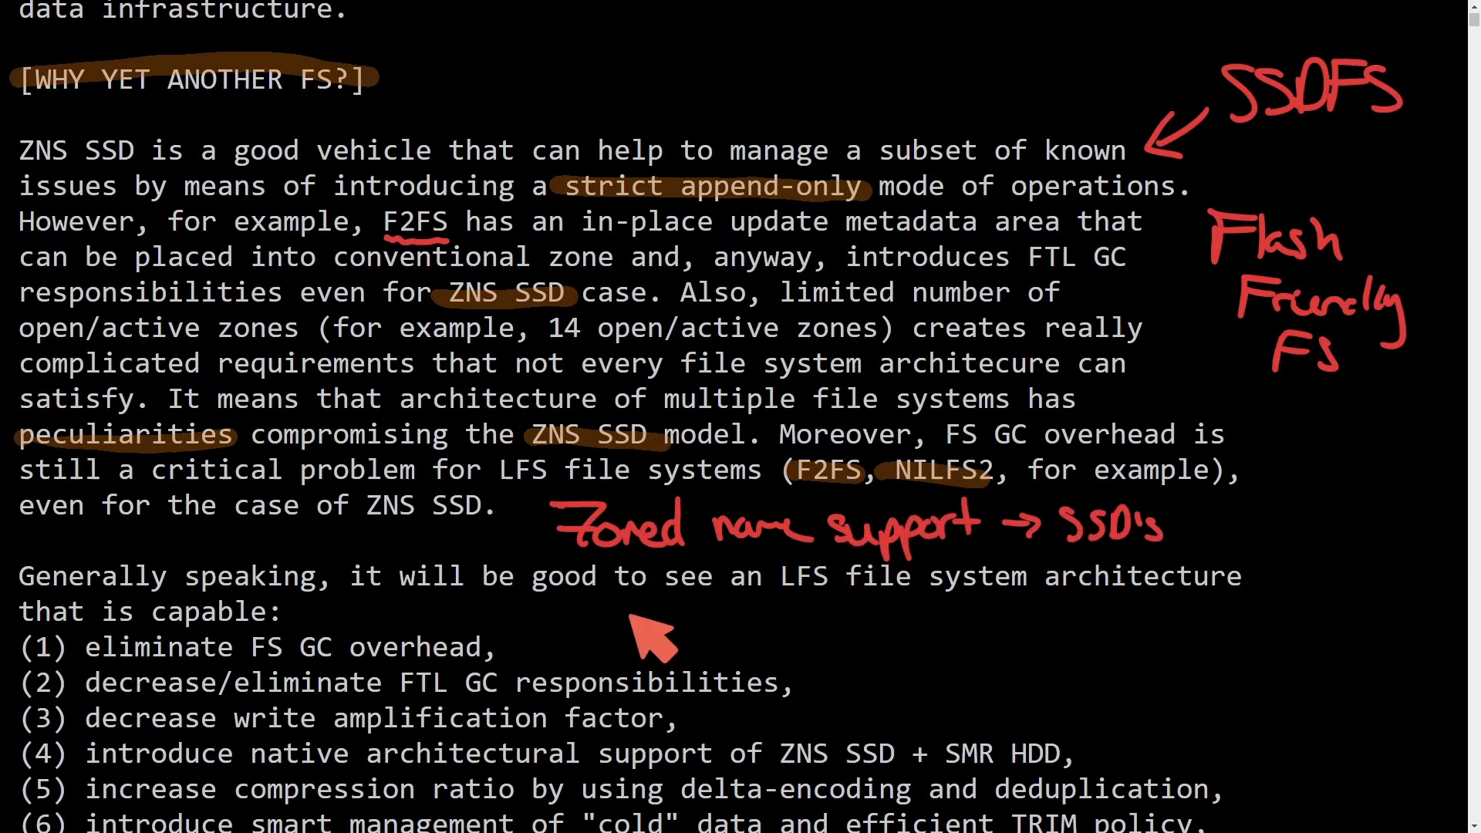
{"action": "mouse_move", "coordinate": [1365, 500]}
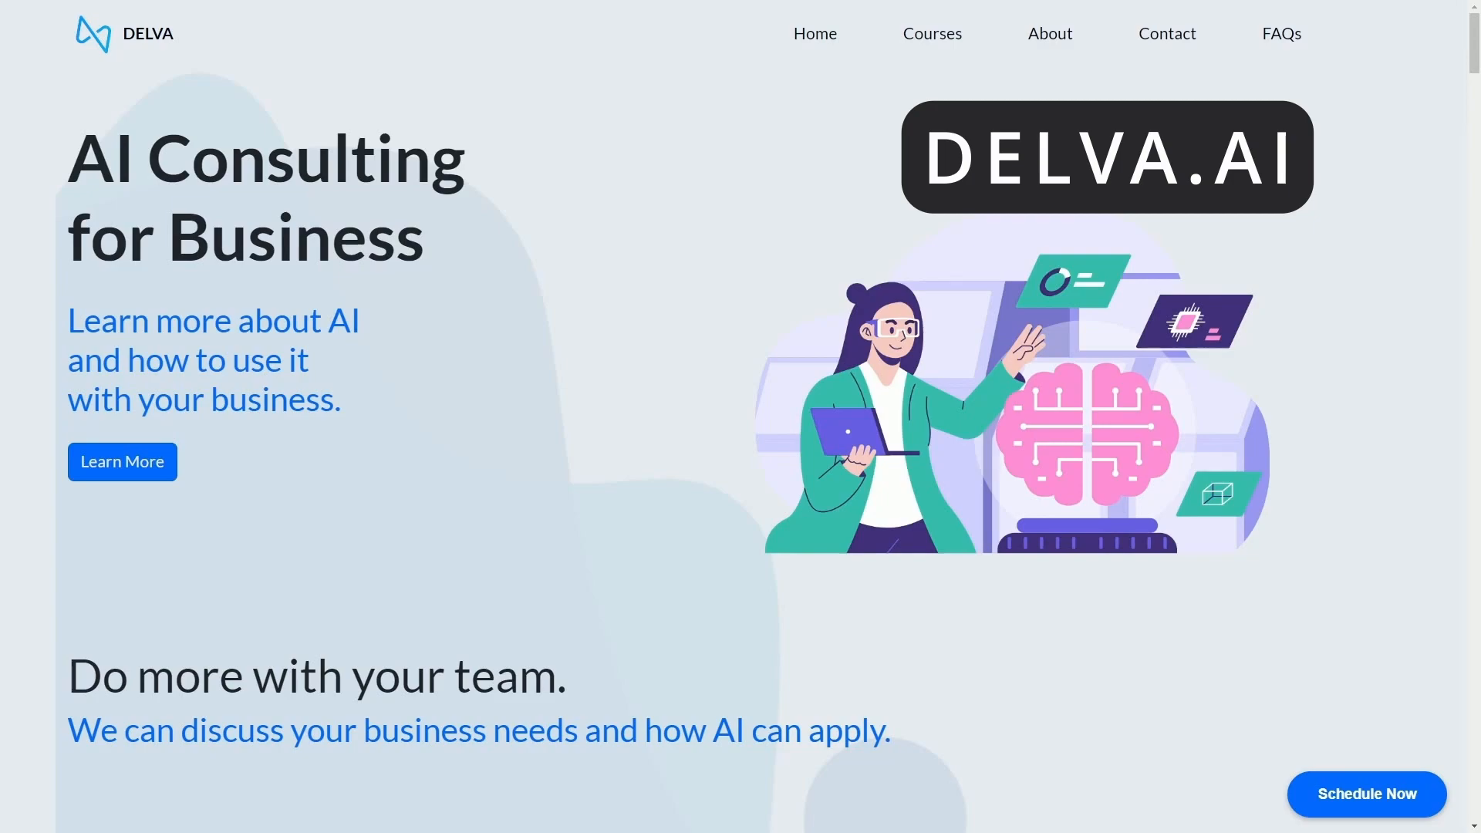
Scroll down the page to the booking calendar and select a time slot
{"action": "scroll", "scroll_direction": "down", "scroll_amount": 3}
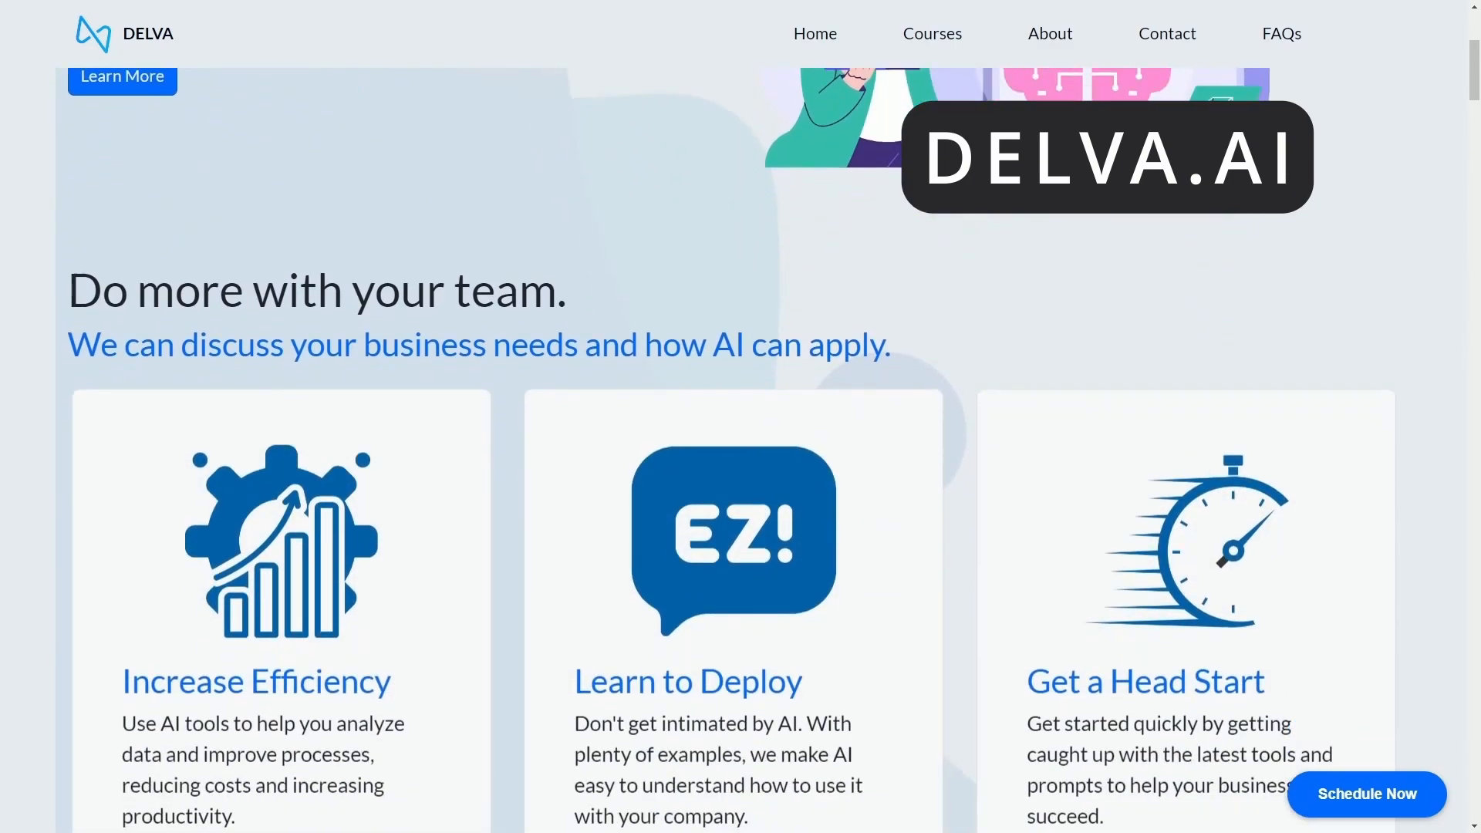
{"action": "scroll", "scroll_direction": "down", "scroll_amount": 3}
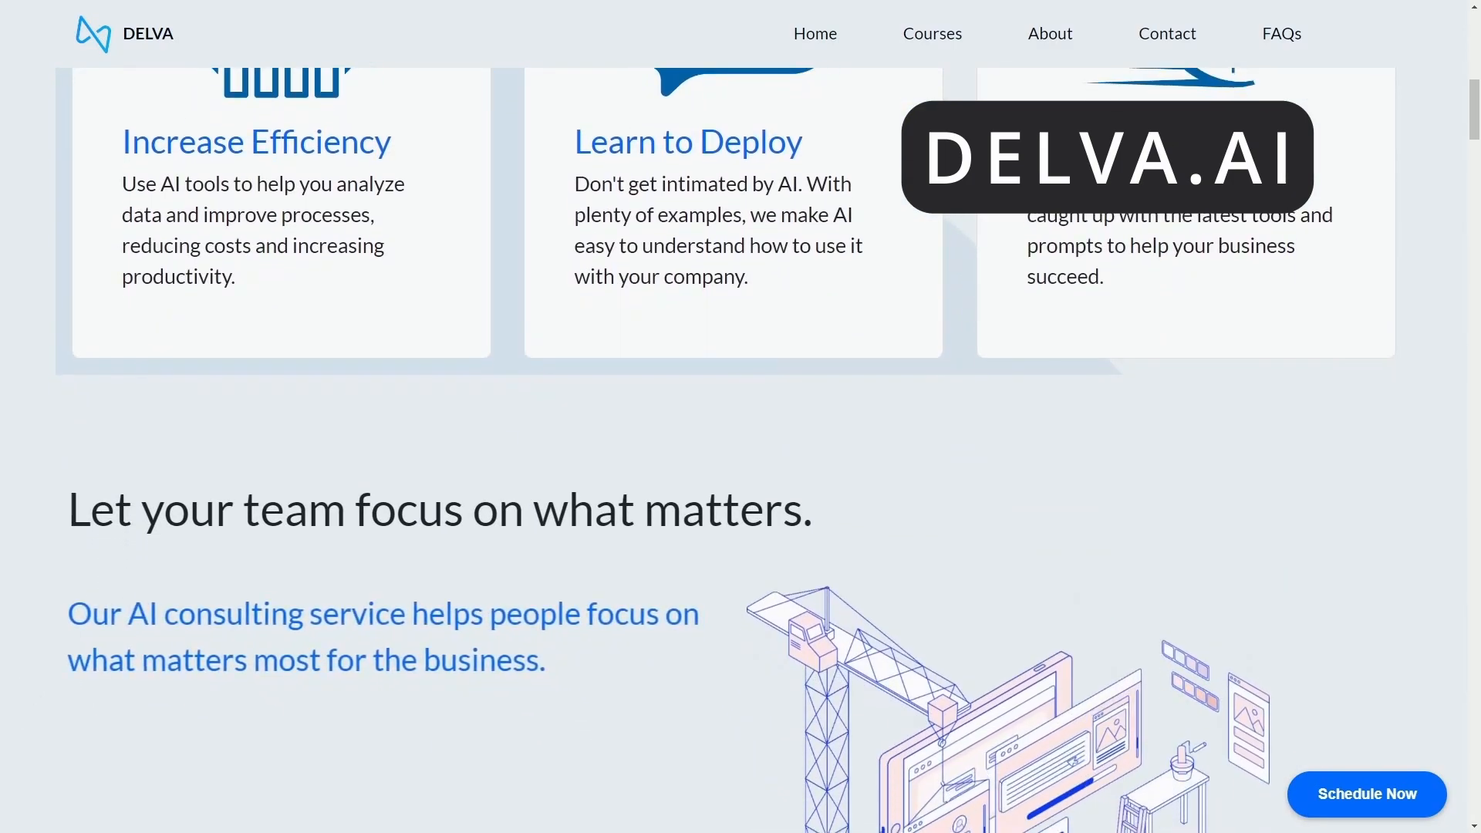
{"action": "scroll", "scroll_direction": "down", "scroll_amount": 3}
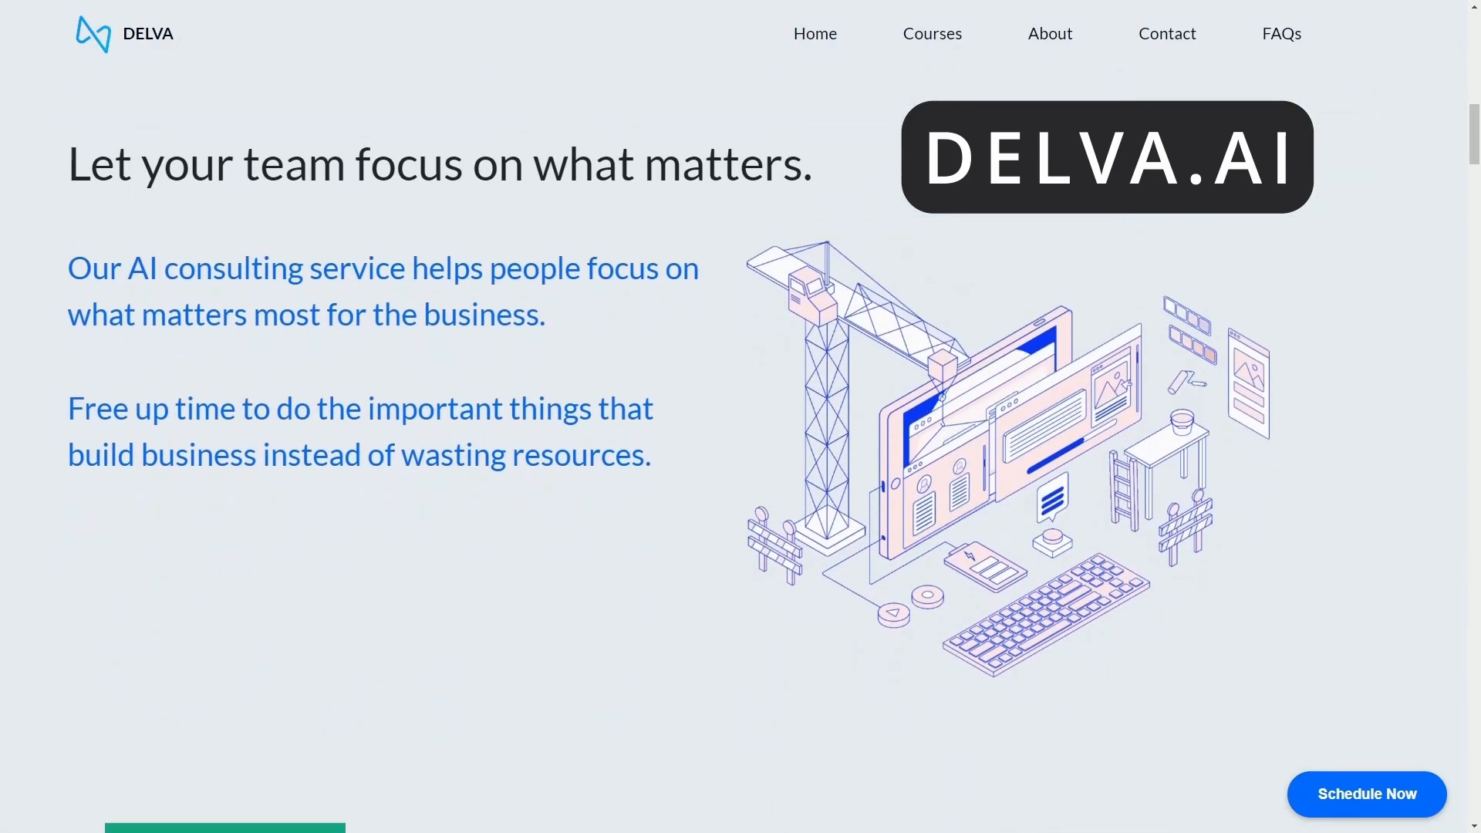
{"action": "scroll", "scroll_direction": "down", "scroll_amount": 3}
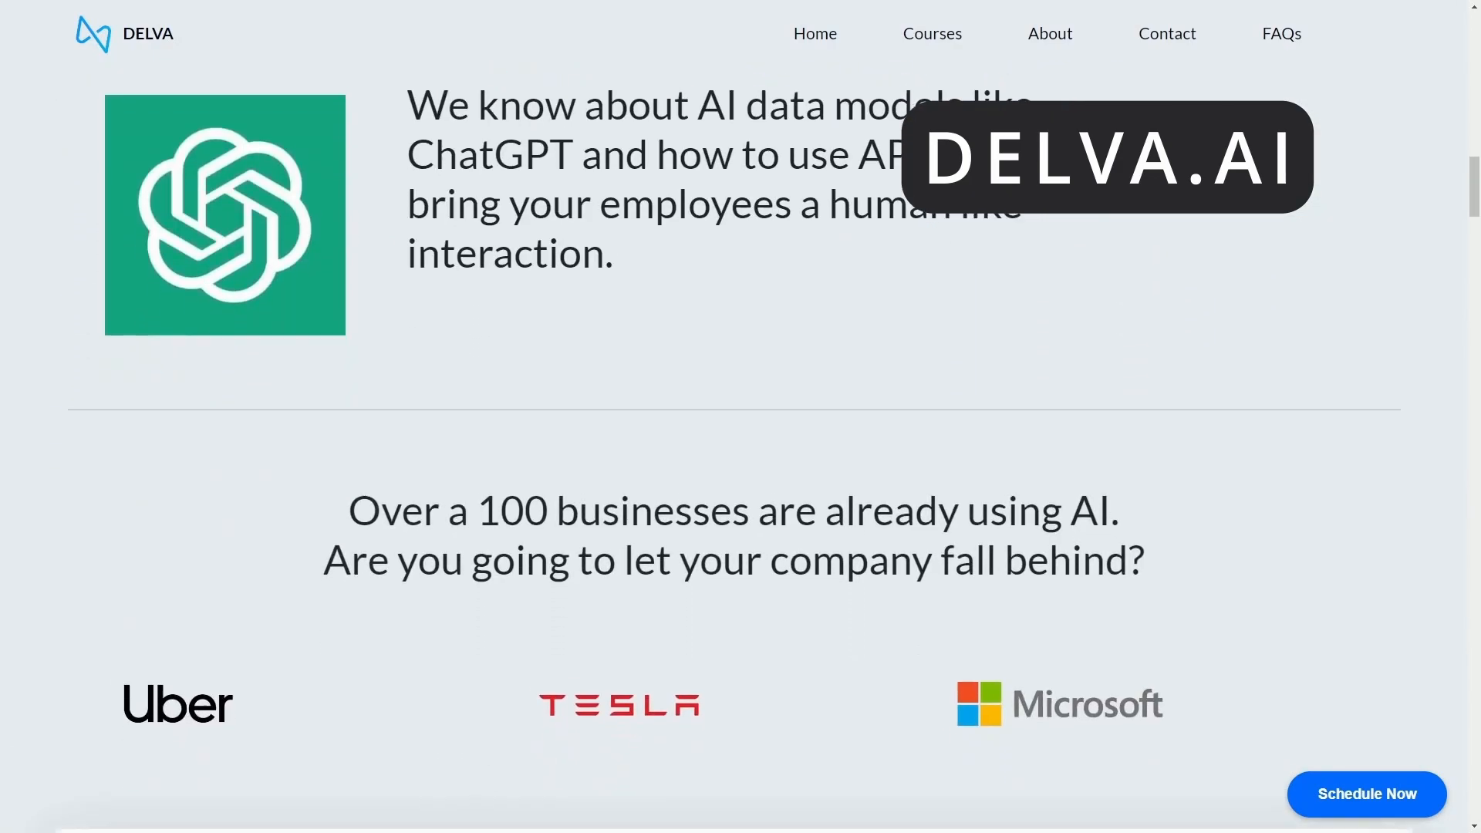
{"action": "scroll", "scroll_direction": "down", "scroll_amount": 3}
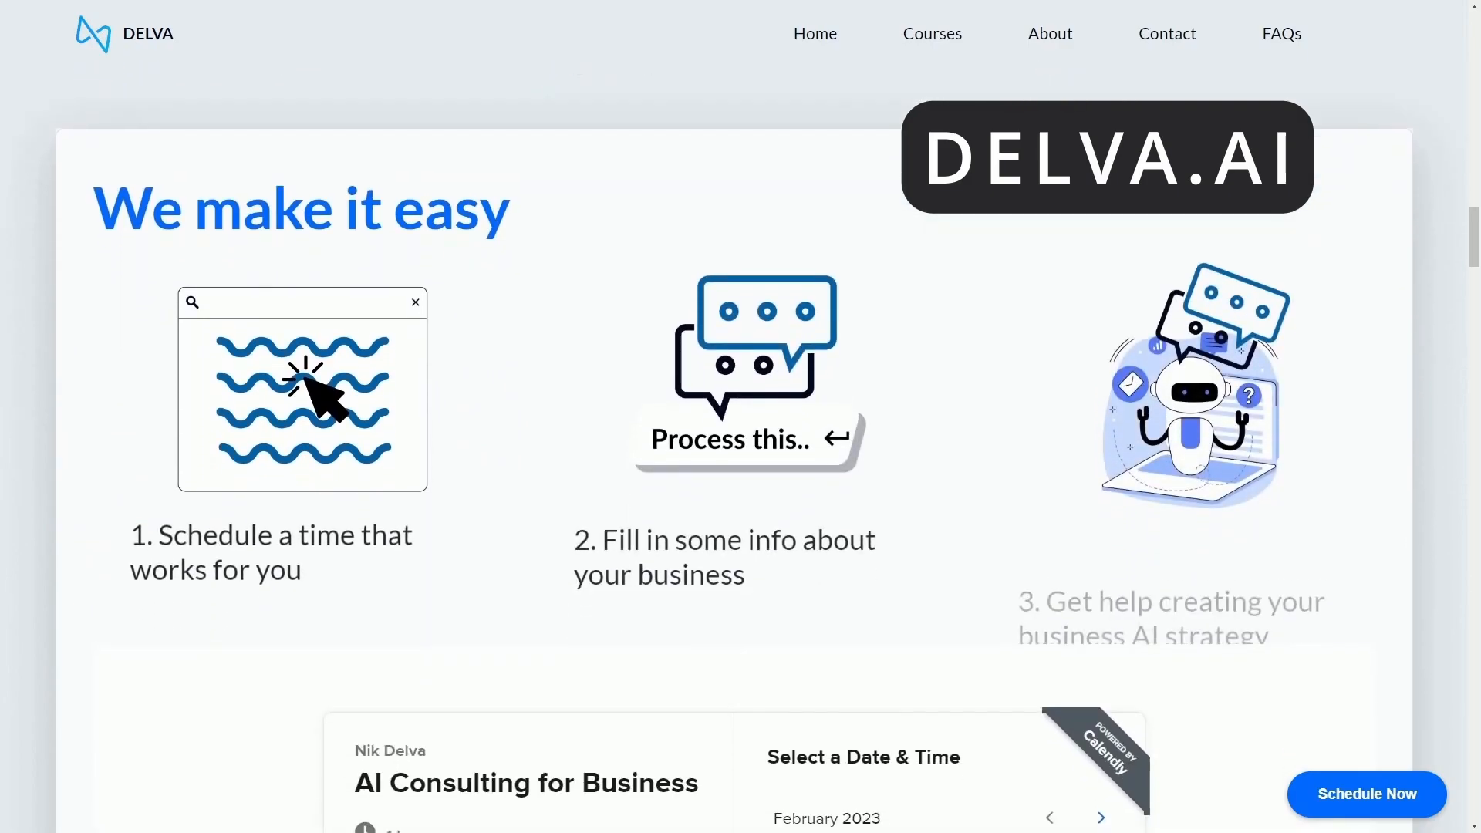
{"action": "scroll", "scroll_direction": "down", "scroll_amount": 3}
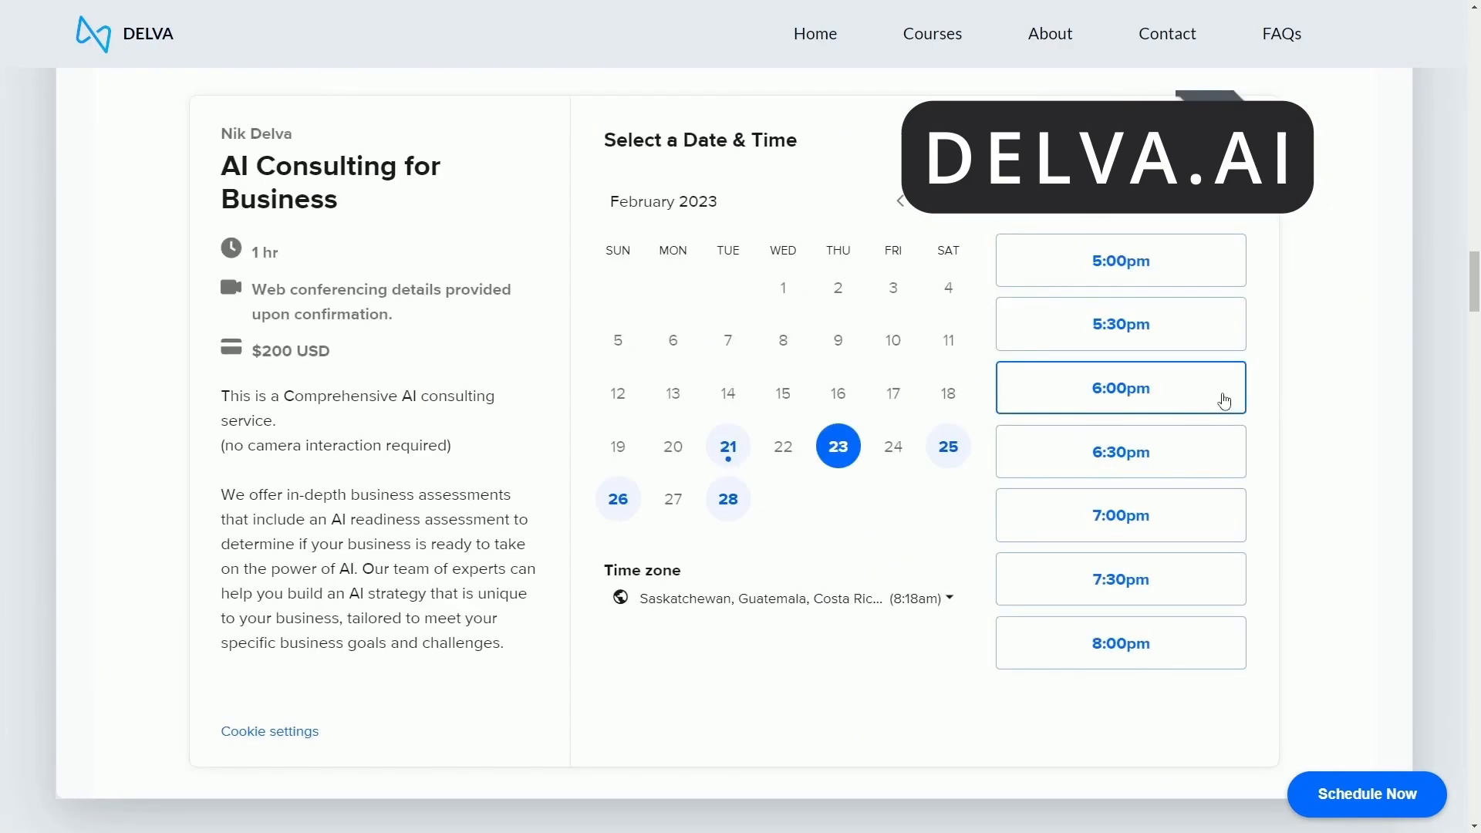
{"action": "left_click", "coordinate": [1120, 387]}
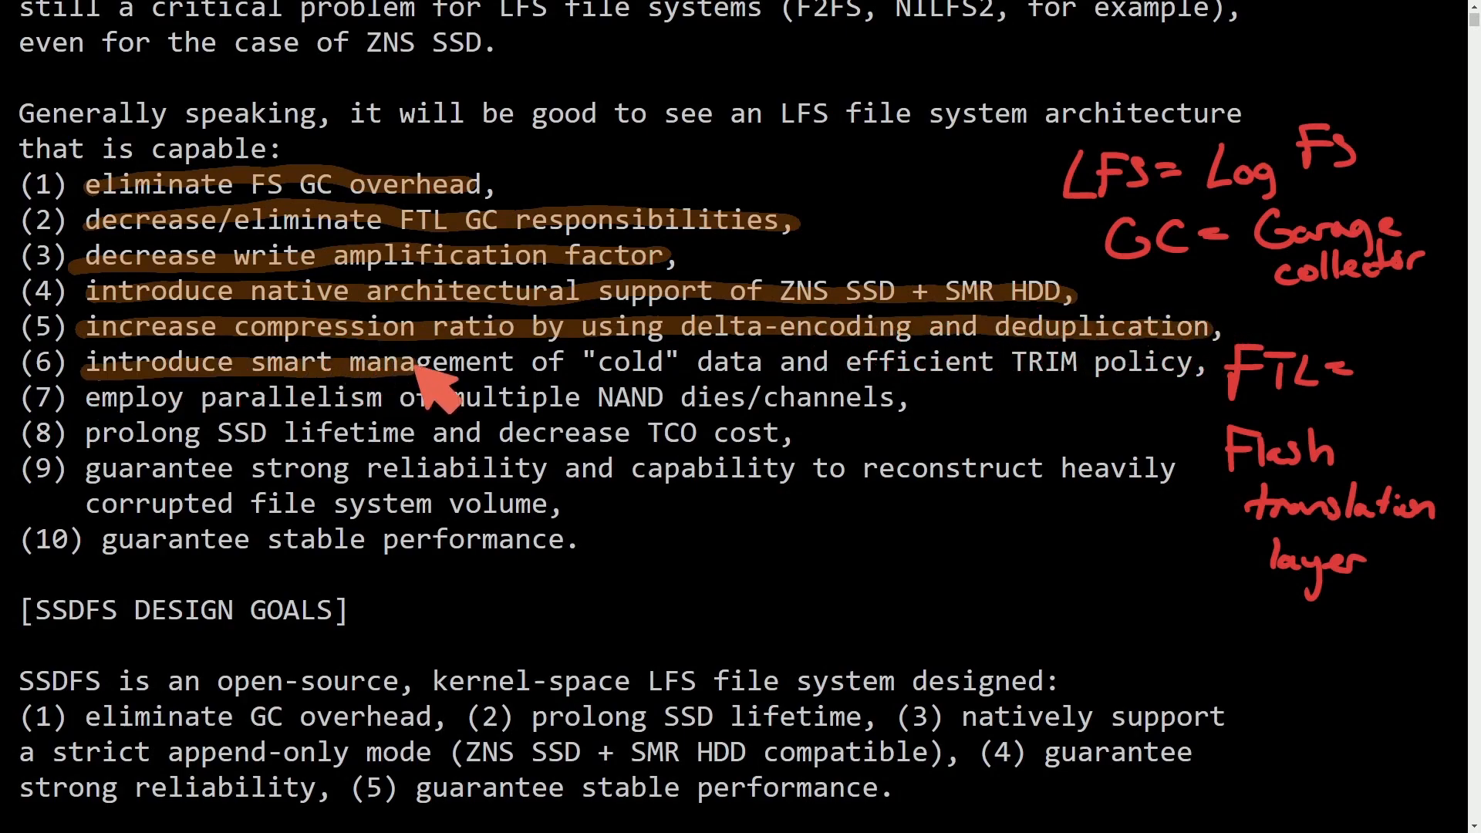
Underline items (6) through (10) of the LFS wish list, ending at stable performance
{"action": "left_click_drag", "start_coordinate": [85, 361], "coordinate": [1200, 361]}
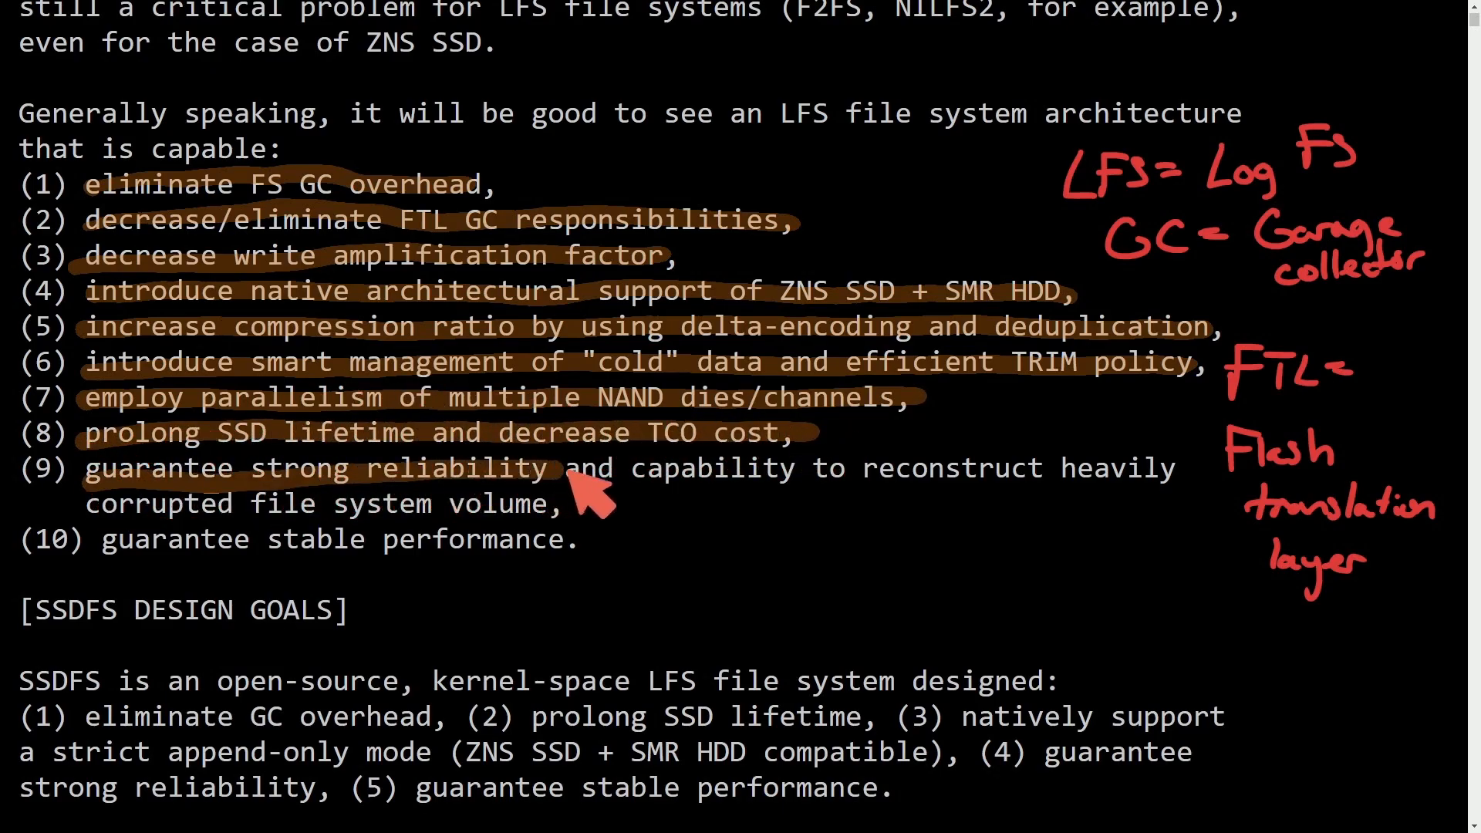
{"action": "left_click_drag", "start_coordinate": [566, 467], "coordinate": [1162, 468]}
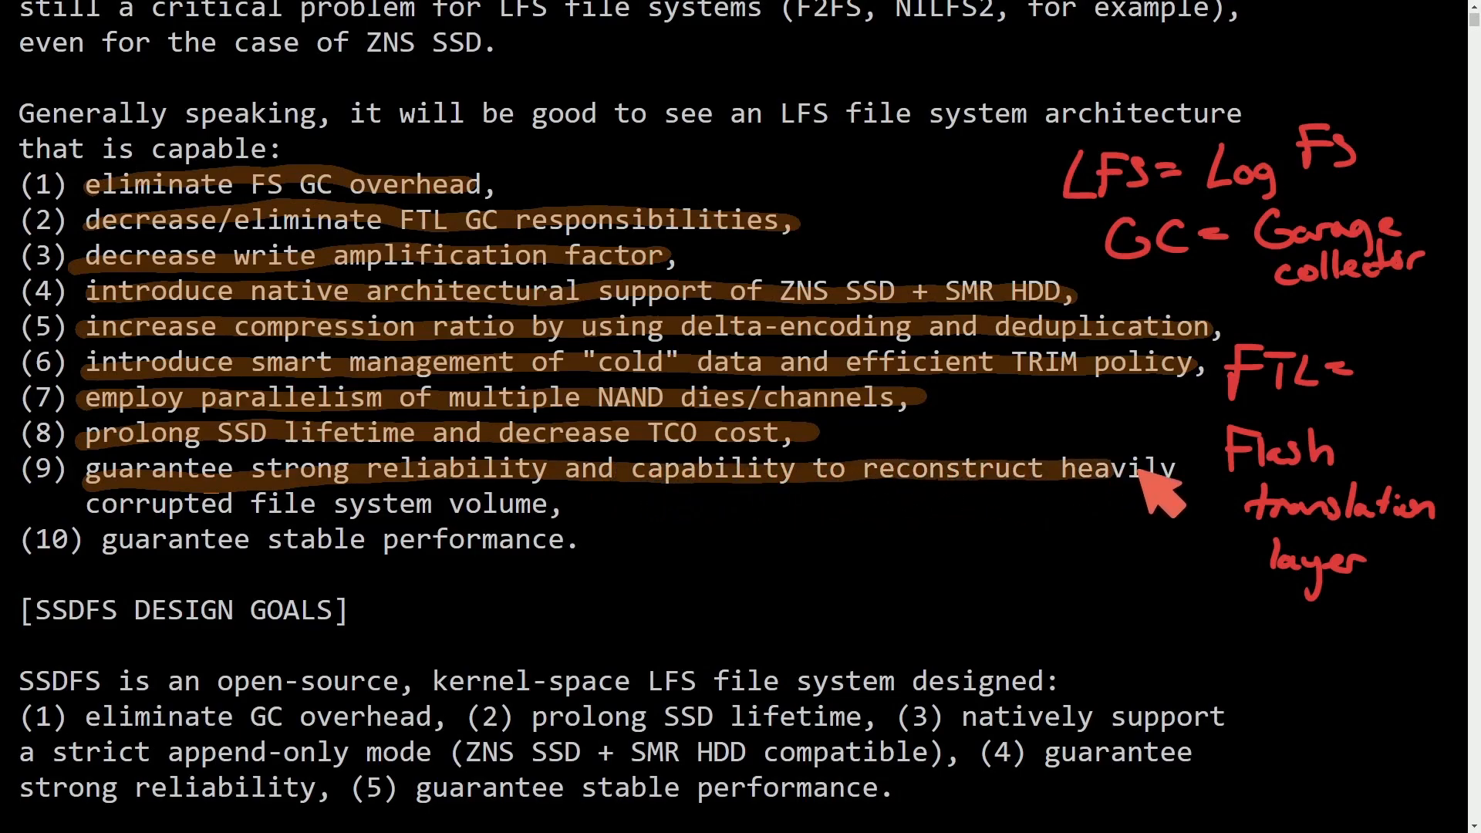
{"action": "left_click_drag", "start_coordinate": [1152, 468], "coordinate": [359, 502]}
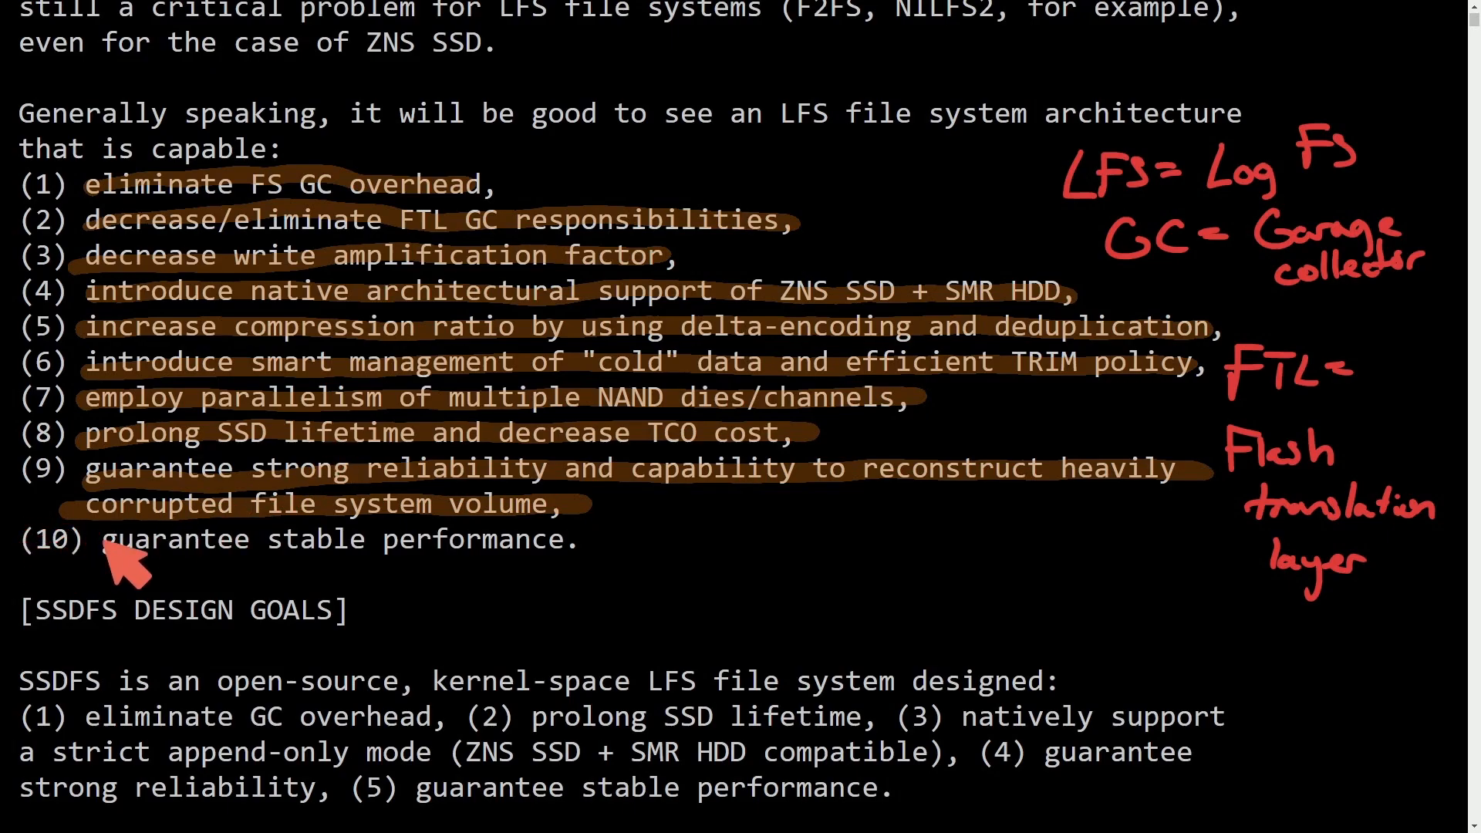
{"action": "left_click_drag", "start_coordinate": [103, 539], "coordinate": [586, 540]}
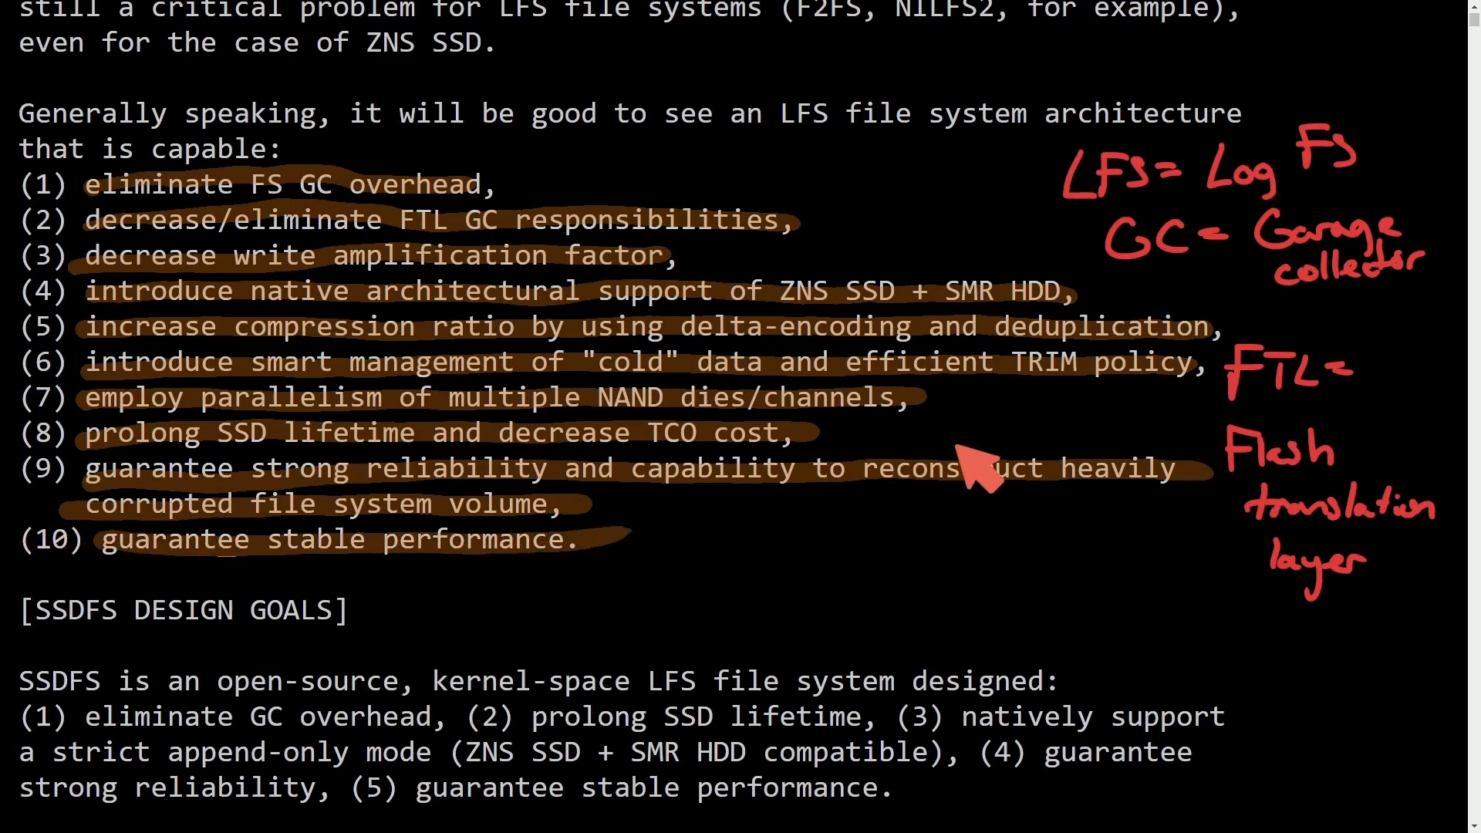
Highlight the SSDFS design goals sentence through all five listed goals
{"action": "scroll", "scroll_direction": "down", "scroll_amount": 3}
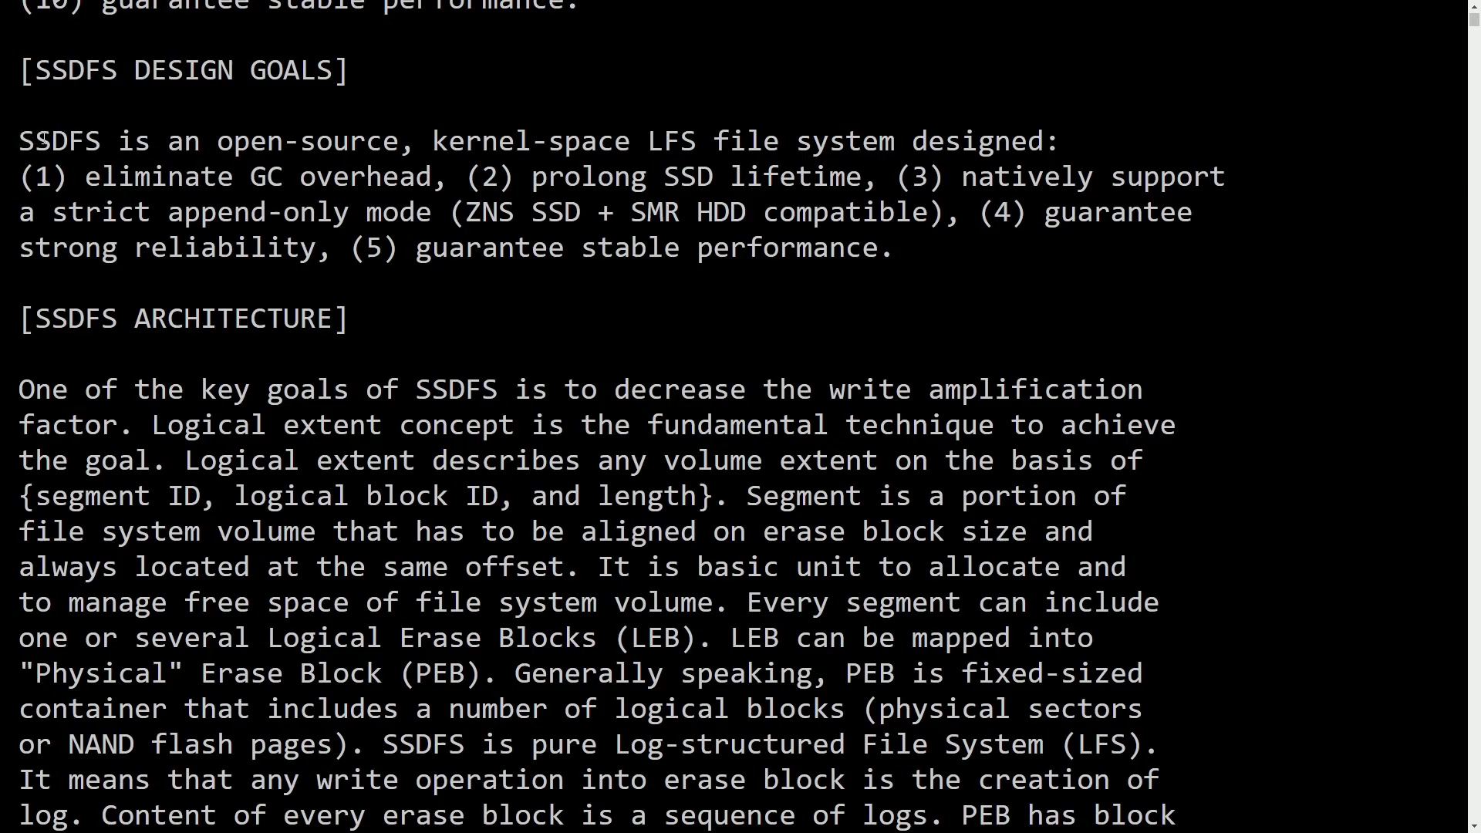
{"action": "left_click_drag", "start_coordinate": [103, 141], "coordinate": [382, 141]}
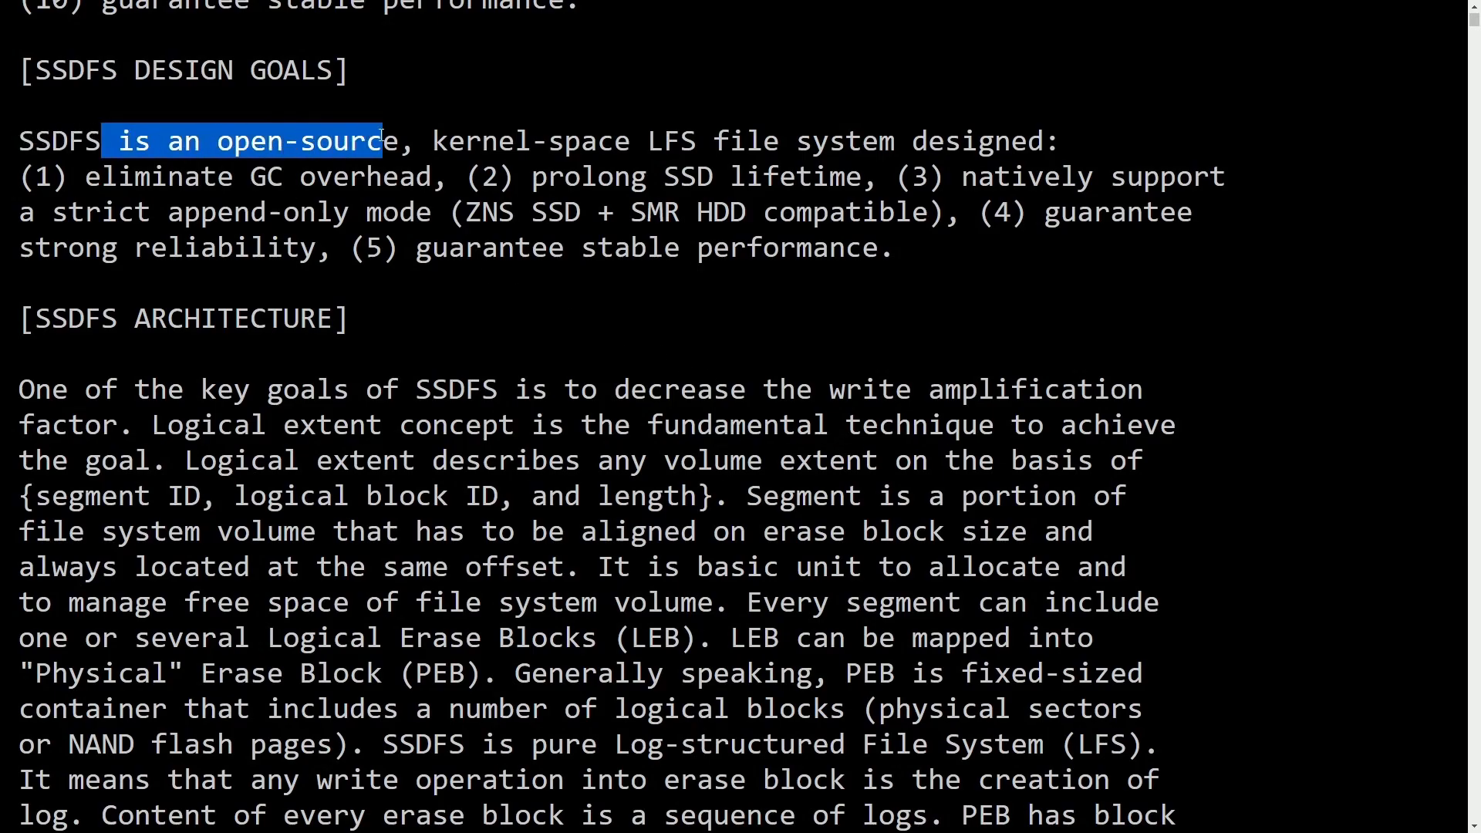
{"action": "left_click_drag", "start_coordinate": [378, 140], "coordinate": [746, 140]}
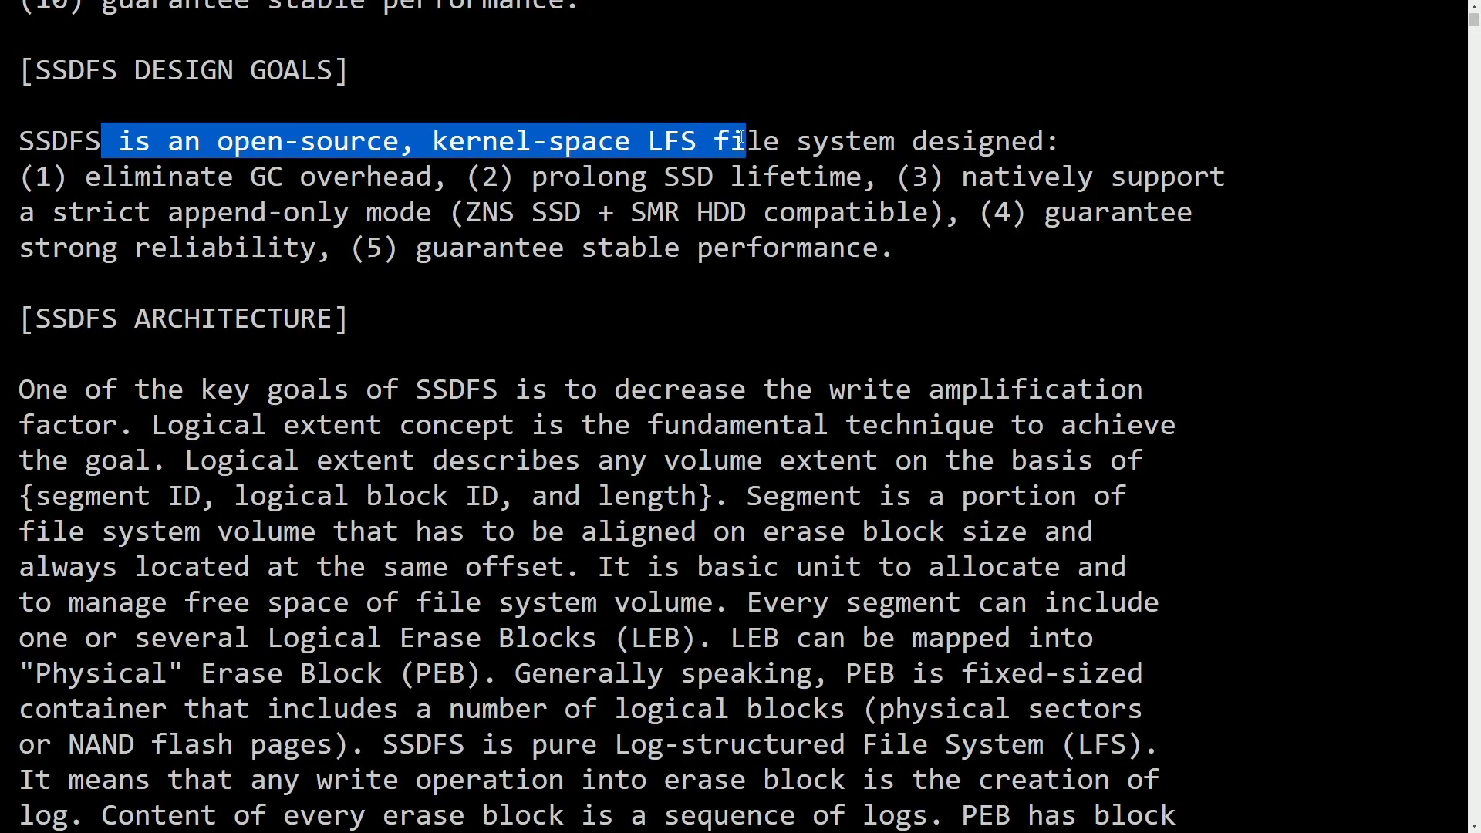
{"action": "left_click_drag", "start_coordinate": [746, 141], "coordinate": [784, 141]}
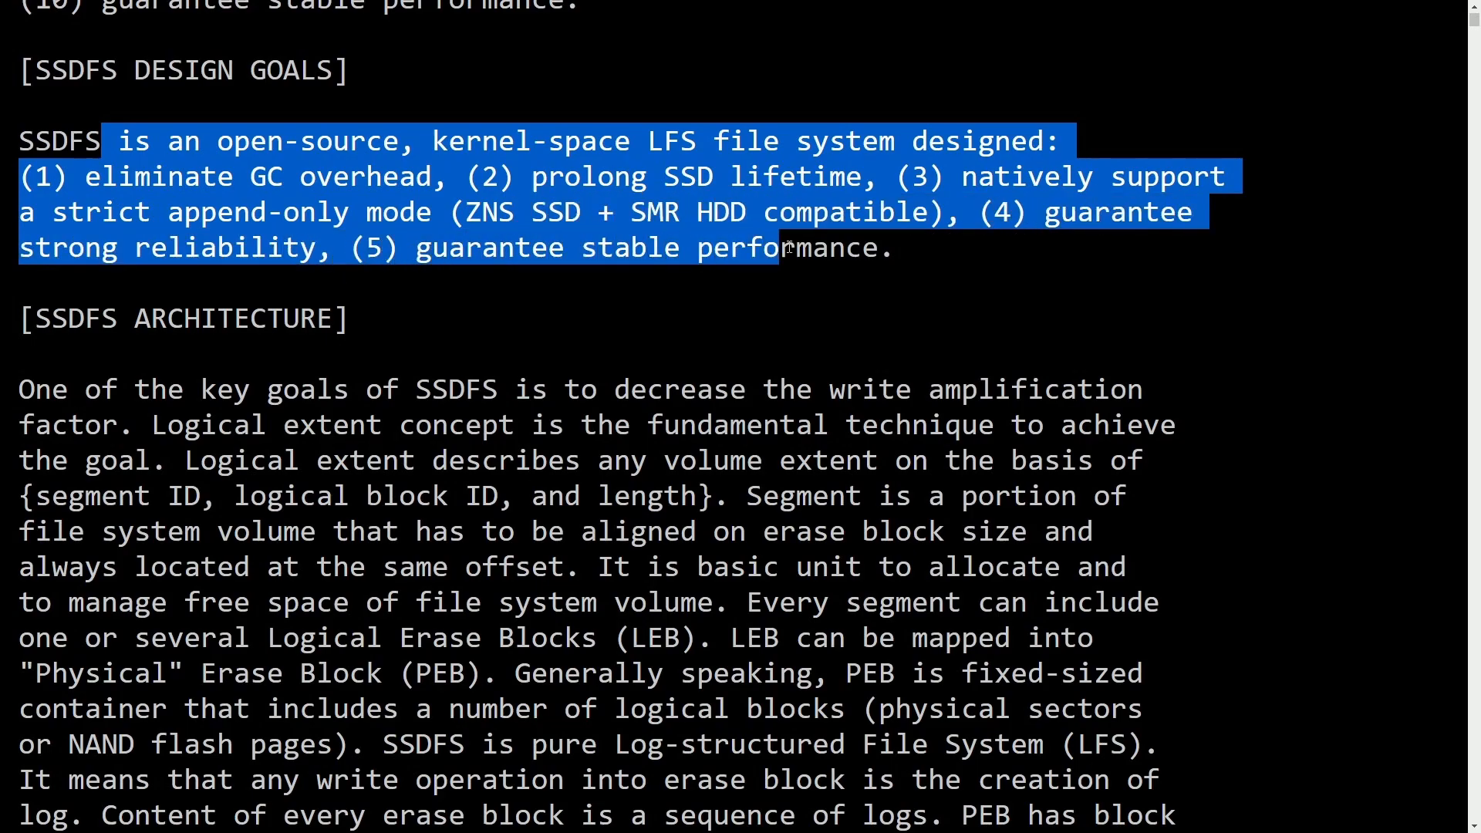
{"action": "scroll", "scroll_direction": "down", "scroll_amount": 3}
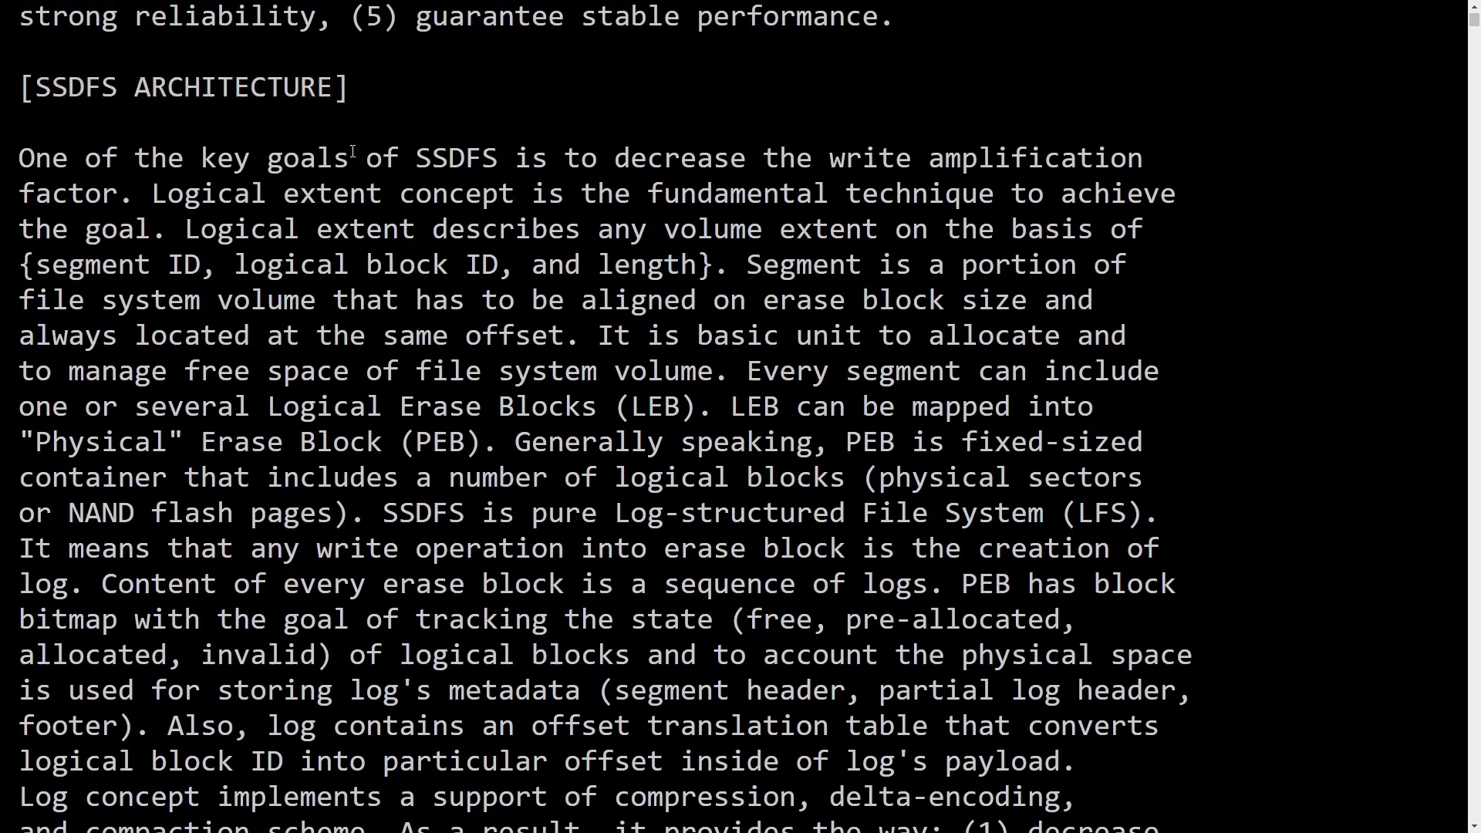
Scroll past the SSDFS ARCHITECTURE section until the BENCHMARKING results appear
{"action": "scroll", "scroll_direction": "down", "scroll_amount": 3}
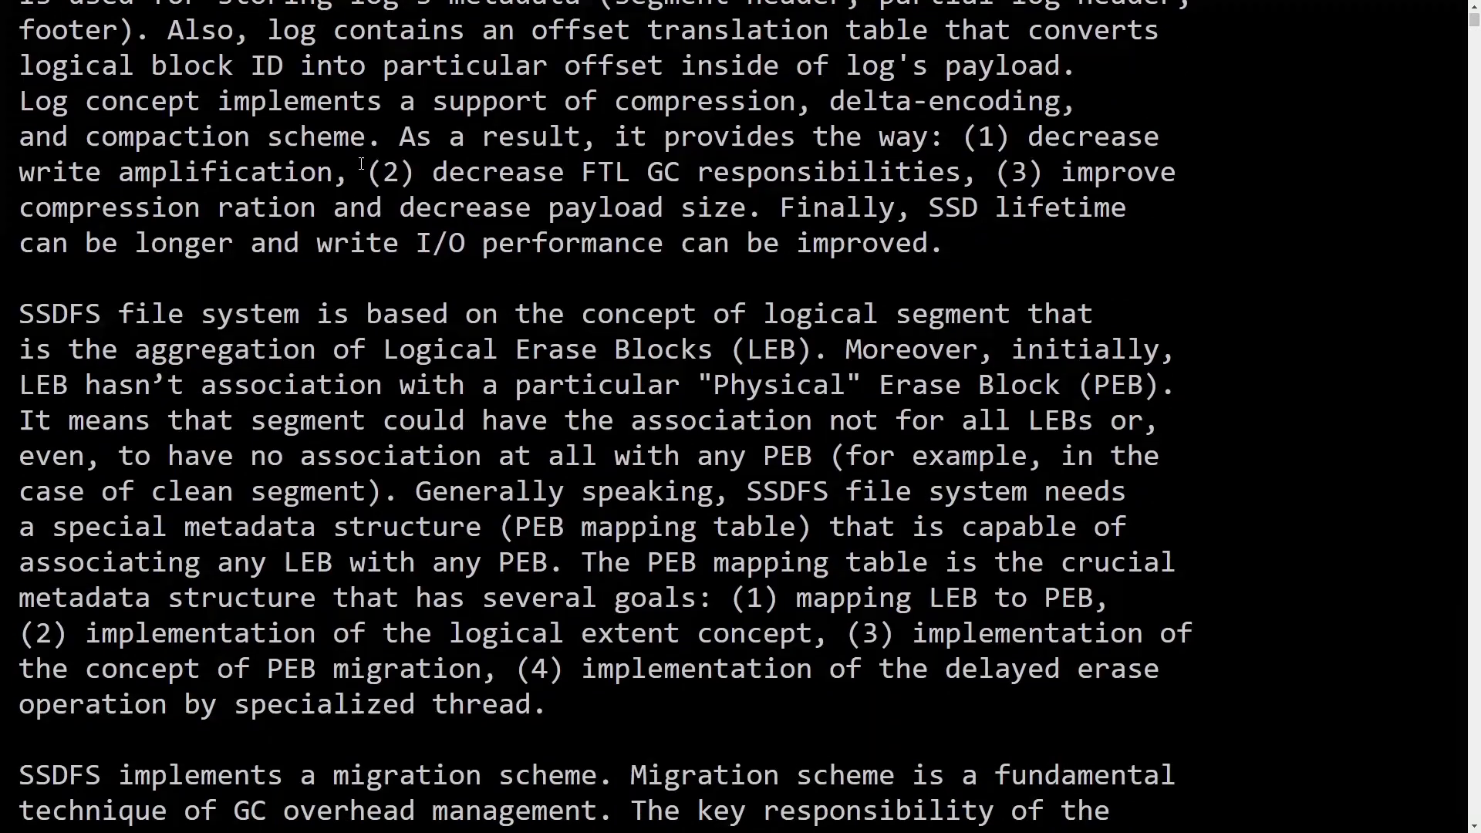
{"action": "scroll", "scroll_direction": "down", "scroll_amount": 3}
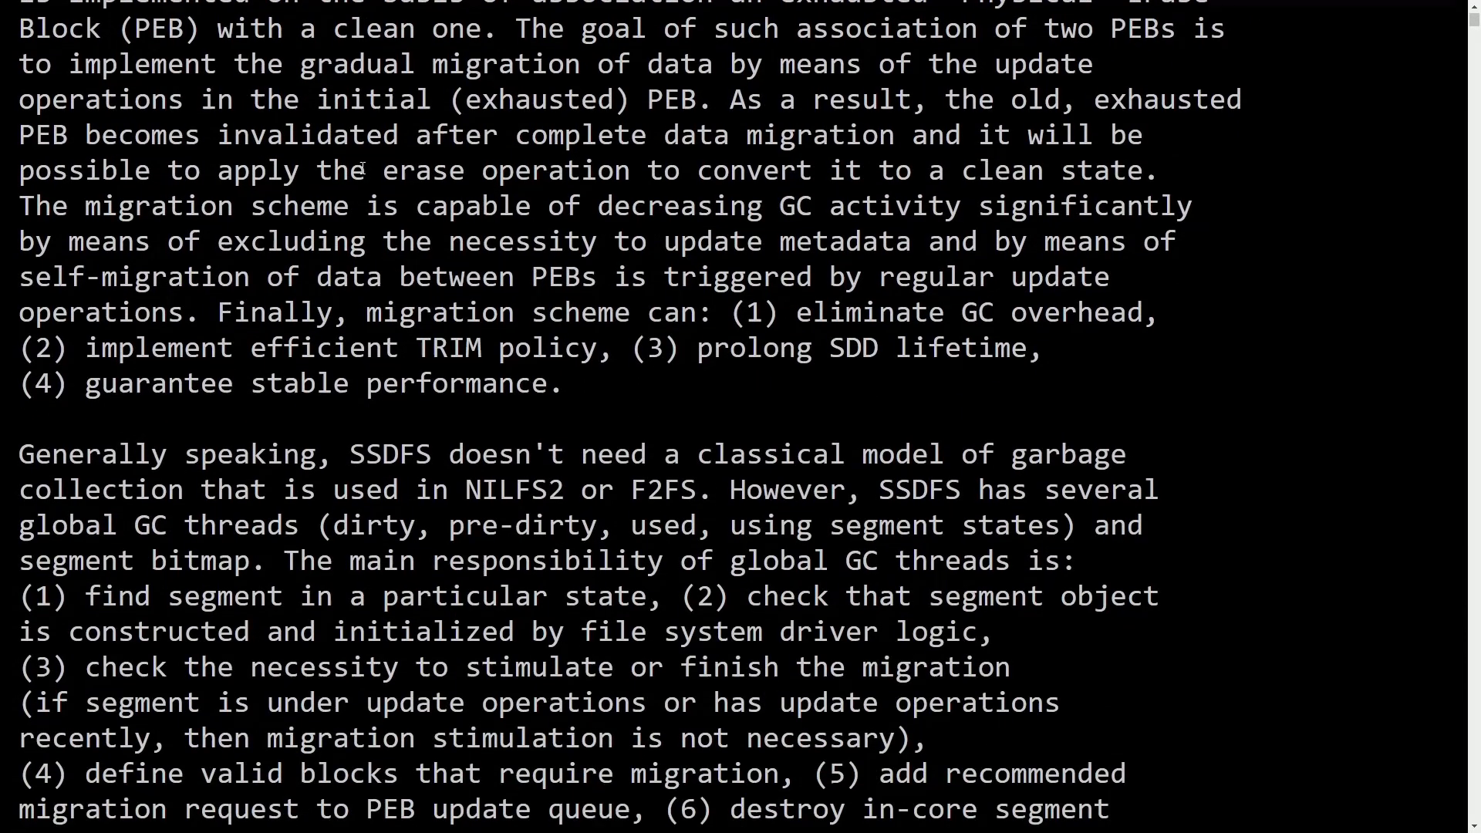
{"action": "scroll", "scroll_direction": "down", "scroll_amount": 3}
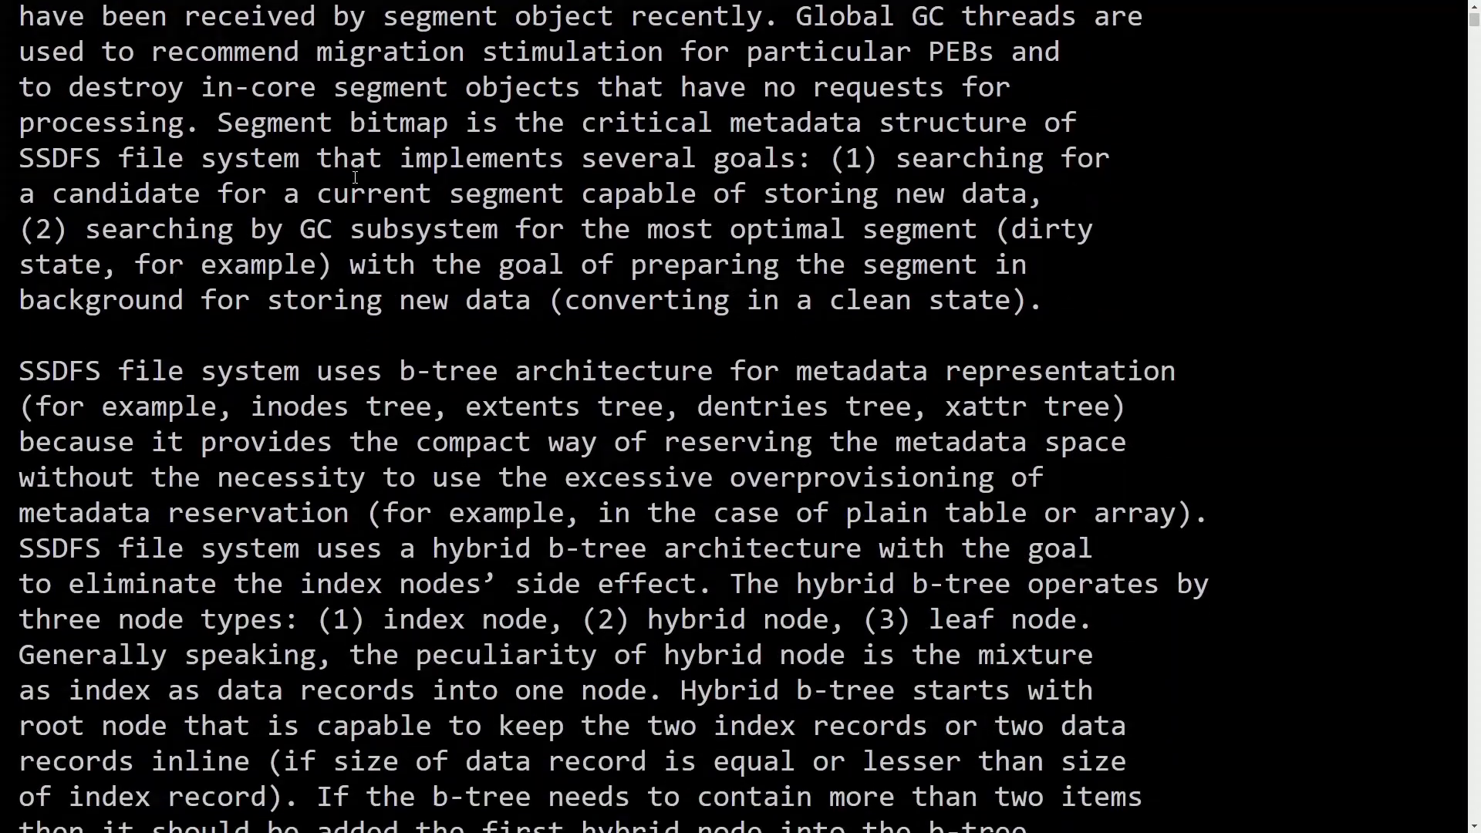
{"action": "scroll", "scroll_direction": "down", "scroll_amount": 3}
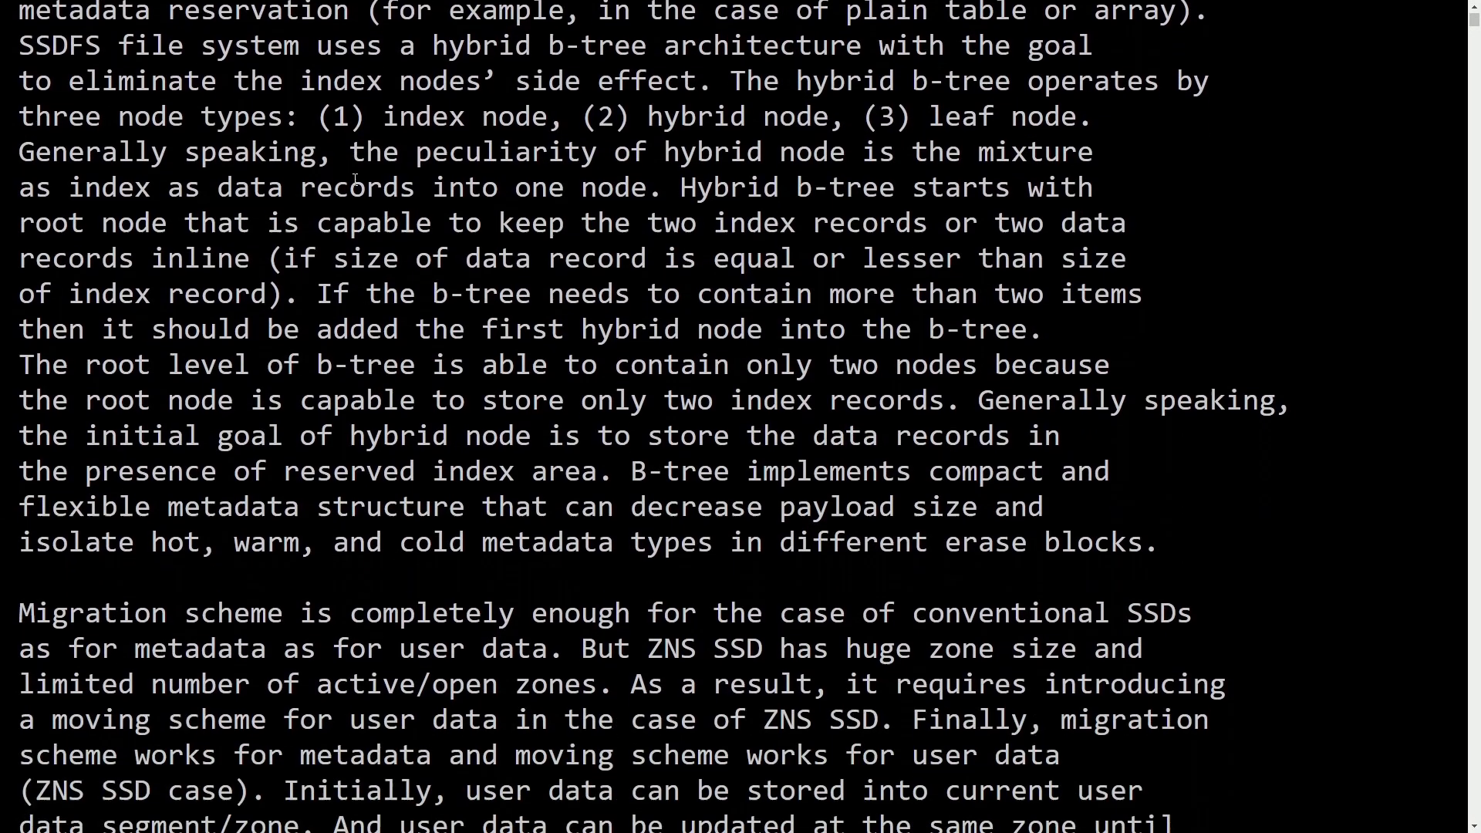
{"action": "scroll", "scroll_direction": "down", "scroll_amount": 3}
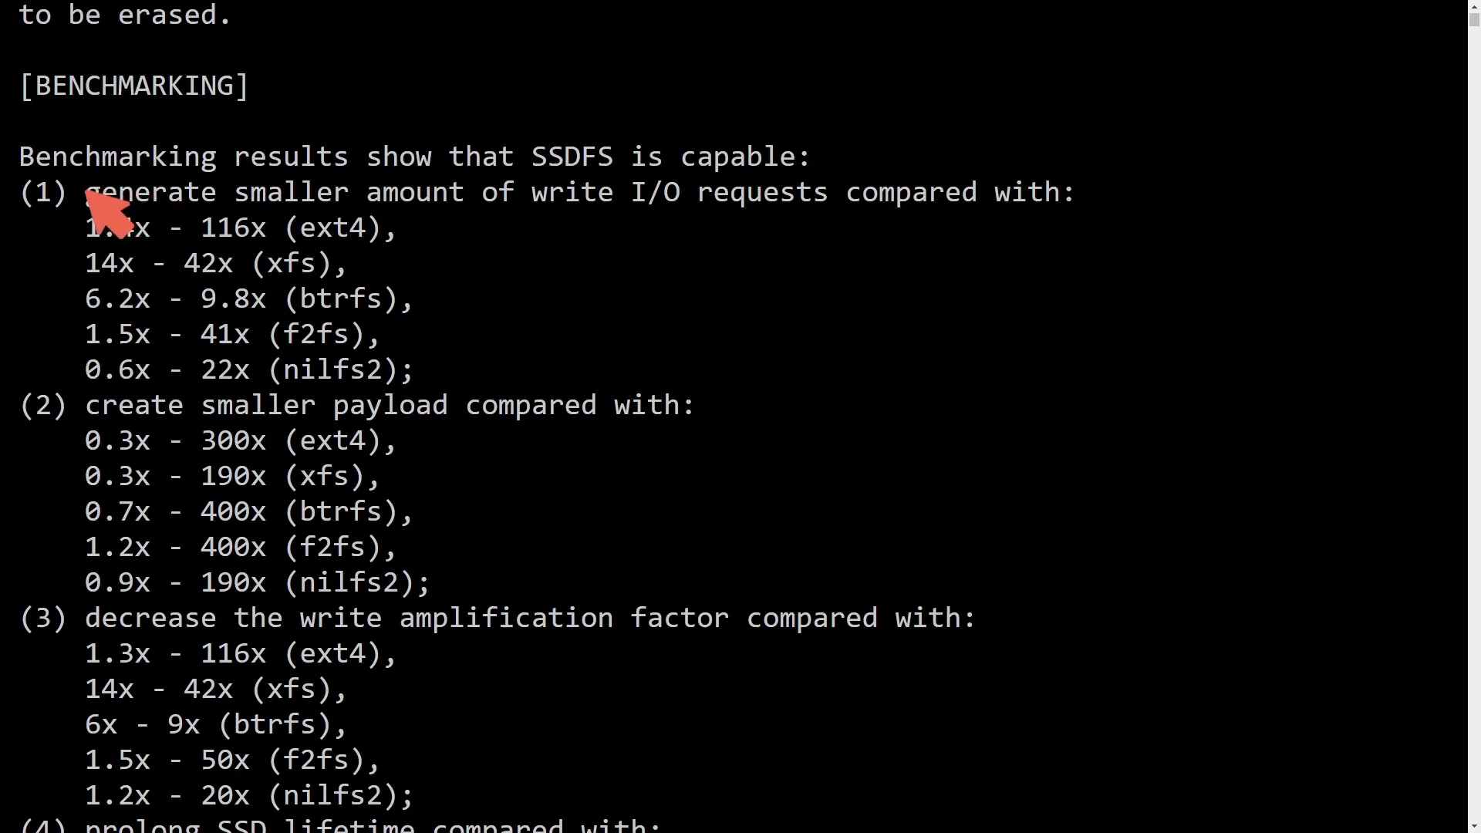
Highlight benchmarking result (1) about fewer write I/O requests
{"action": "left_click_drag", "start_coordinate": [85, 191], "coordinate": [822, 191]}
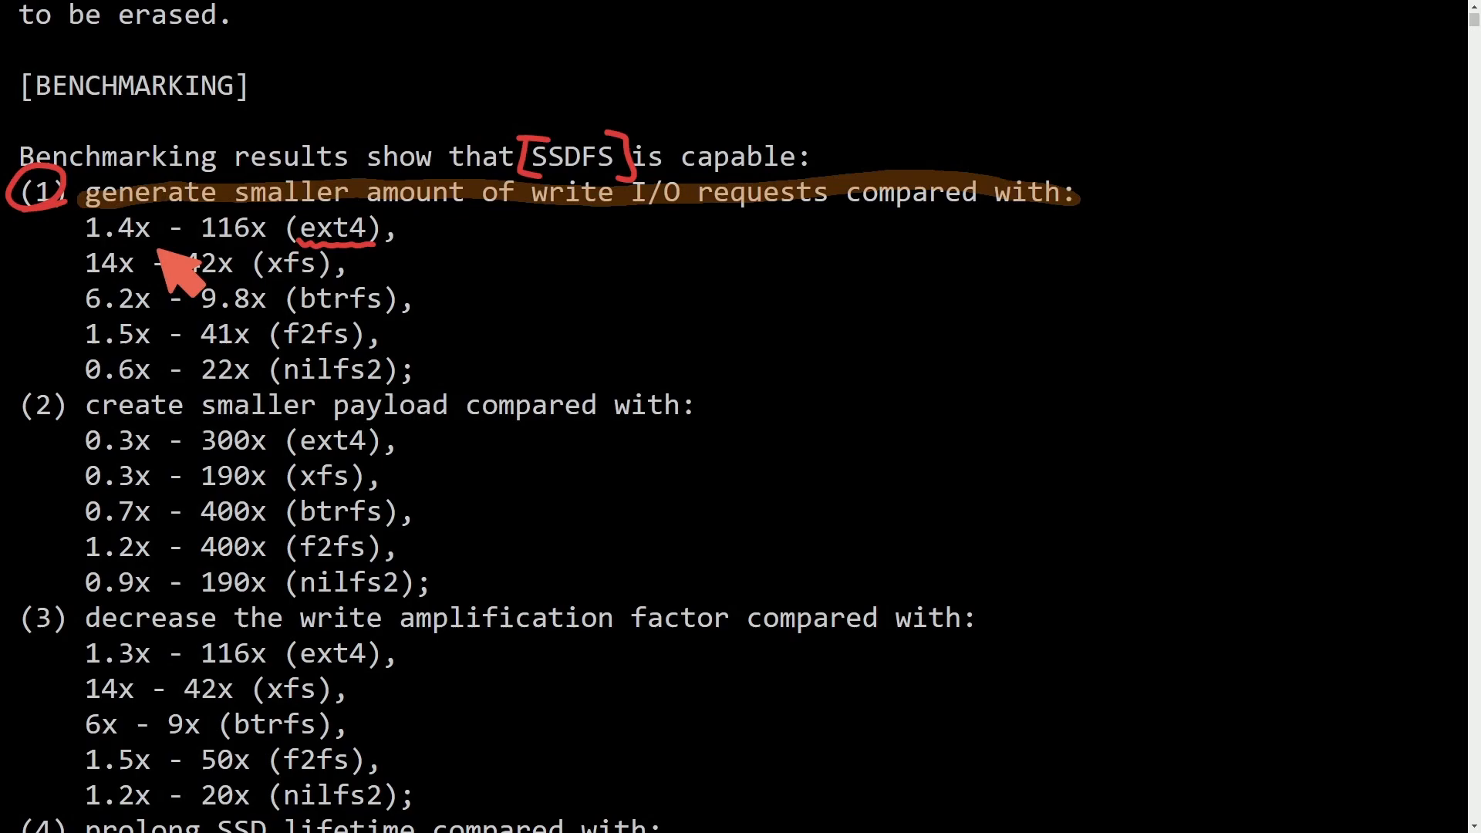
{"action": "mouse_move", "coordinate": [147, 259]}
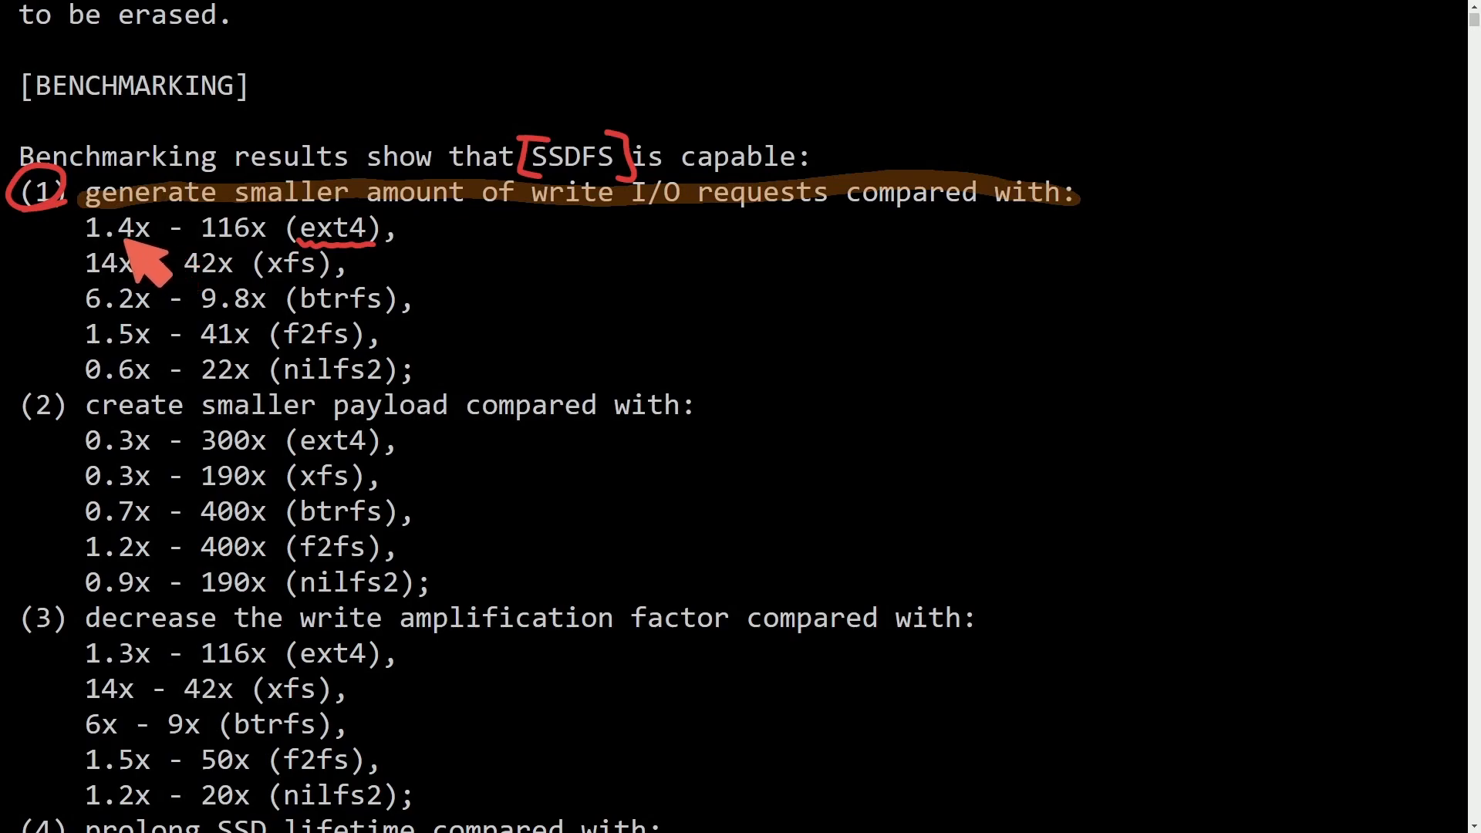
{"action": "mouse_move", "coordinate": [279, 274]}
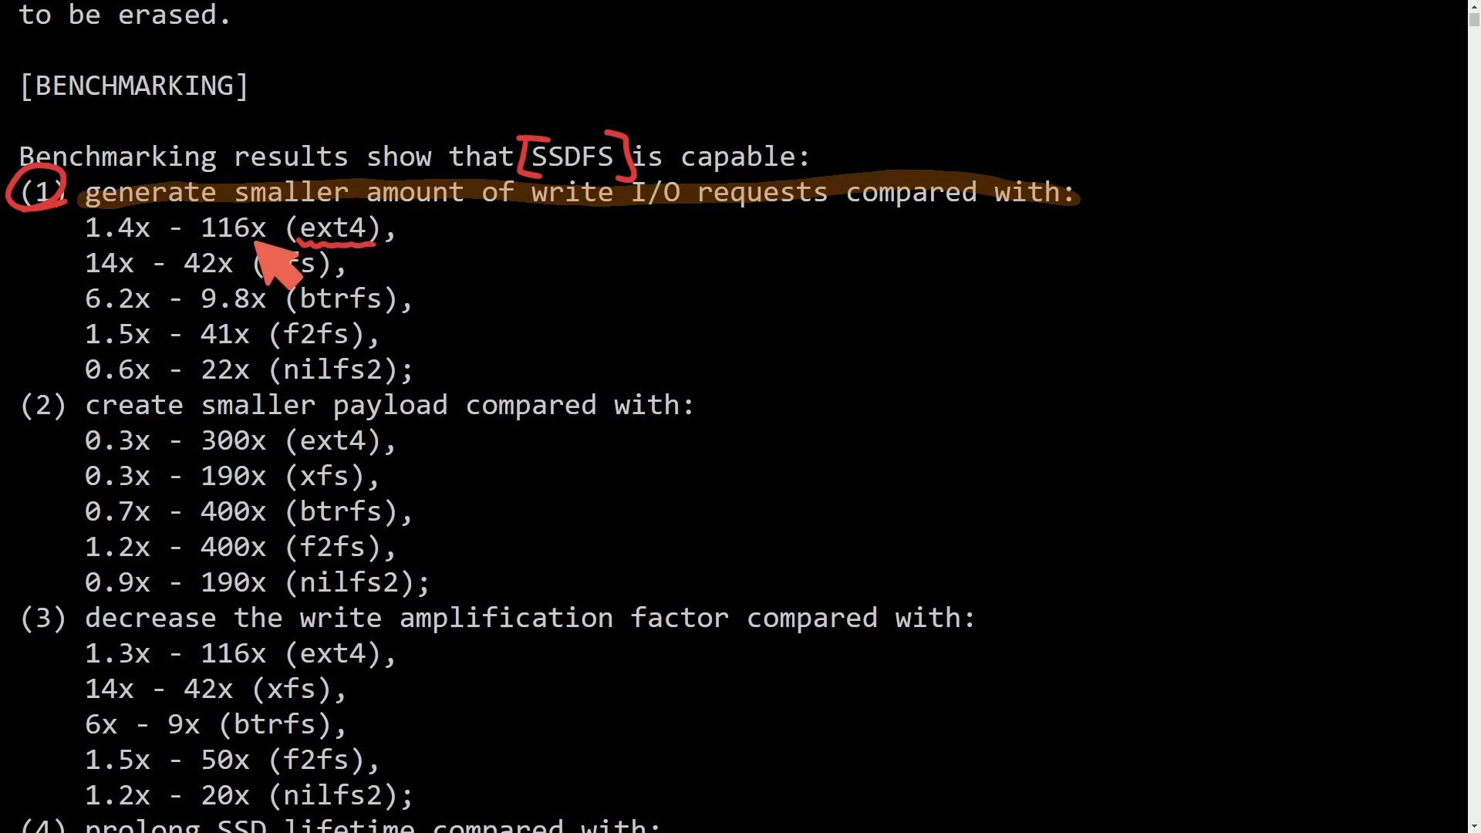
{"action": "mouse_move", "coordinate": [330, 302]}
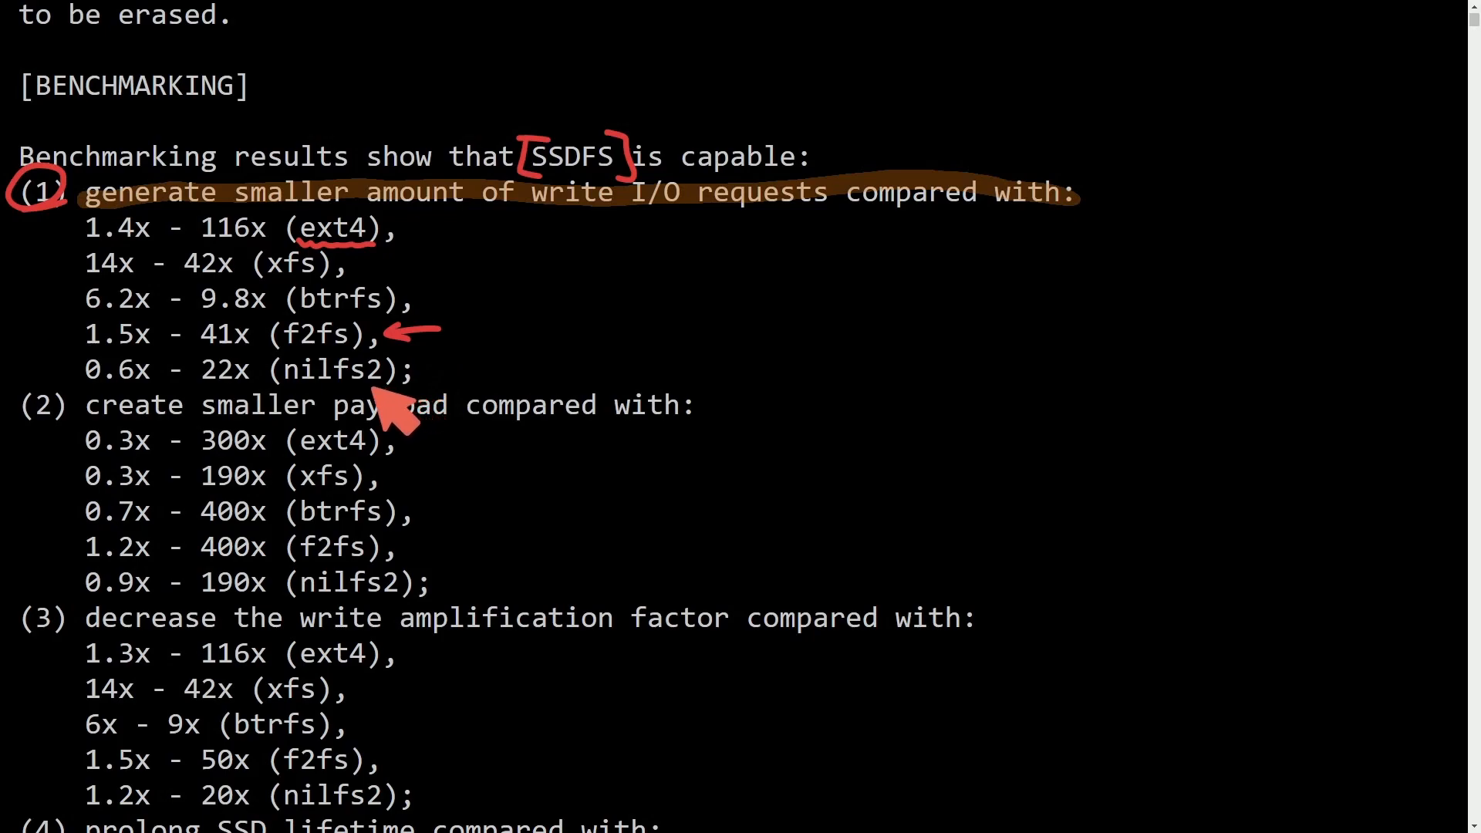
{"action": "mouse_move", "coordinate": [231, 344]}
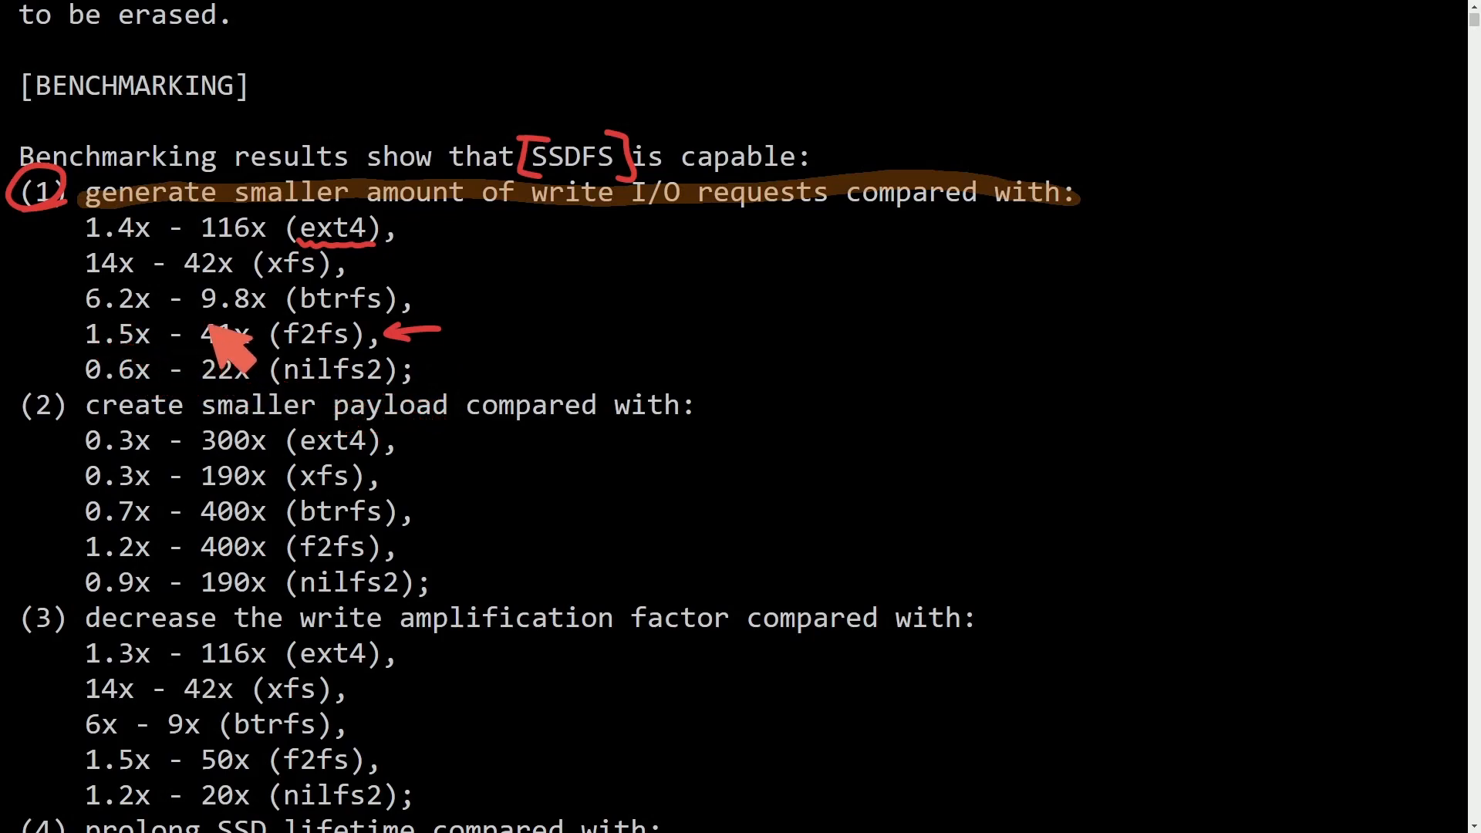
{"action": "mouse_move", "coordinate": [194, 430]}
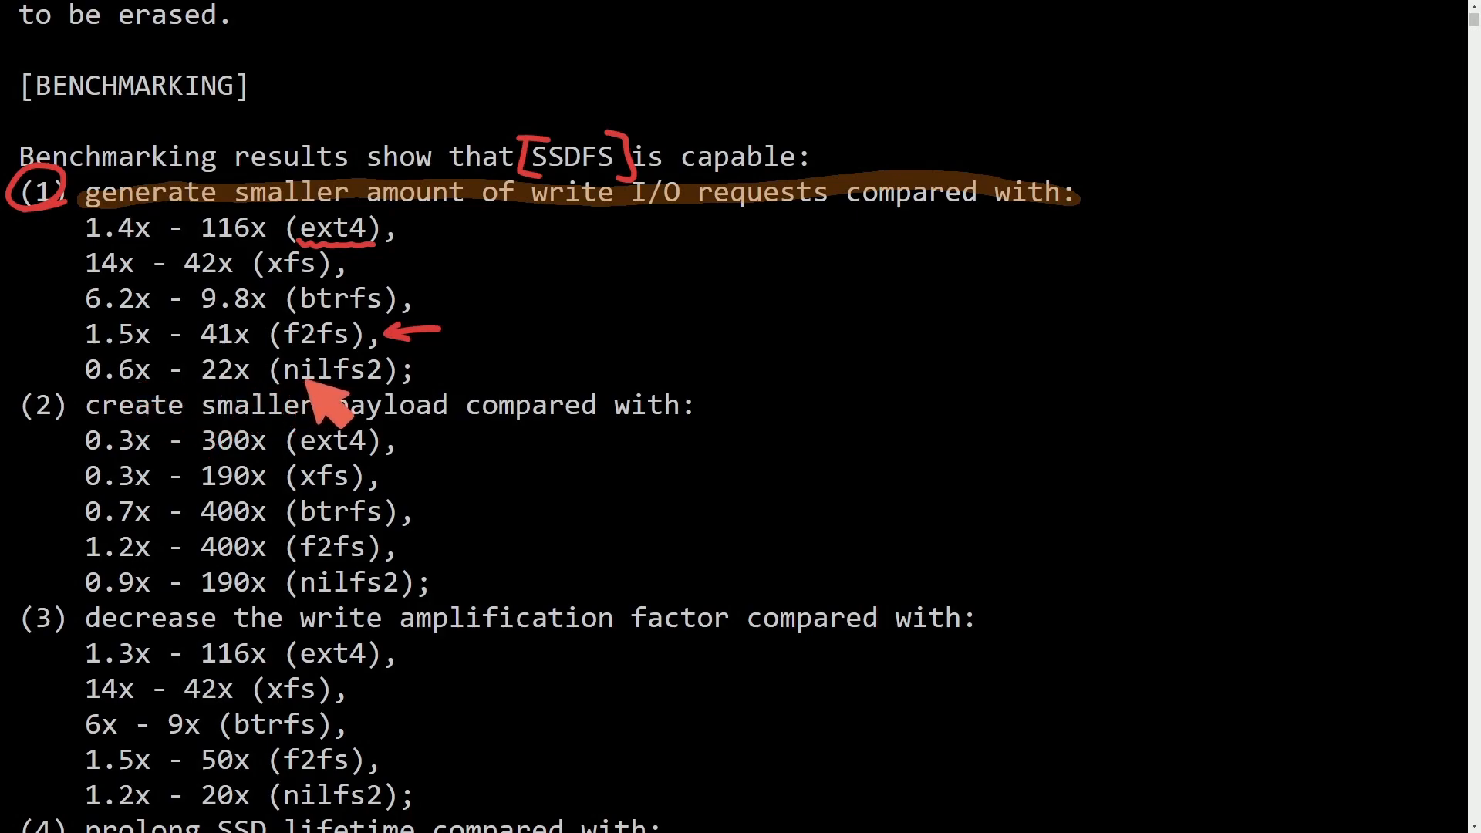
{"action": "mouse_move", "coordinate": [132, 405]}
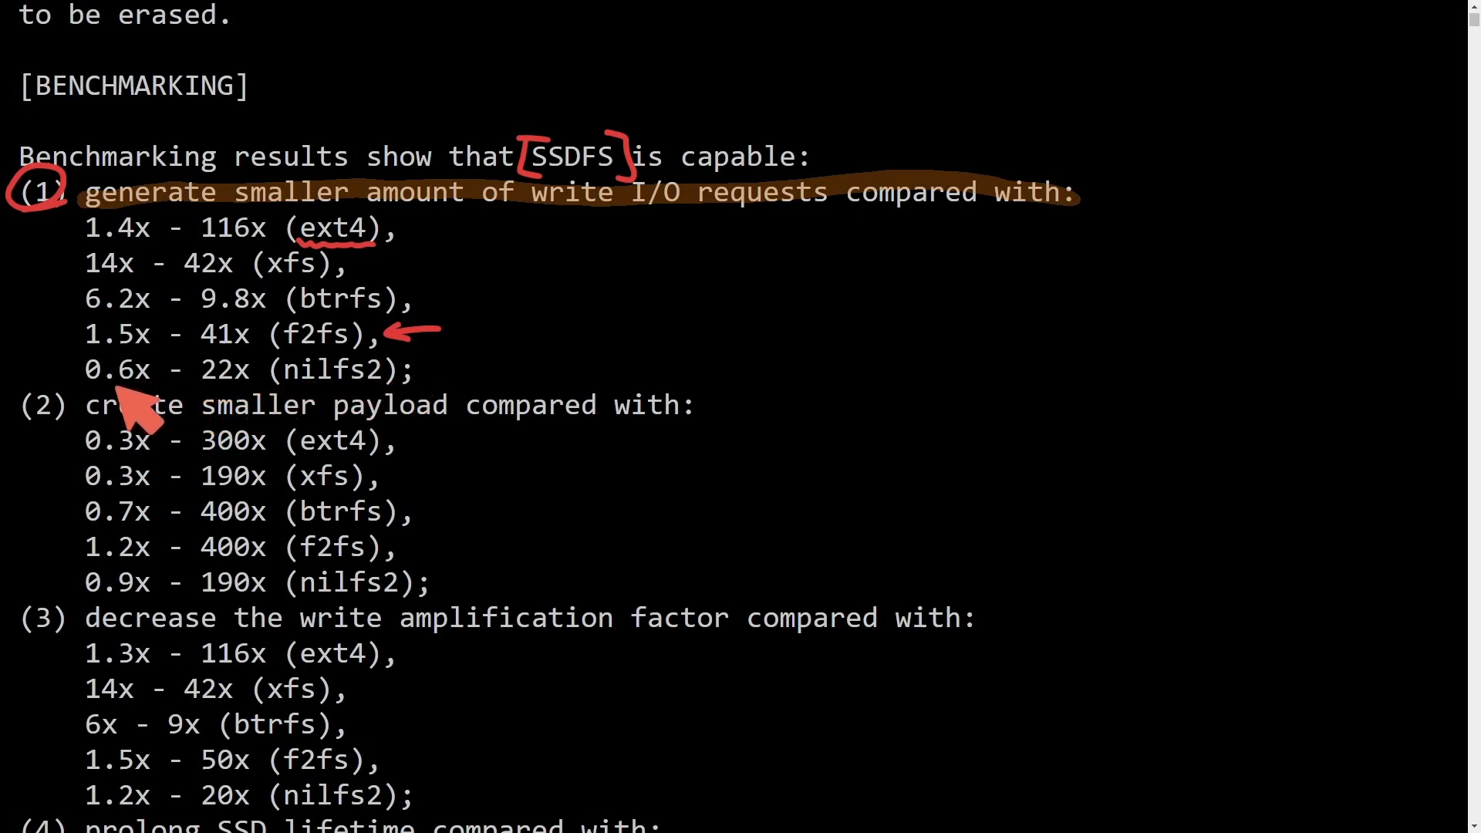
{"action": "mouse_move", "coordinate": [311, 419]}
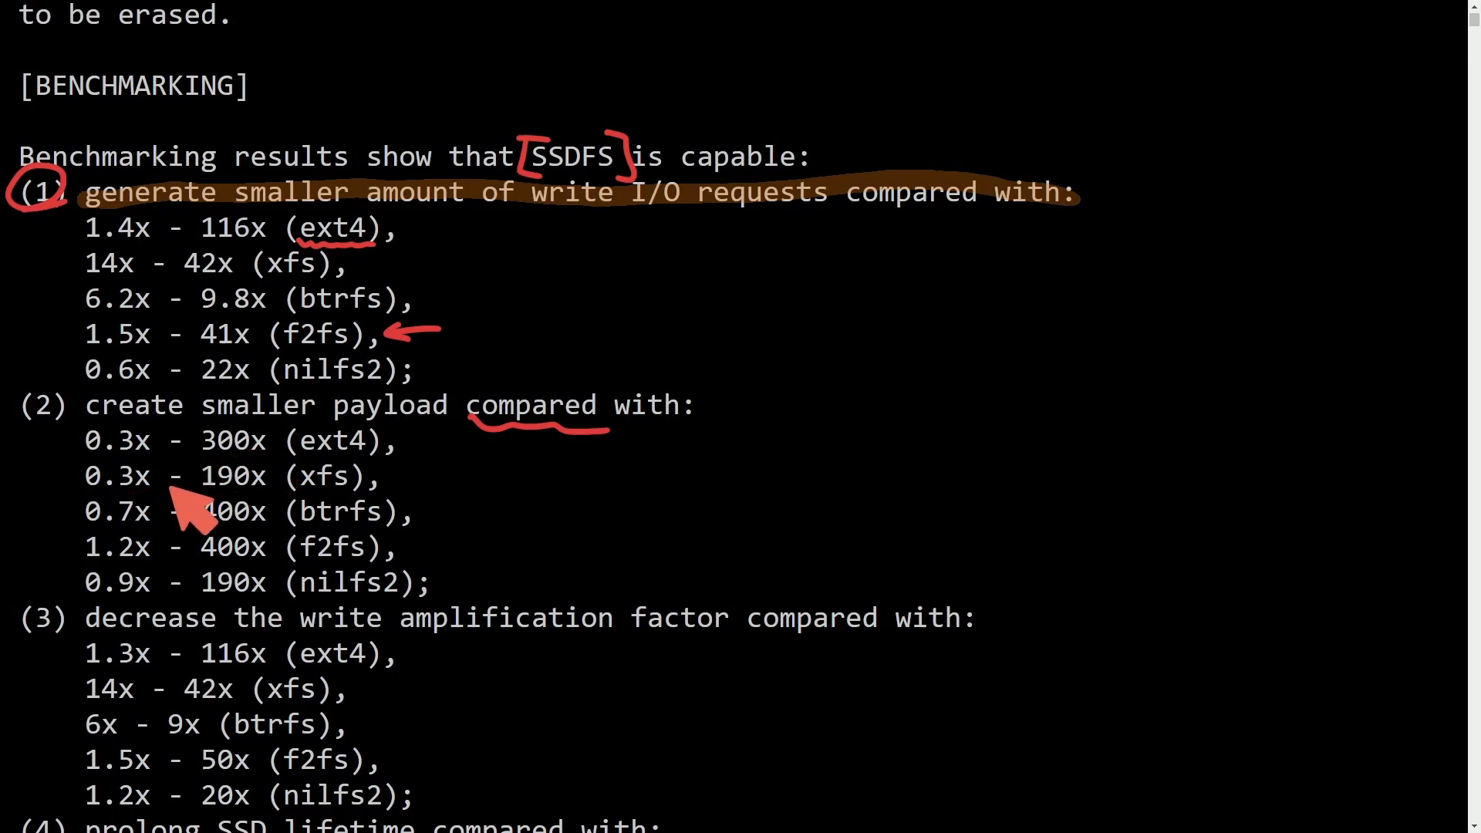
{"action": "mouse_move", "coordinate": [132, 548]}
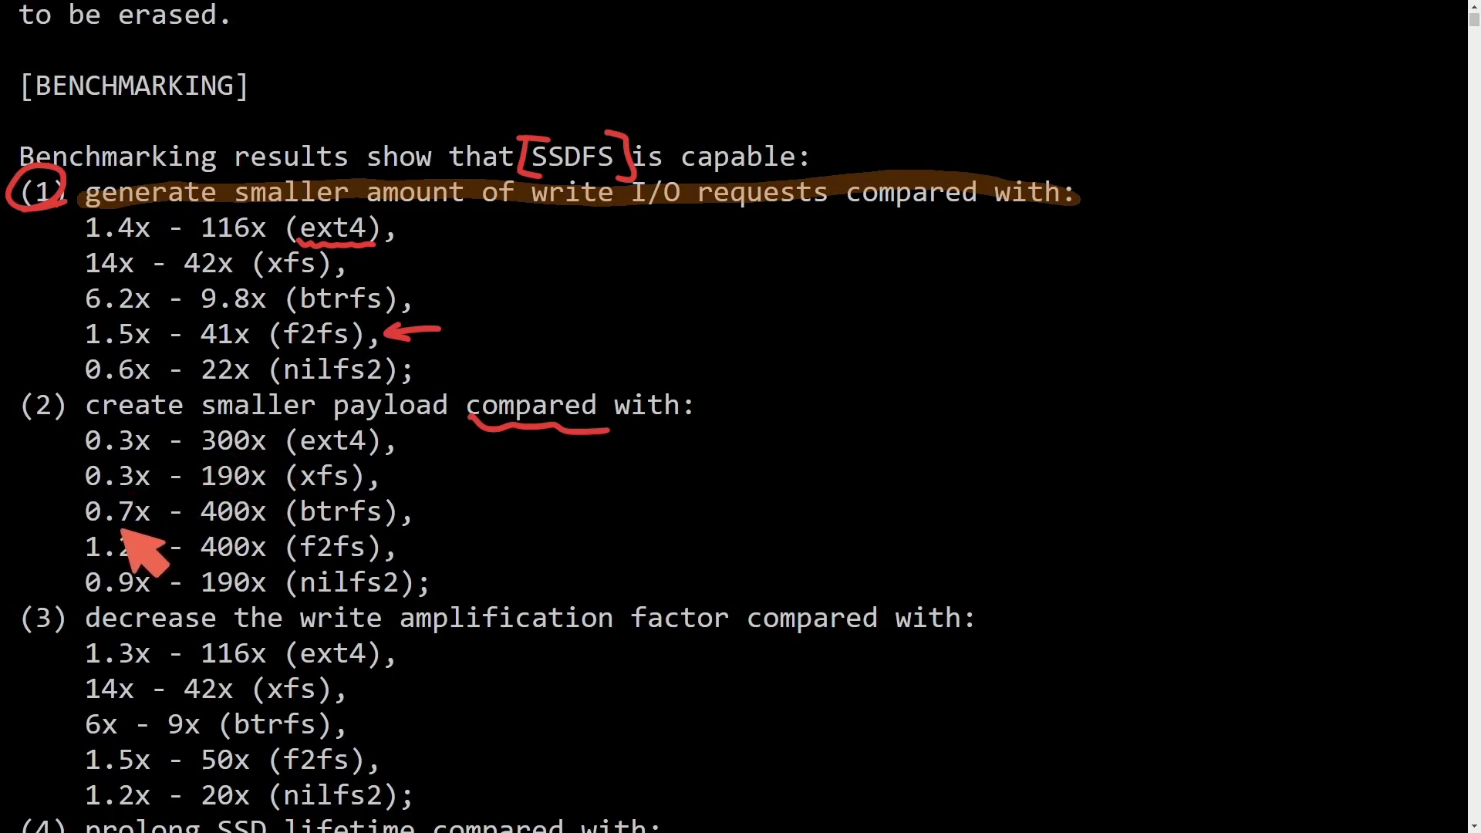
{"action": "mouse_move", "coordinate": [124, 582]}
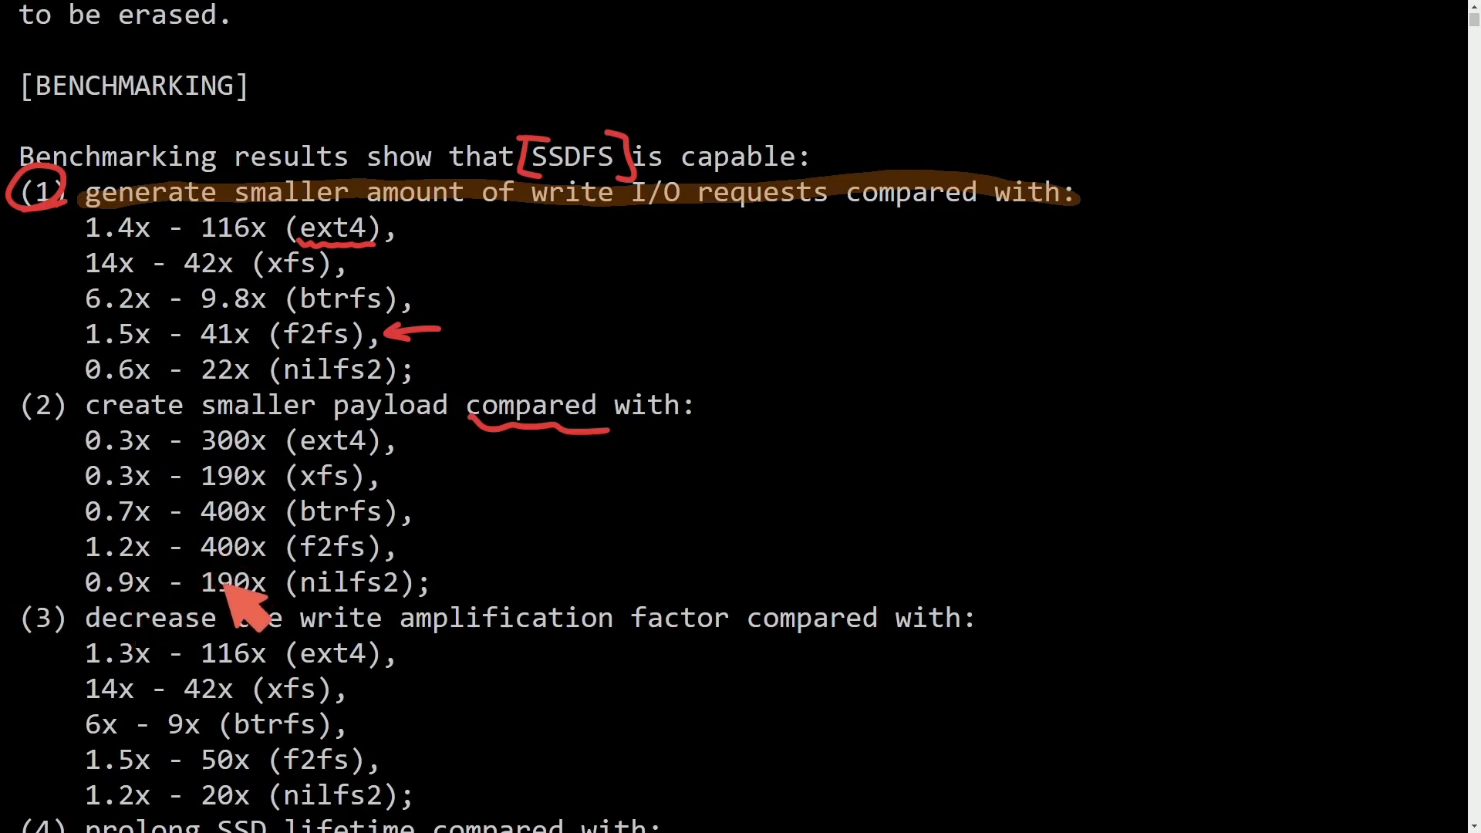
{"action": "mouse_move", "coordinate": [472, 556]}
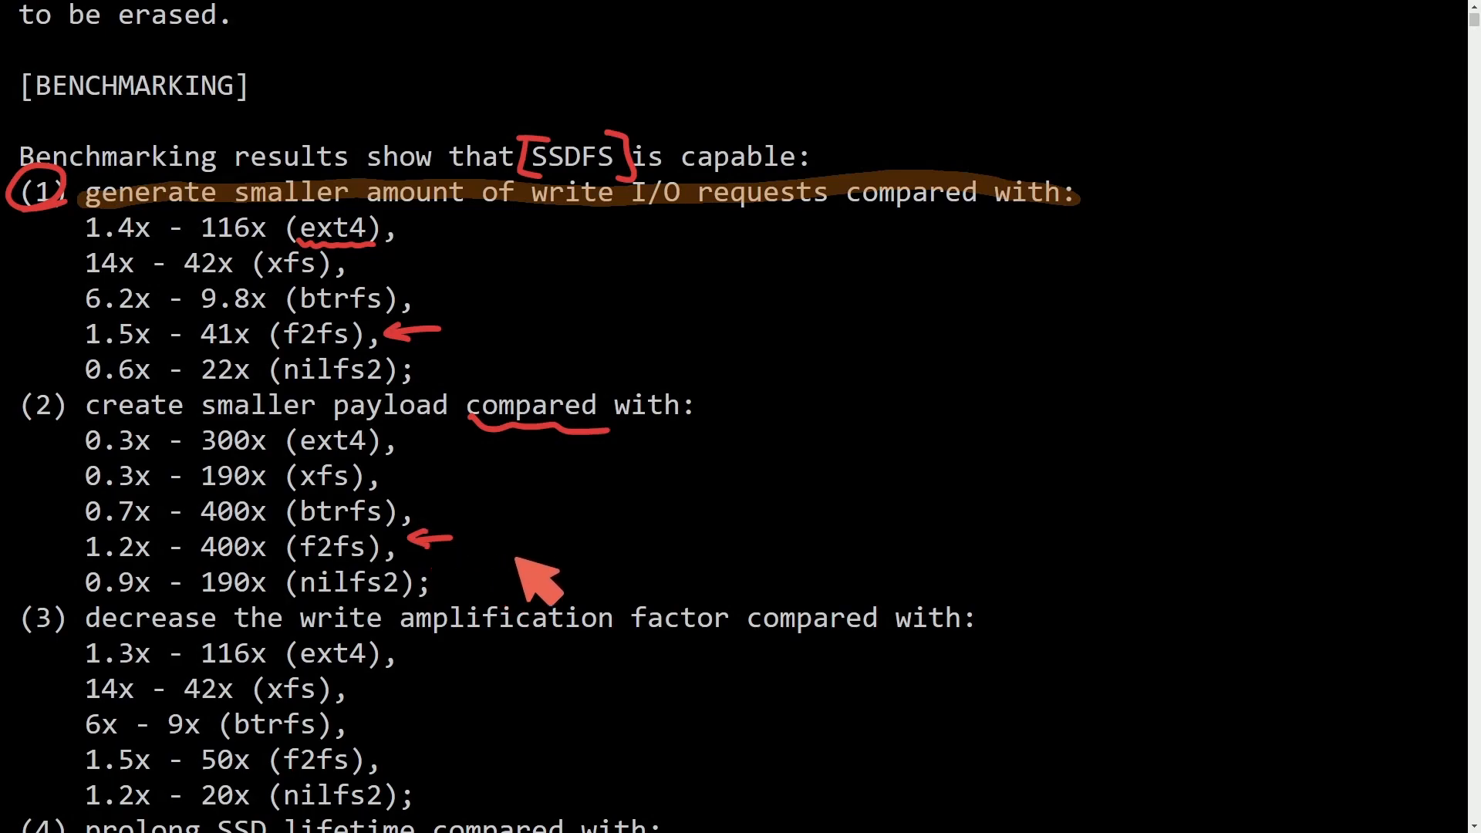
{"action": "mouse_move", "coordinate": [822, 435]}
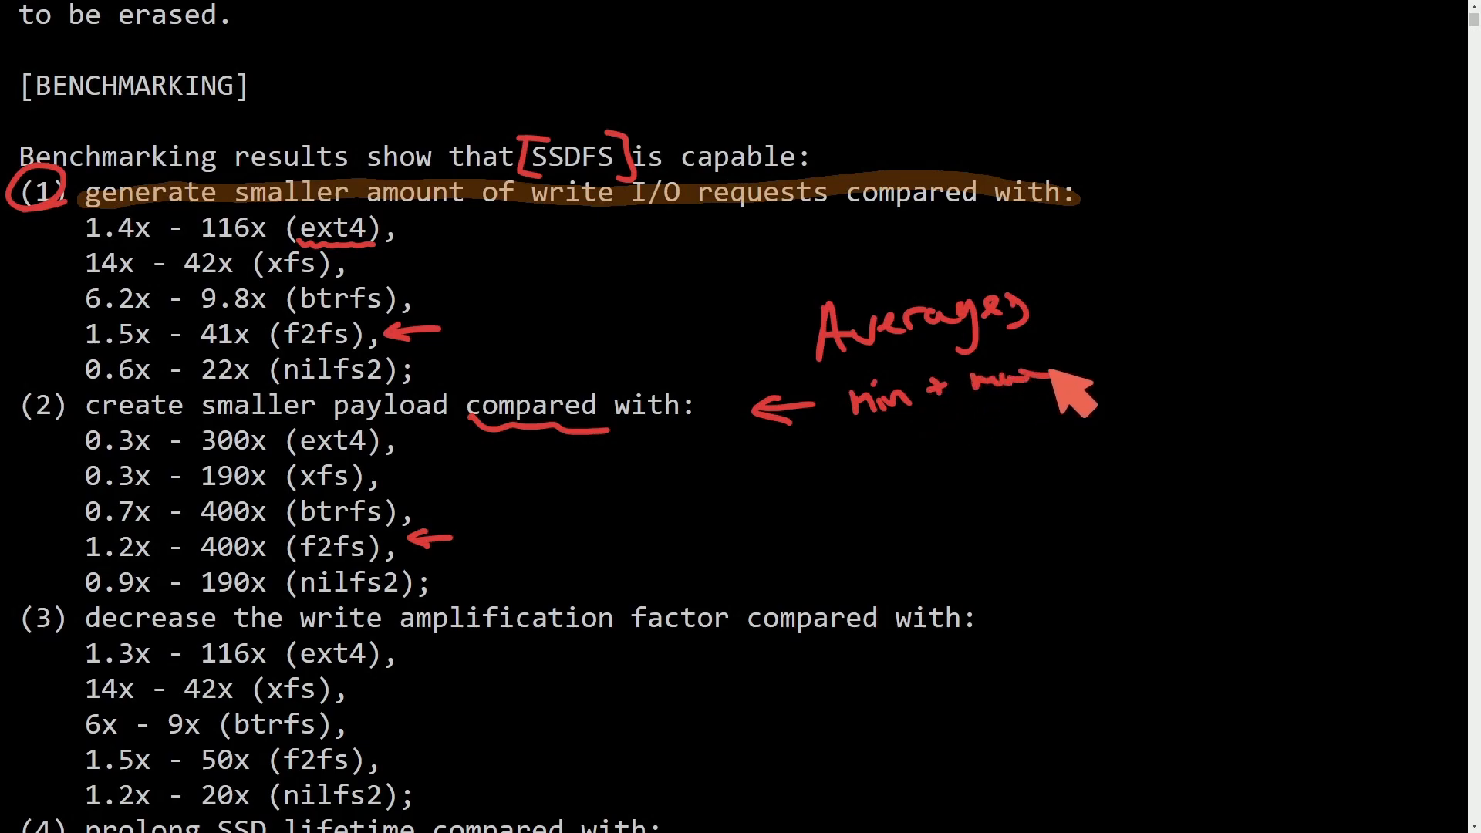
{"action": "mouse_move", "coordinate": [888, 495]}
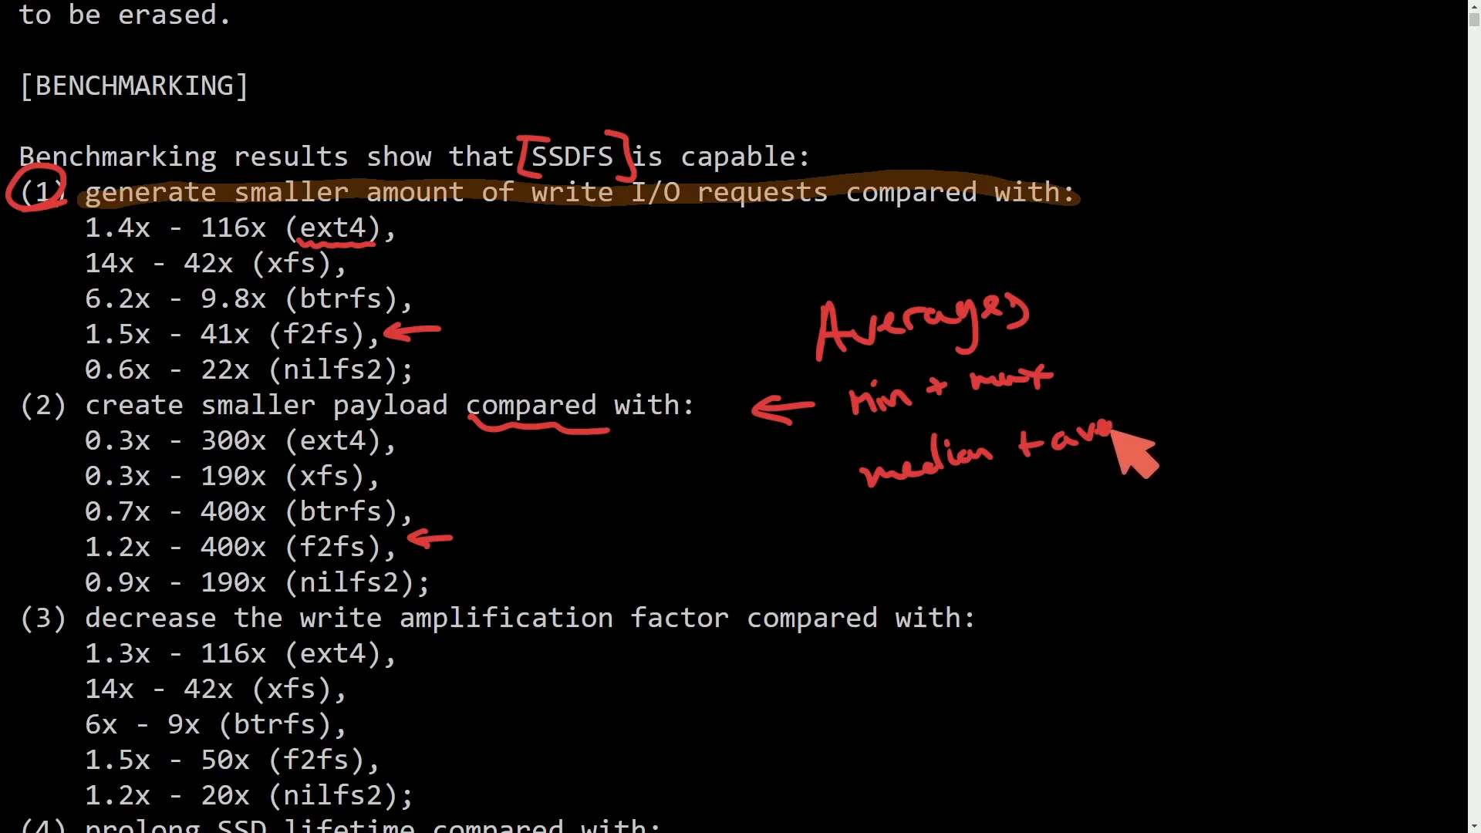
{"action": "mouse_move", "coordinate": [721, 543]}
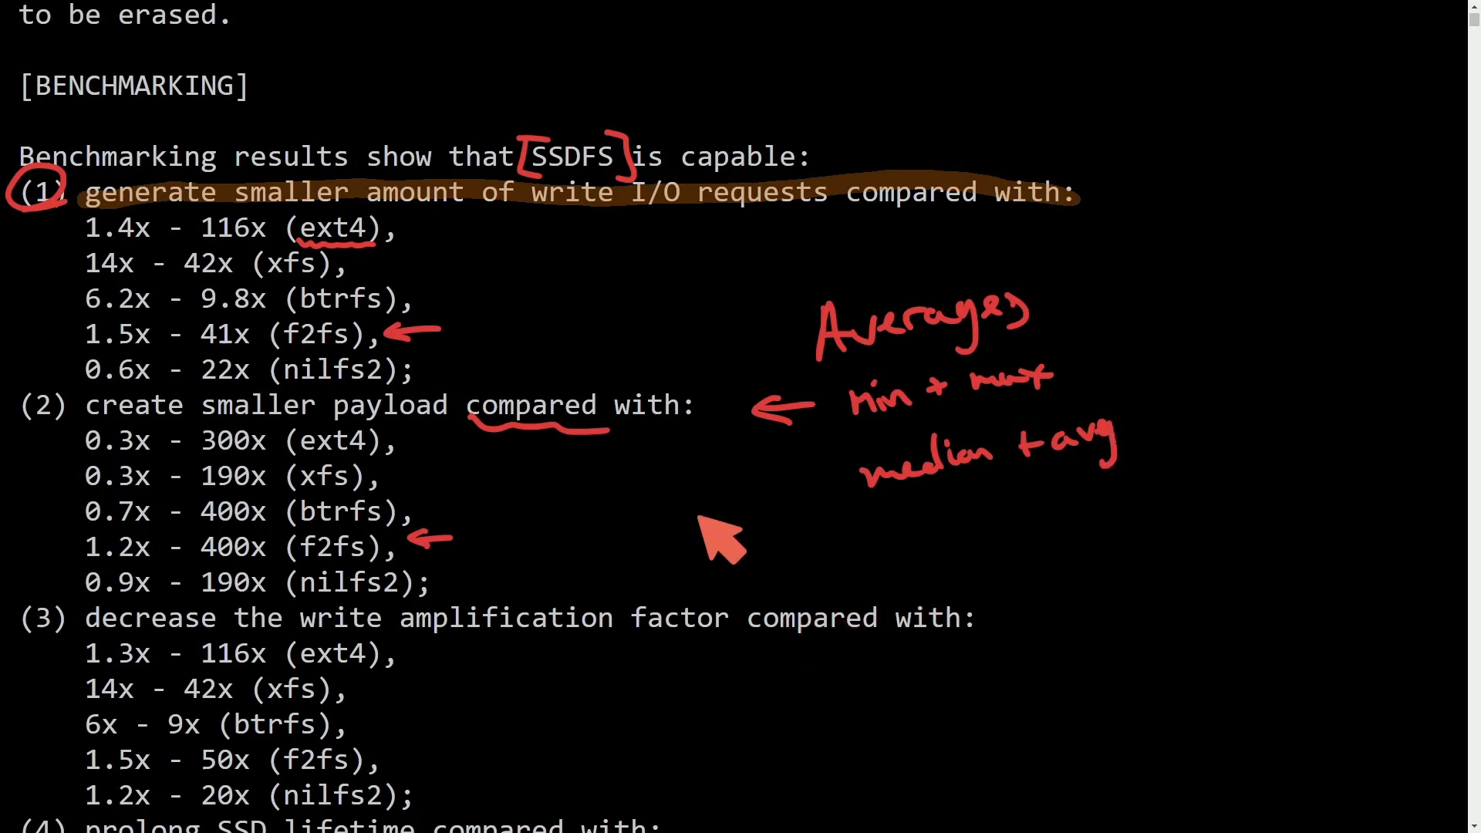
{"action": "mouse_move", "coordinate": [586, 581]}
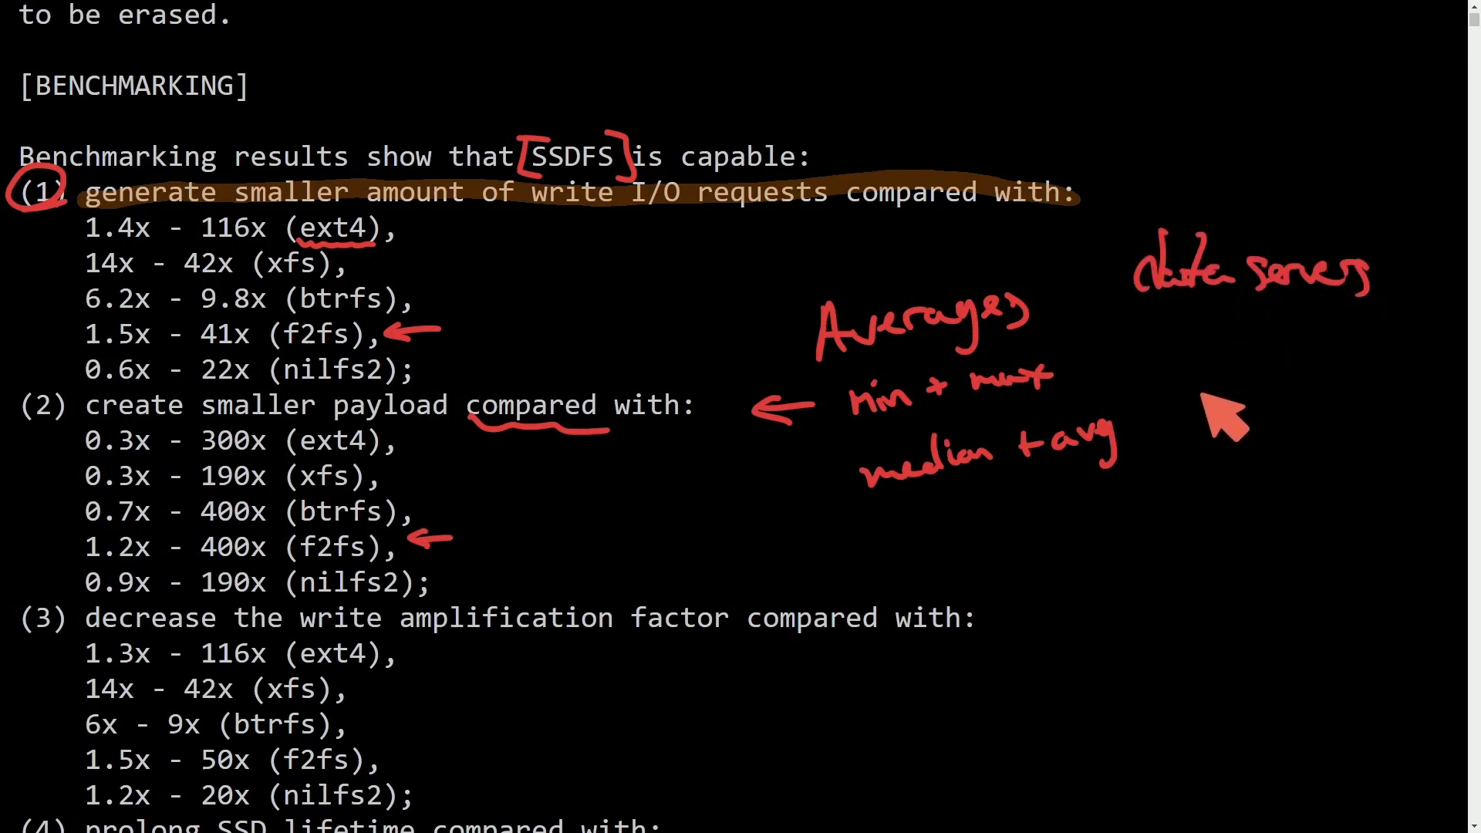
Write 'SSD's' beside the lists with an arrow pointing up at it
{"action": "type", "text": "SSD's"}
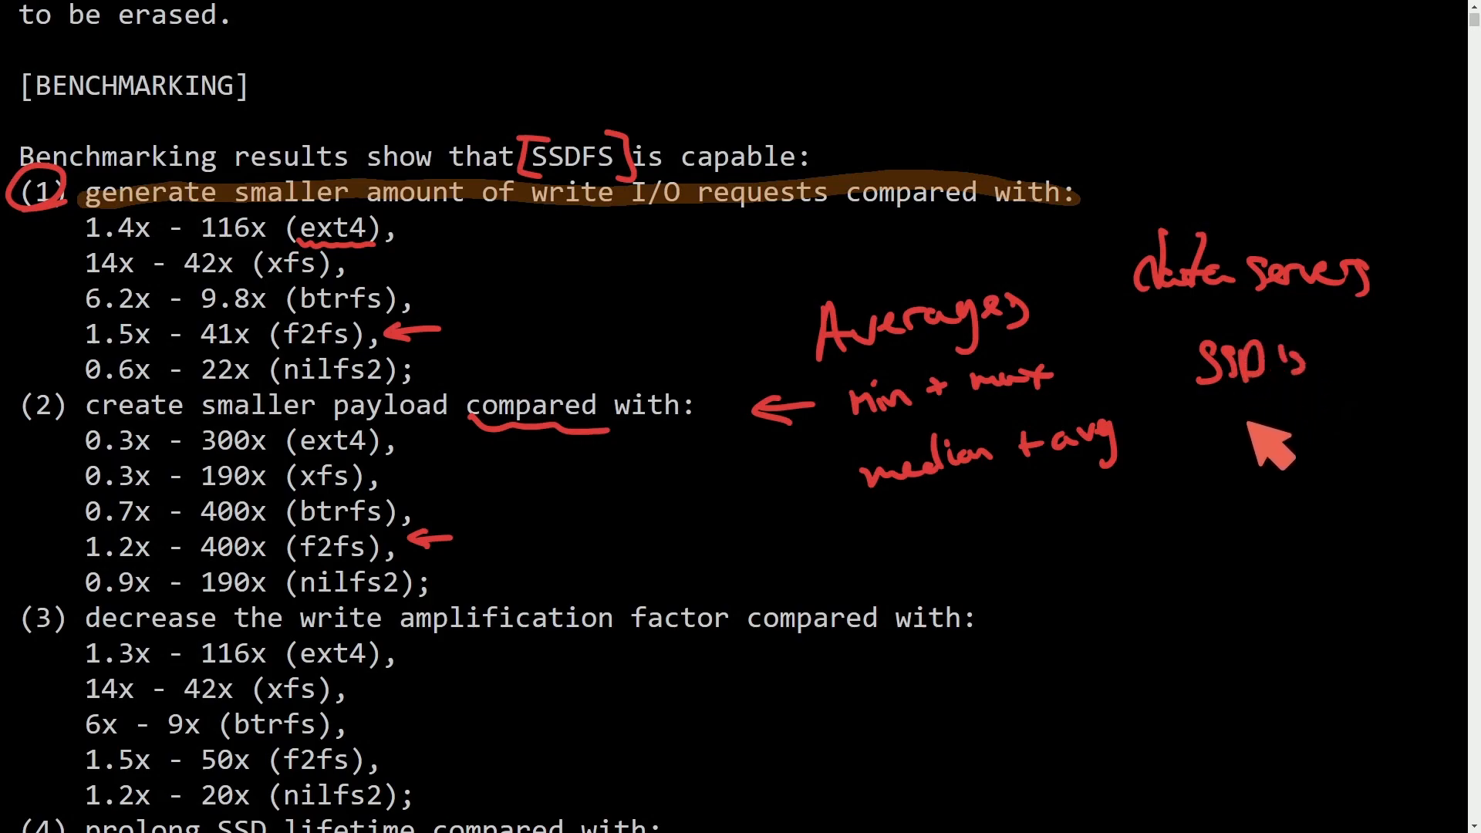
{"action": "left_click_drag", "start_coordinate": [1285, 463], "coordinate": [1246, 410]}
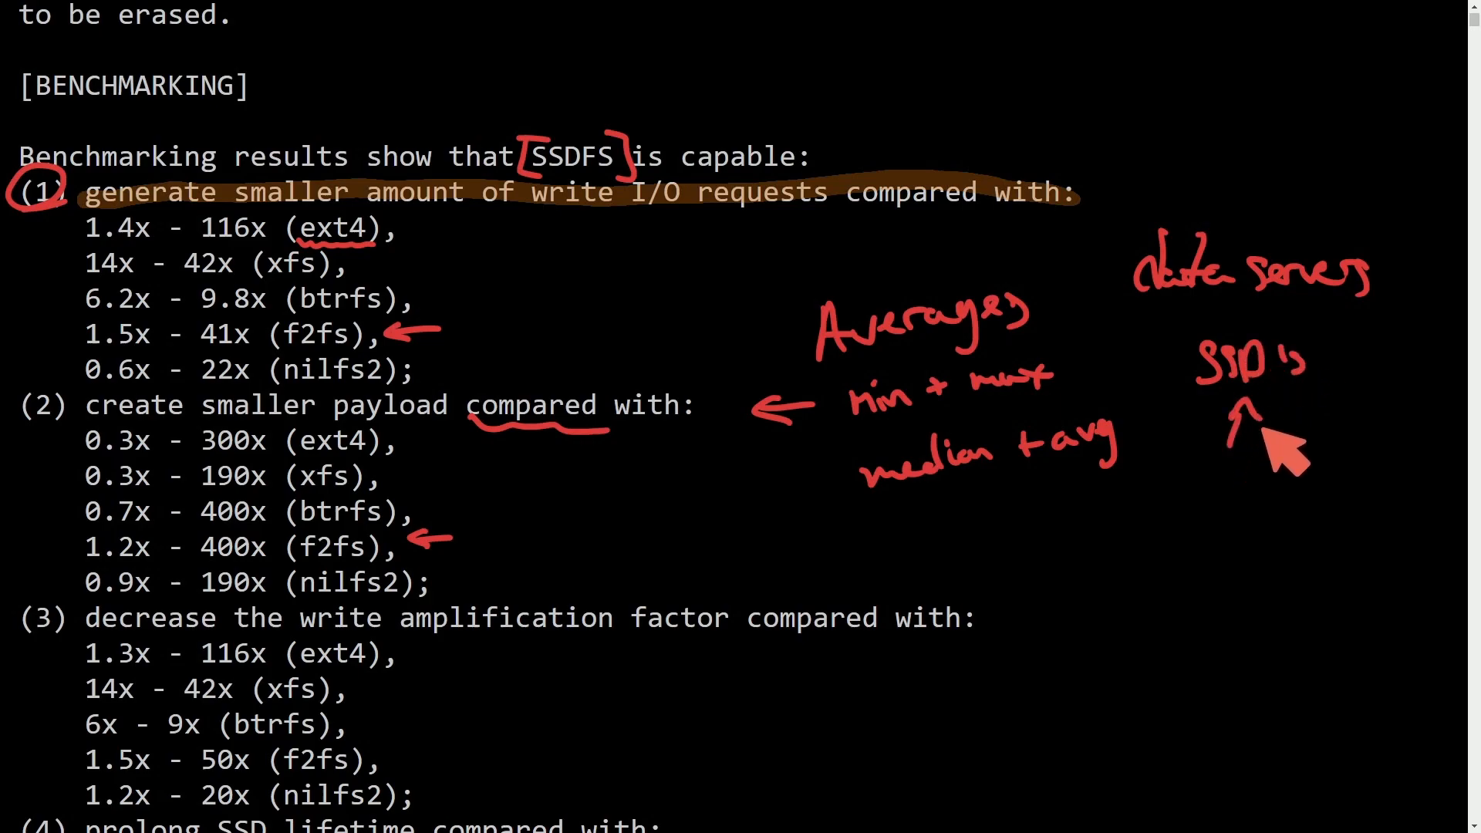
{"action": "mouse_move", "coordinate": [1218, 524]}
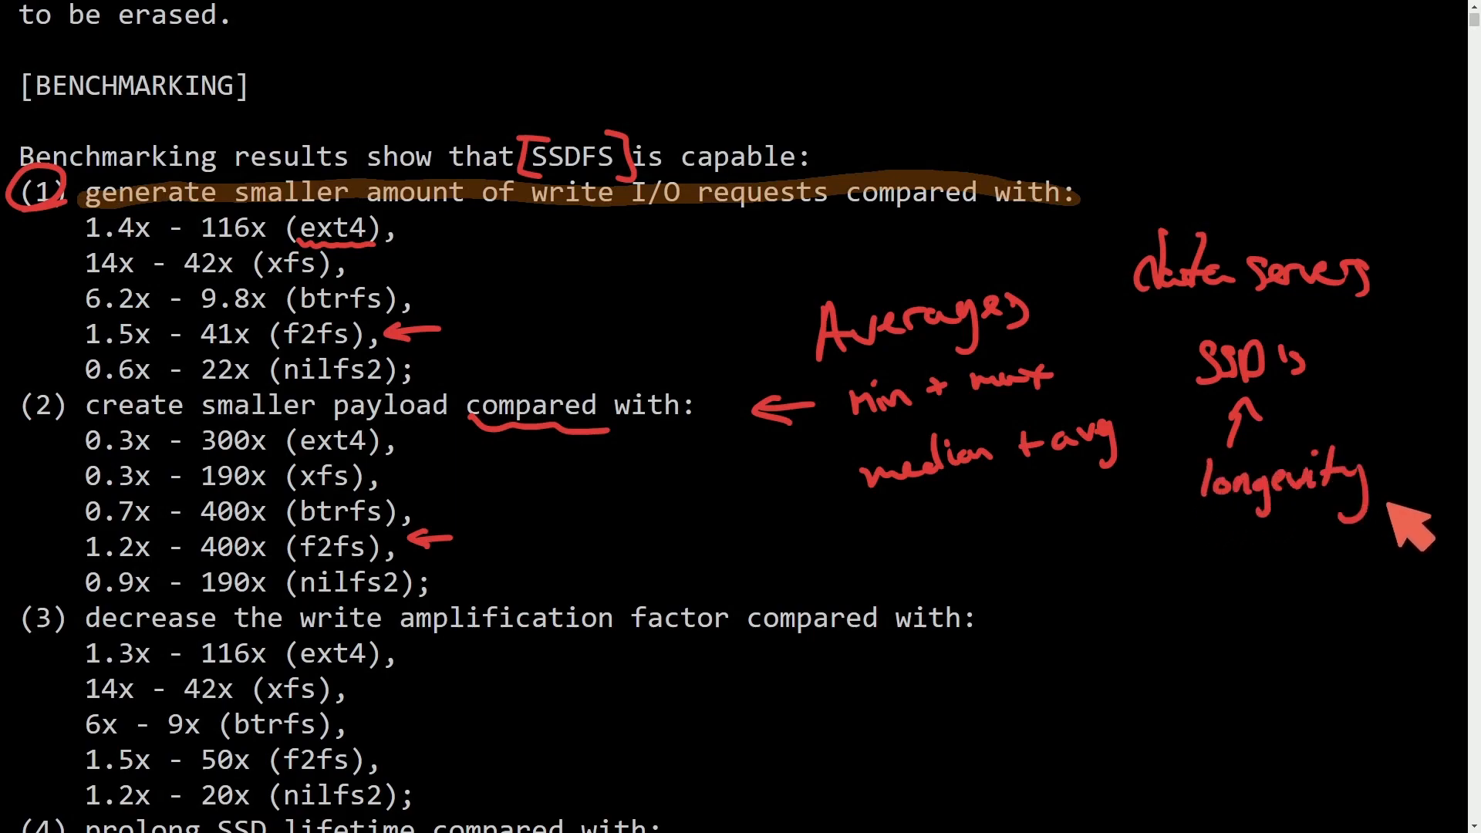
{"action": "mouse_move", "coordinate": [1455, 570]}
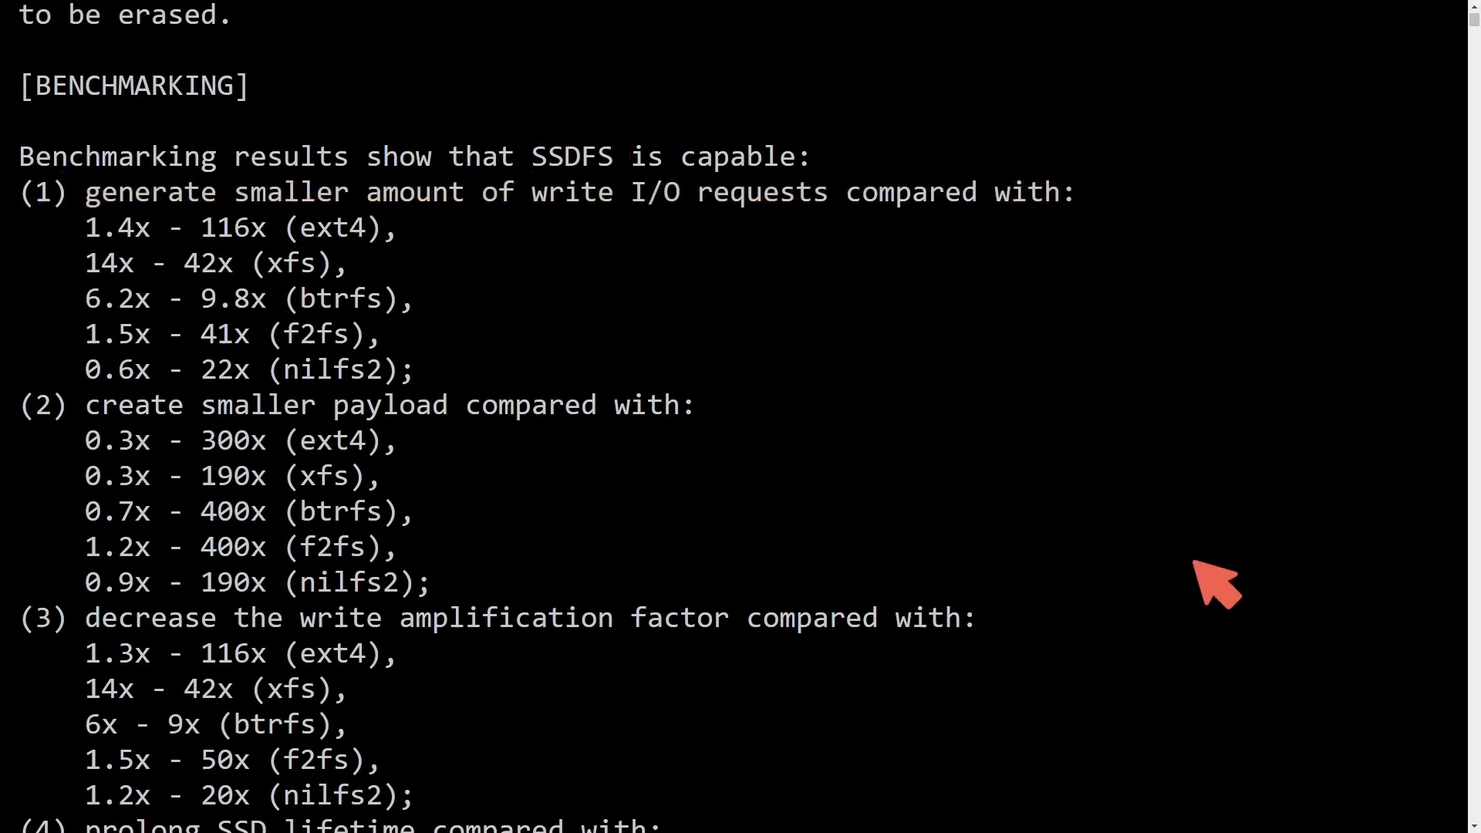
Scroll down to the write amplification and SSD lifetime lists
{"action": "scroll", "scroll_direction": "down", "scroll_amount": 3}
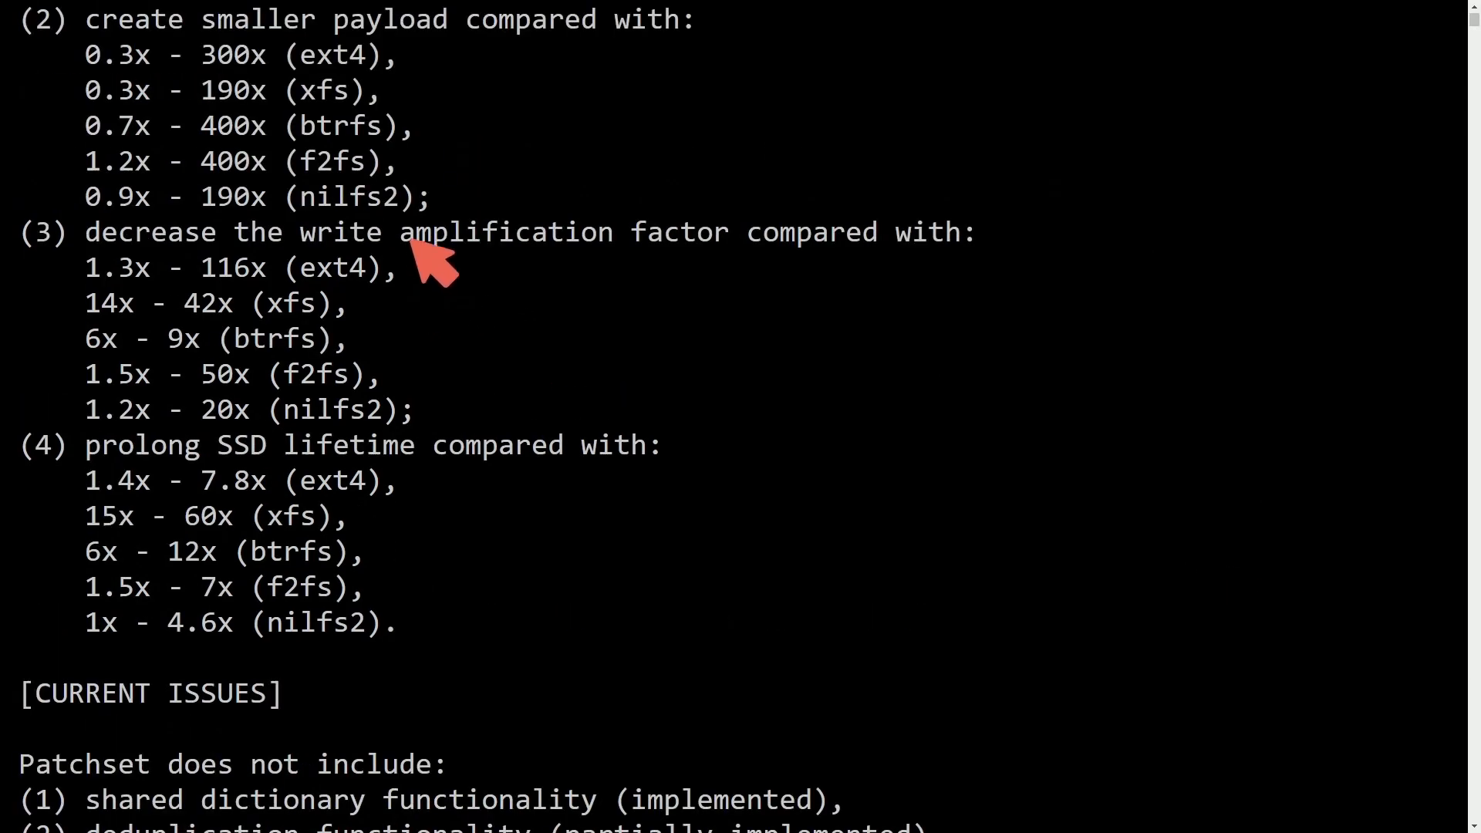
{"action": "mouse_move", "coordinate": [797, 283]}
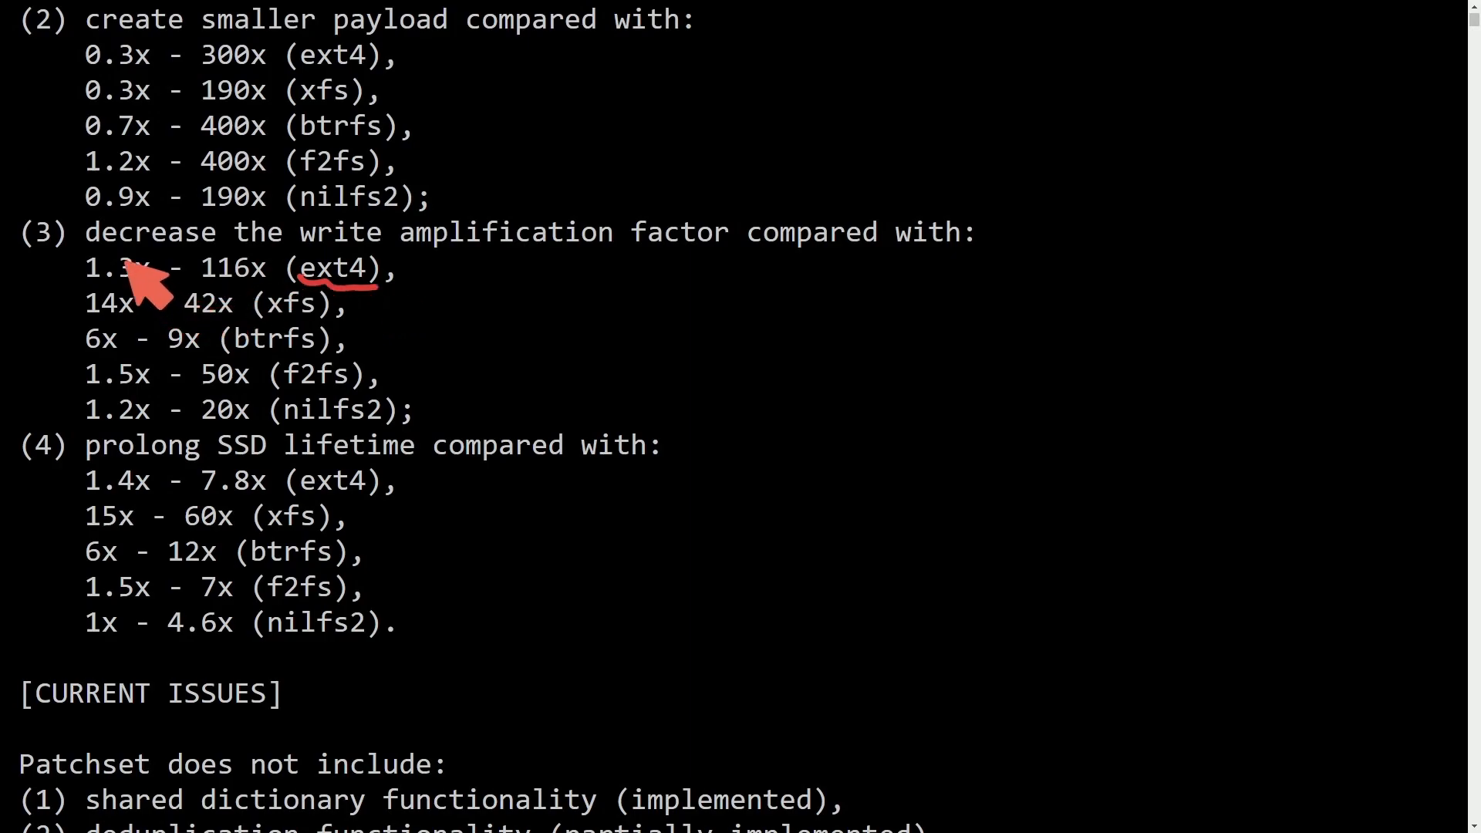
{"action": "mouse_move", "coordinate": [250, 301]}
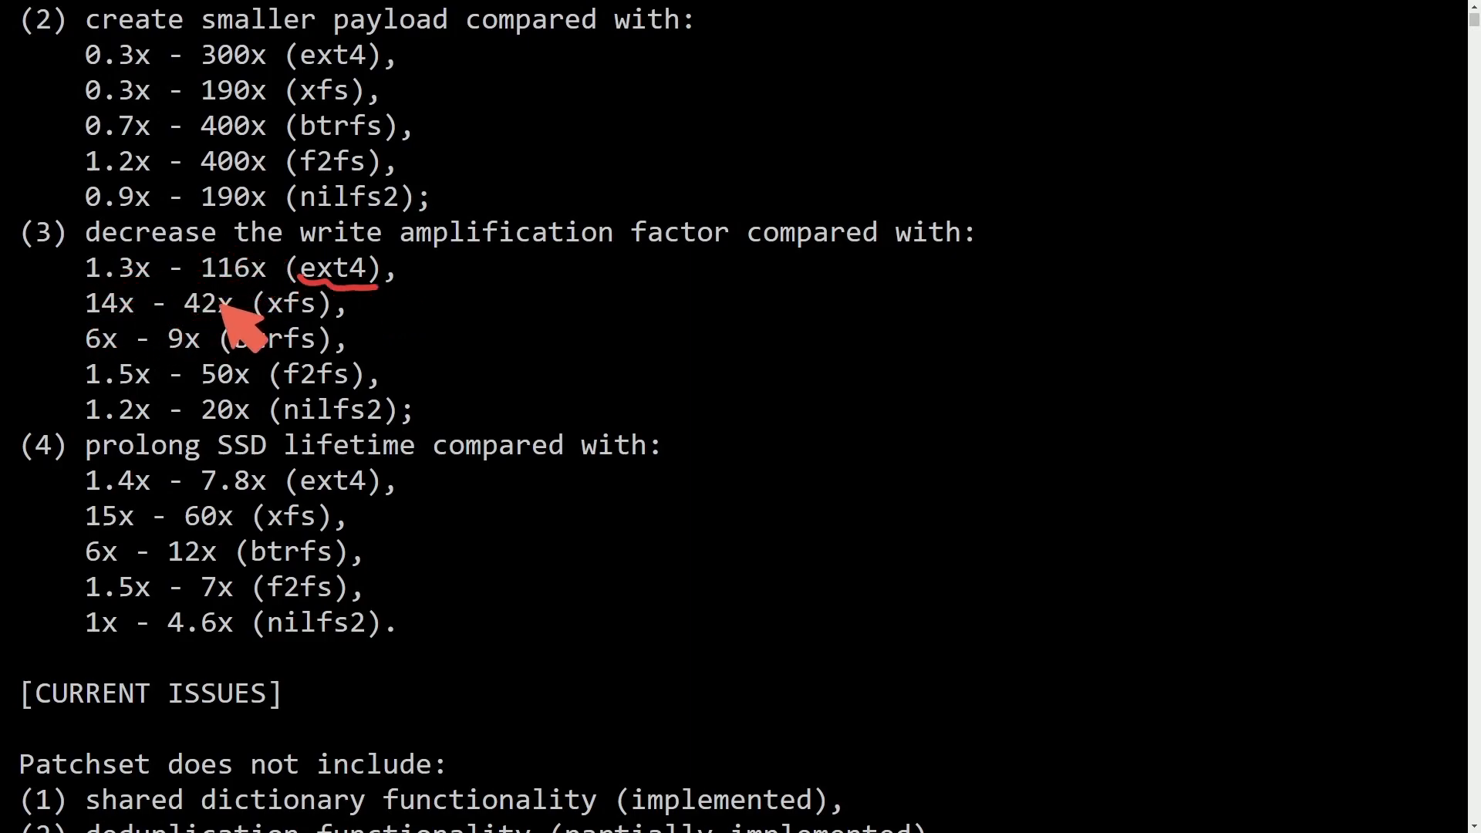
{"action": "mouse_move", "coordinate": [124, 369]}
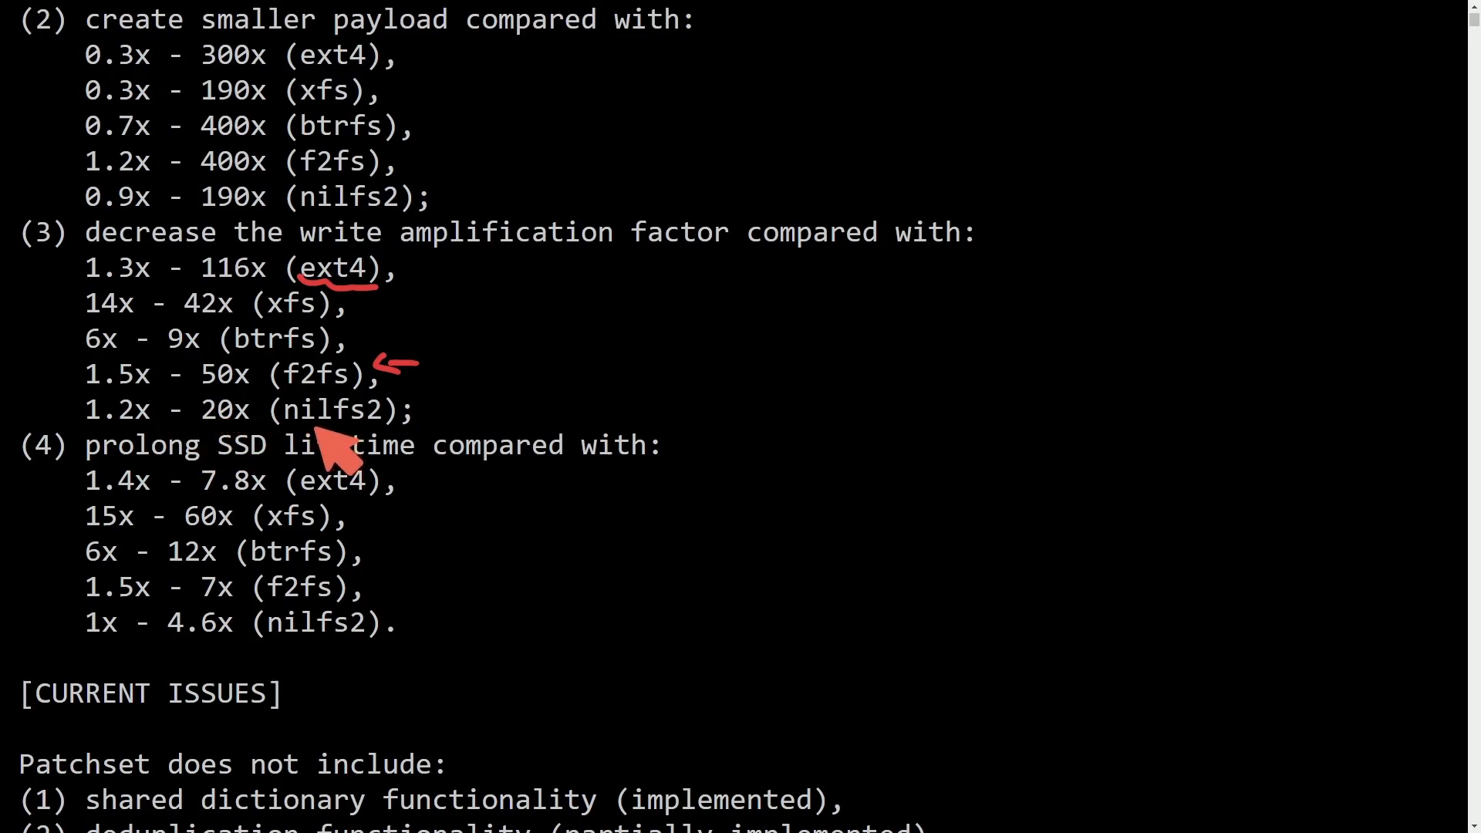
{"action": "mouse_move", "coordinate": [449, 472]}
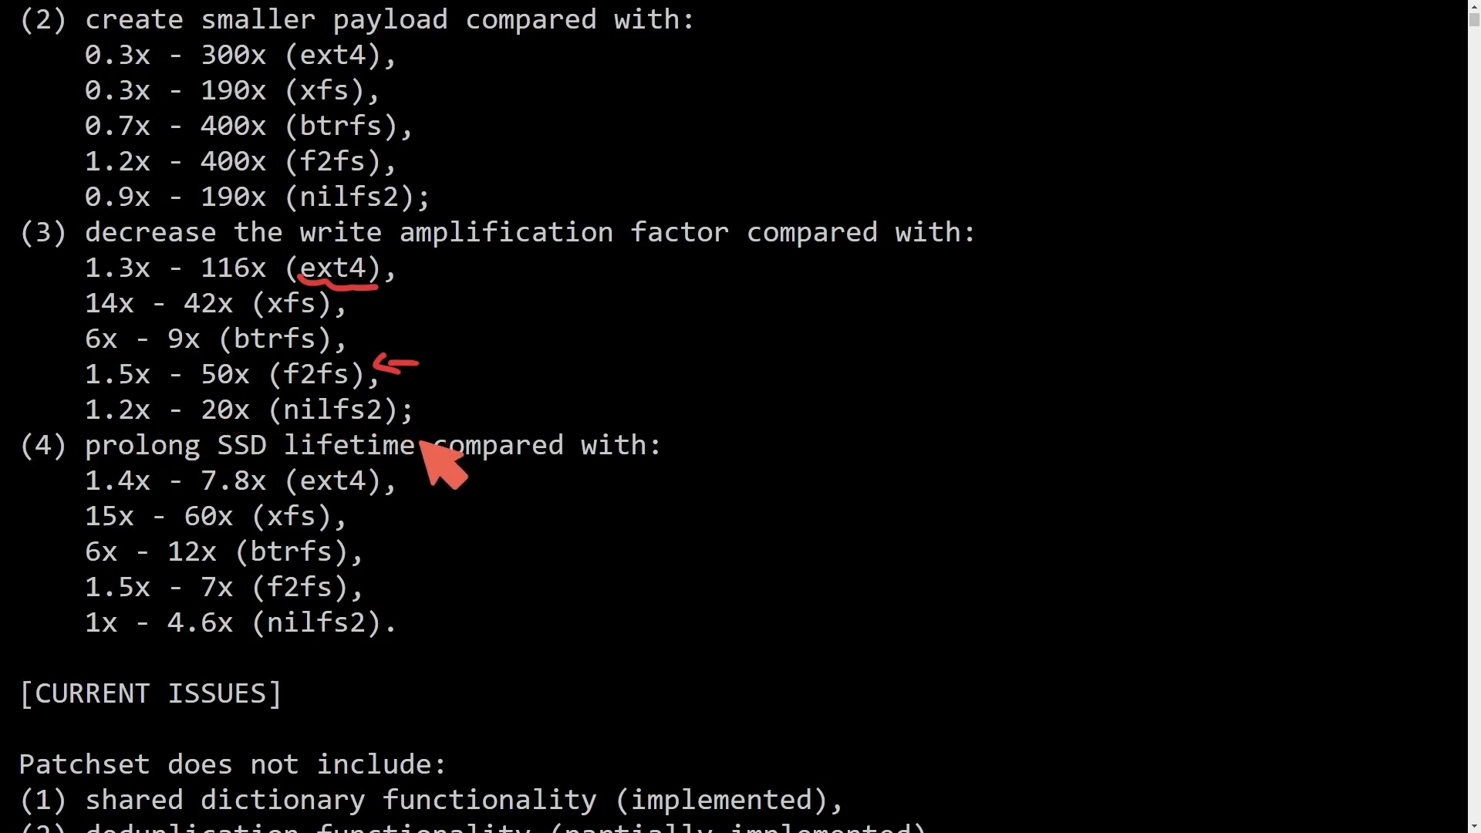
{"action": "mouse_move", "coordinate": [293, 481]}
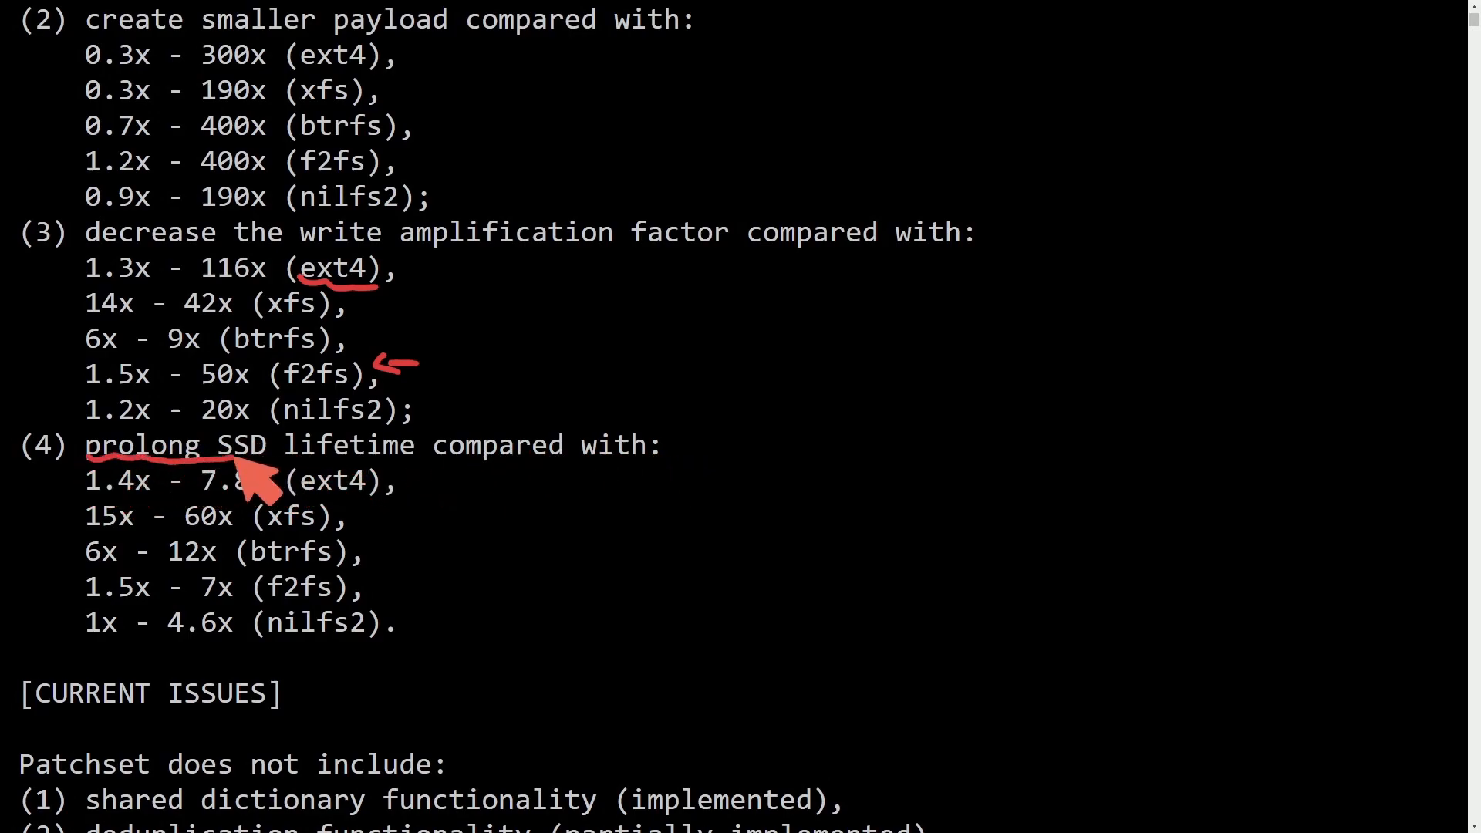
{"action": "mouse_move", "coordinate": [340, 520]}
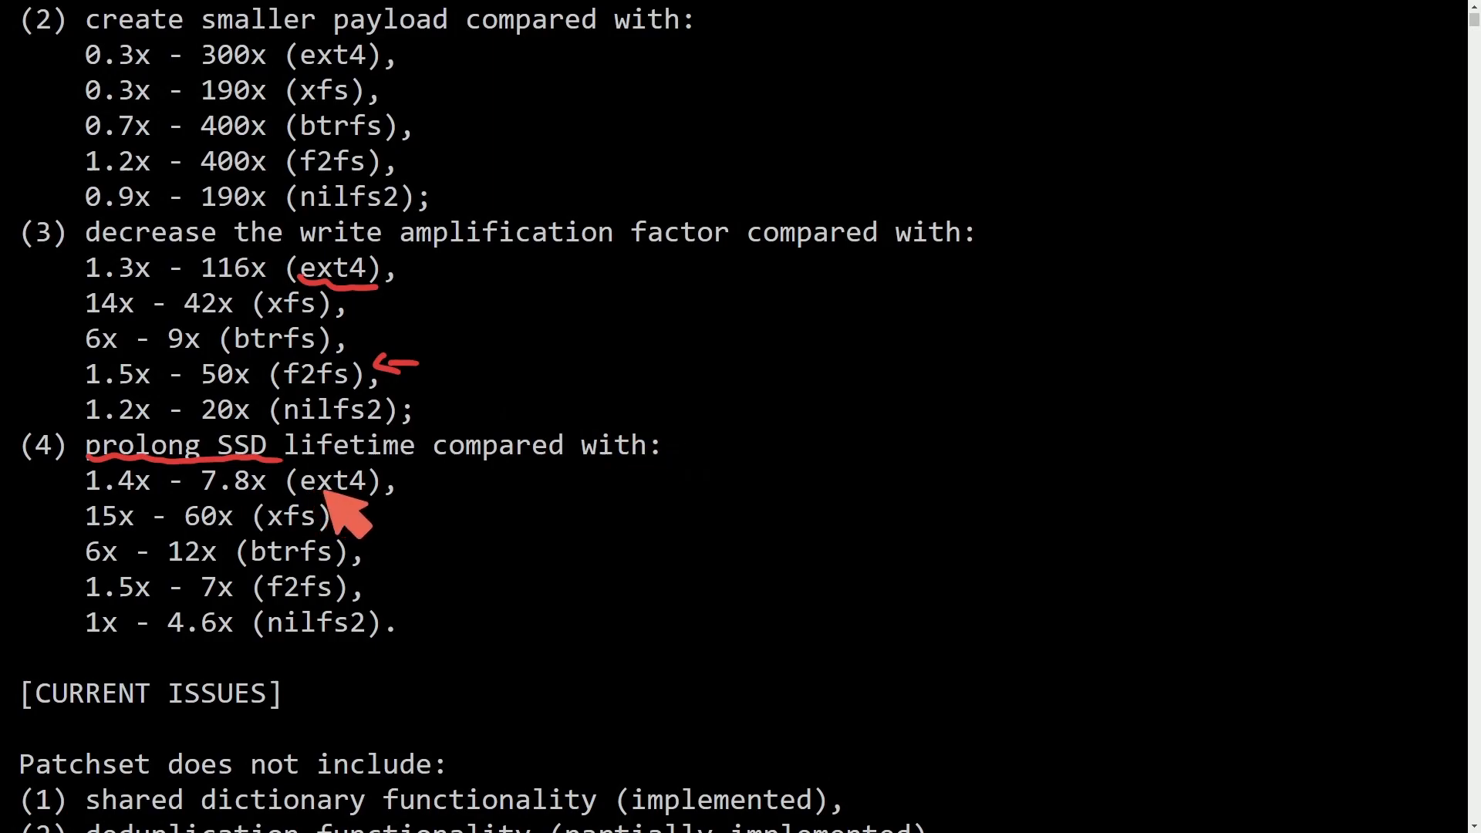
{"action": "mouse_move", "coordinate": [137, 515]}
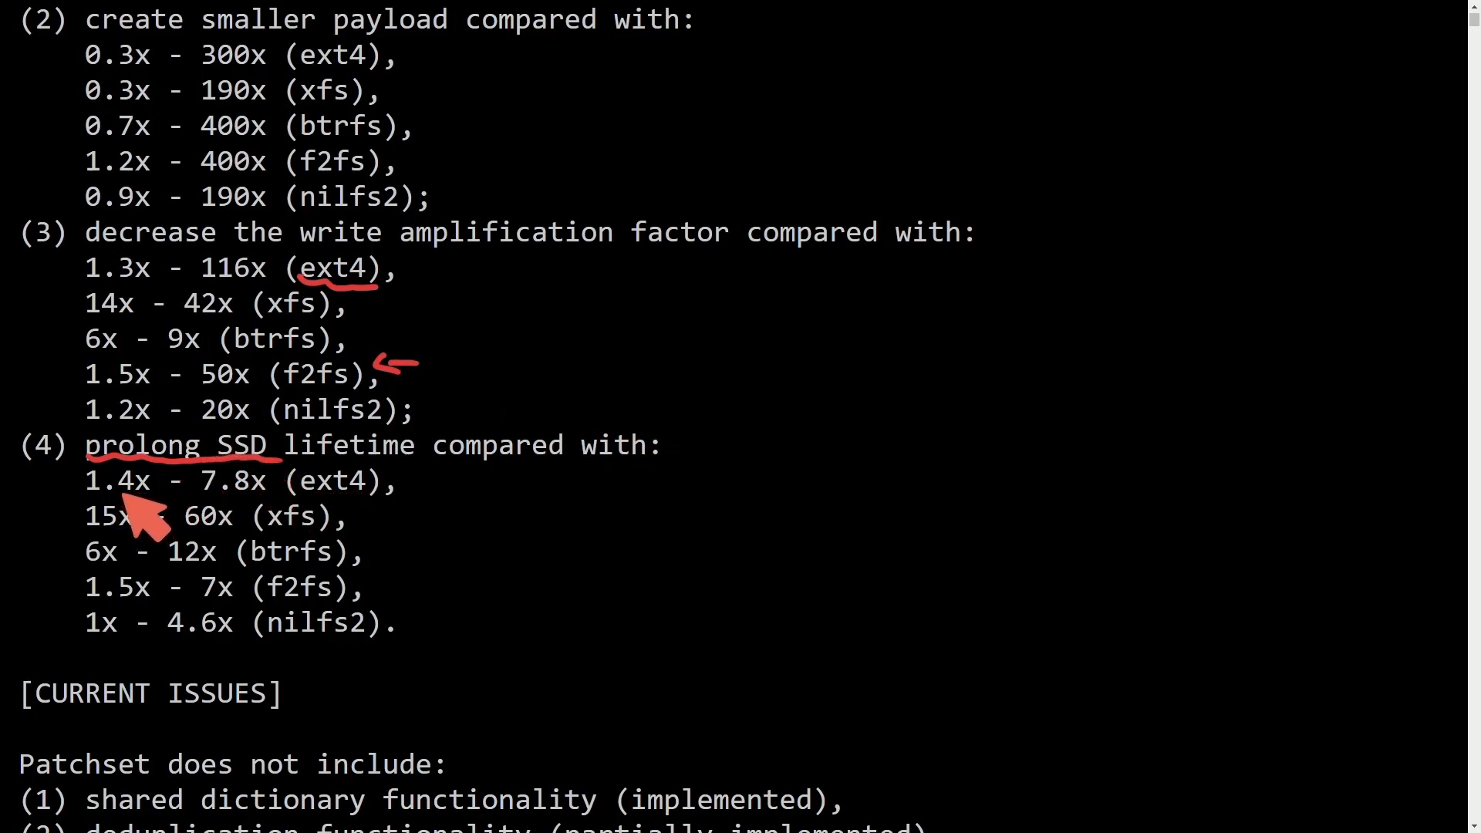
{"action": "mouse_move", "coordinate": [268, 515]}
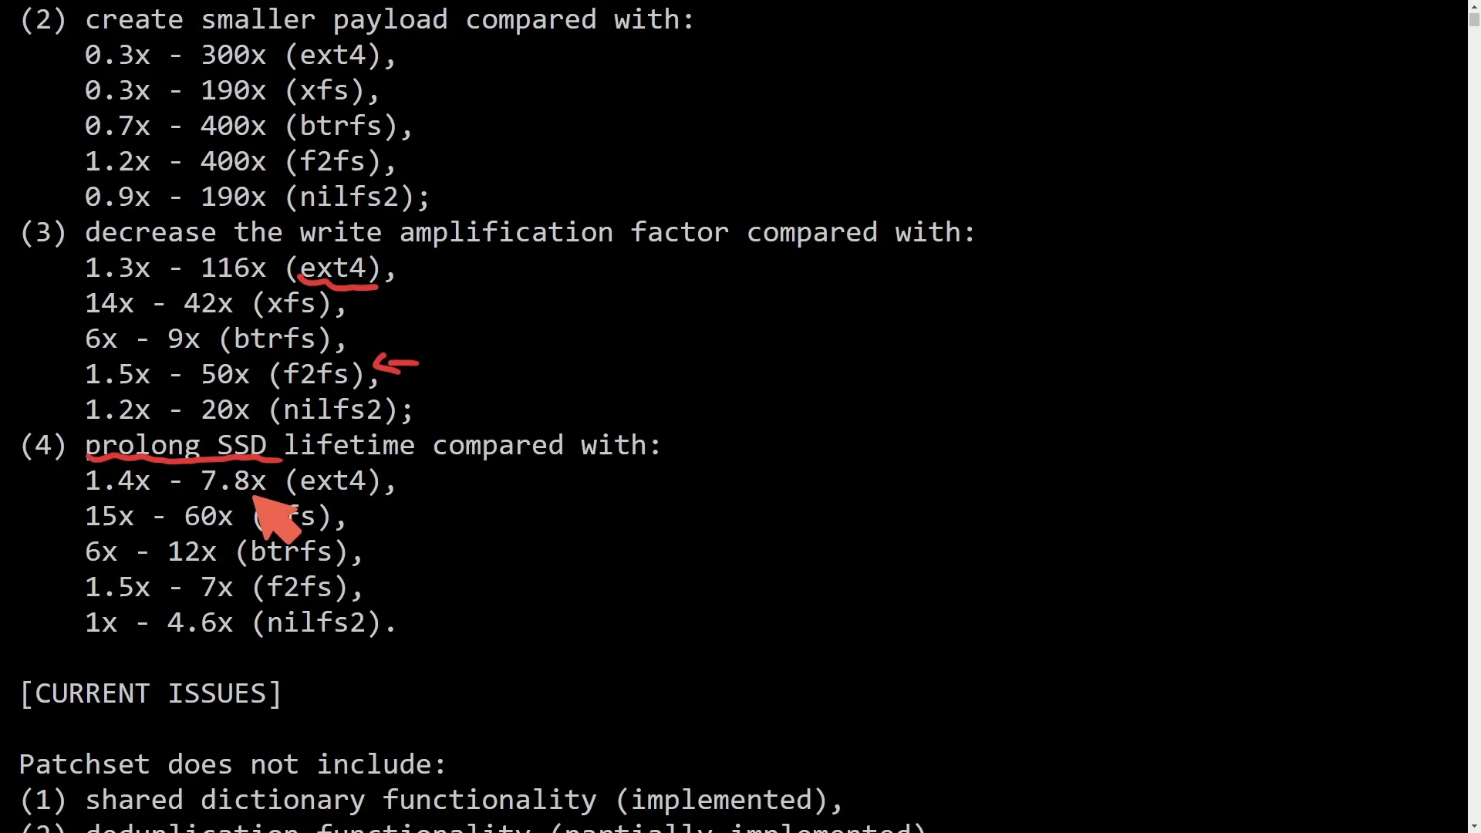
{"action": "mouse_move", "coordinate": [275, 520]}
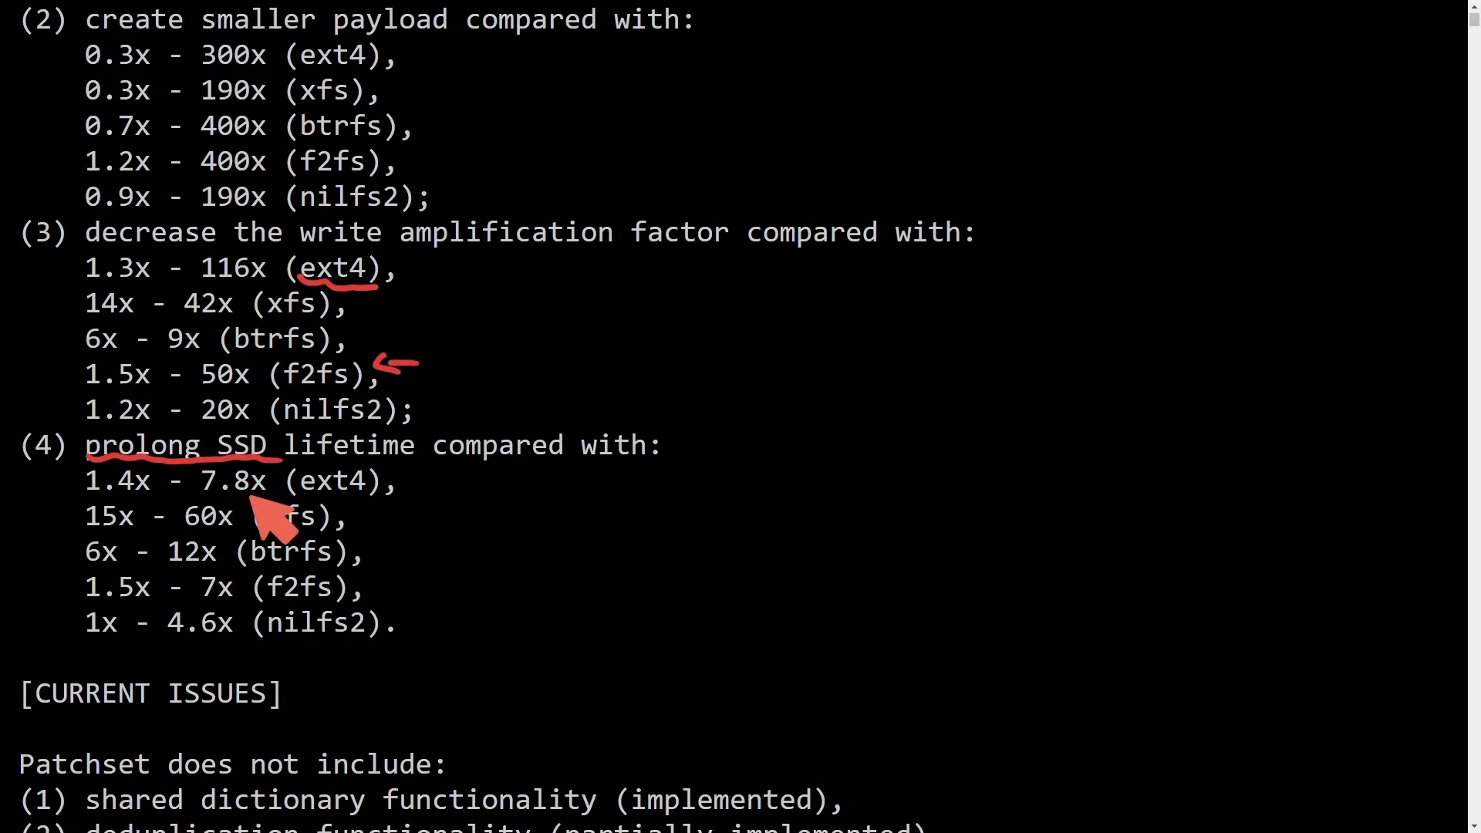
{"action": "mouse_move", "coordinate": [448, 525]}
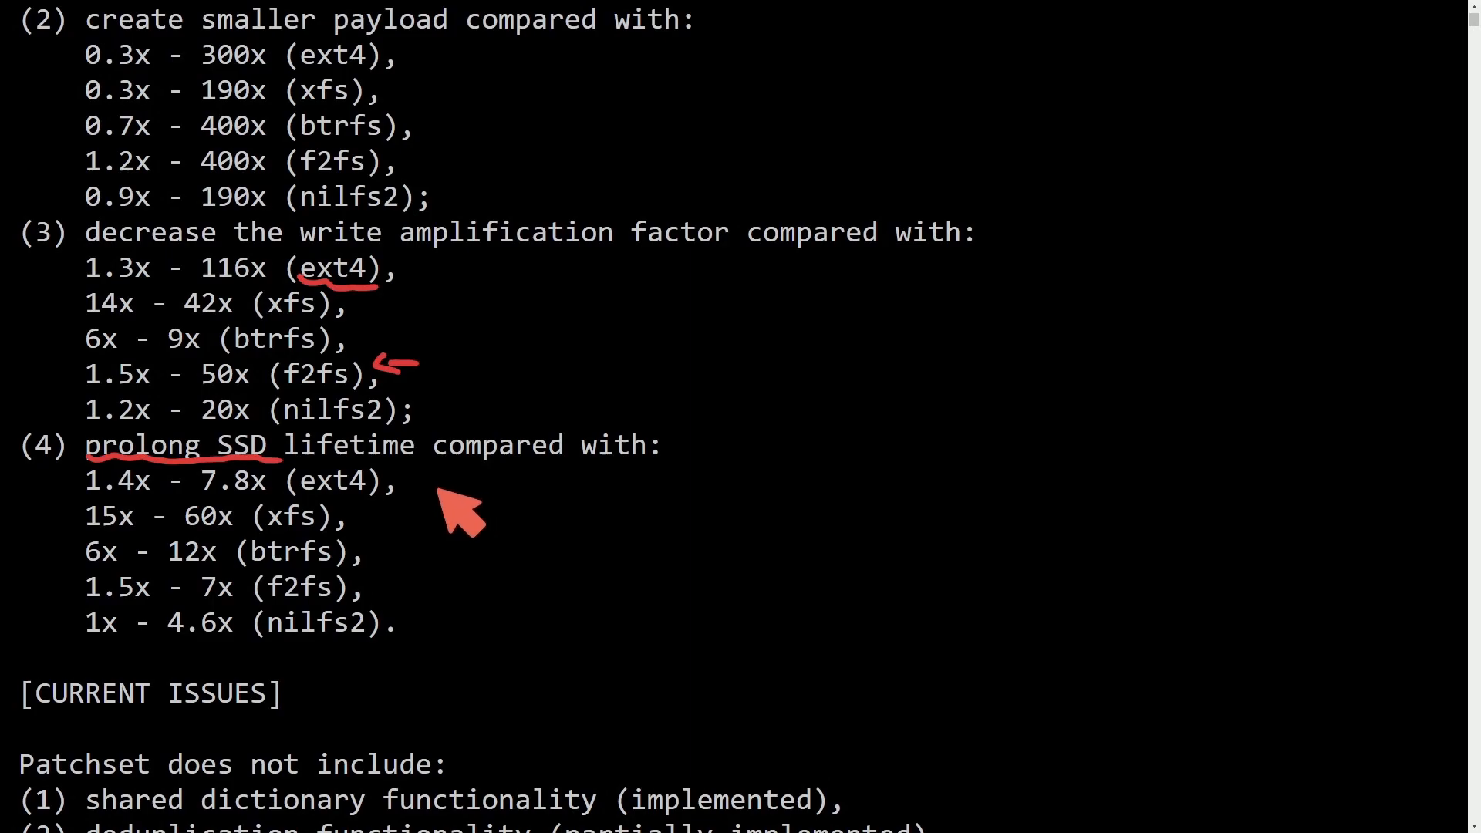
{"action": "mouse_move", "coordinate": [364, 524]}
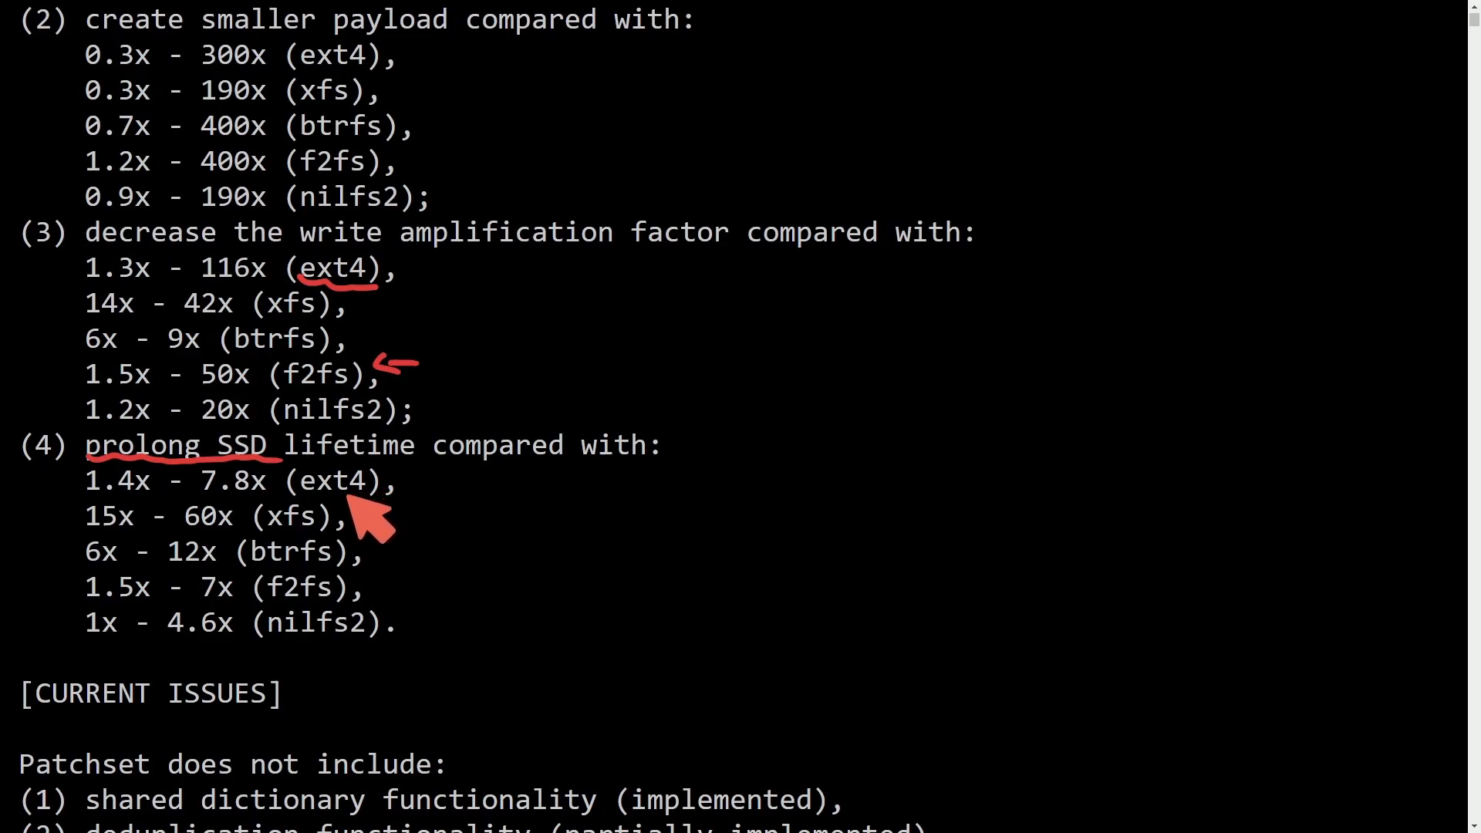
{"action": "mouse_move", "coordinate": [245, 557]}
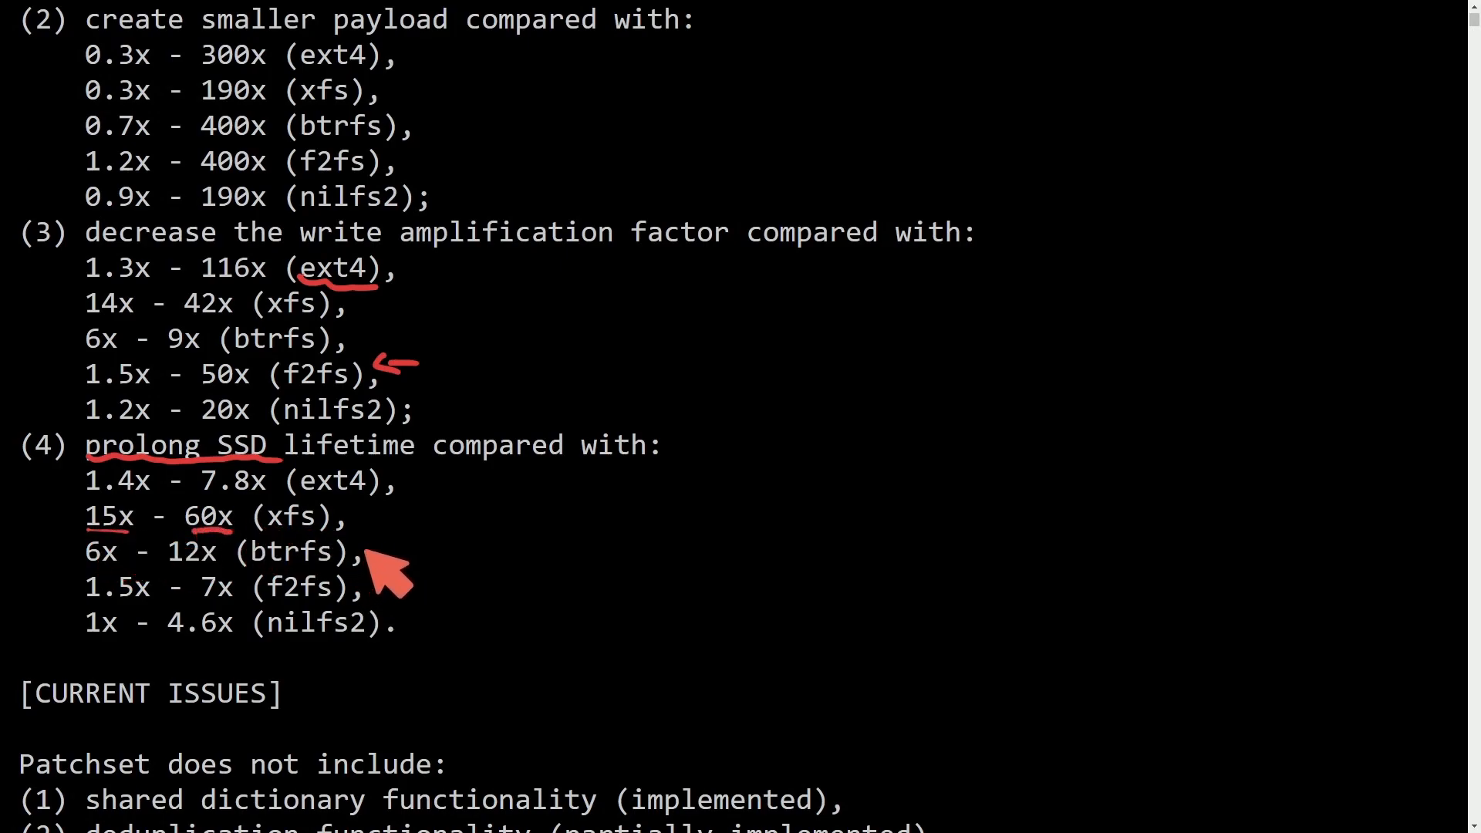
{"action": "mouse_move", "coordinate": [123, 590]}
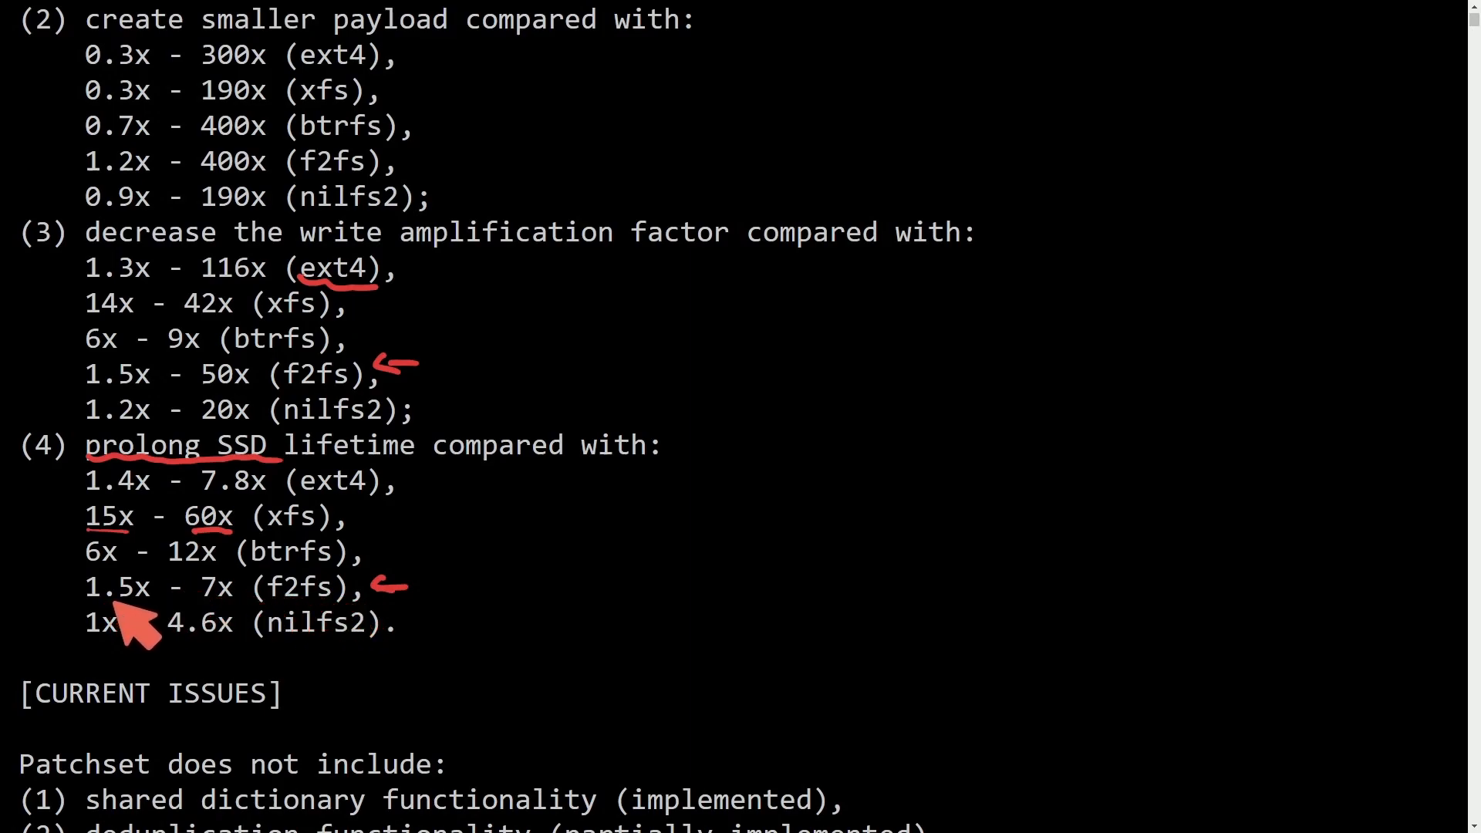
{"action": "mouse_move", "coordinate": [274, 628]}
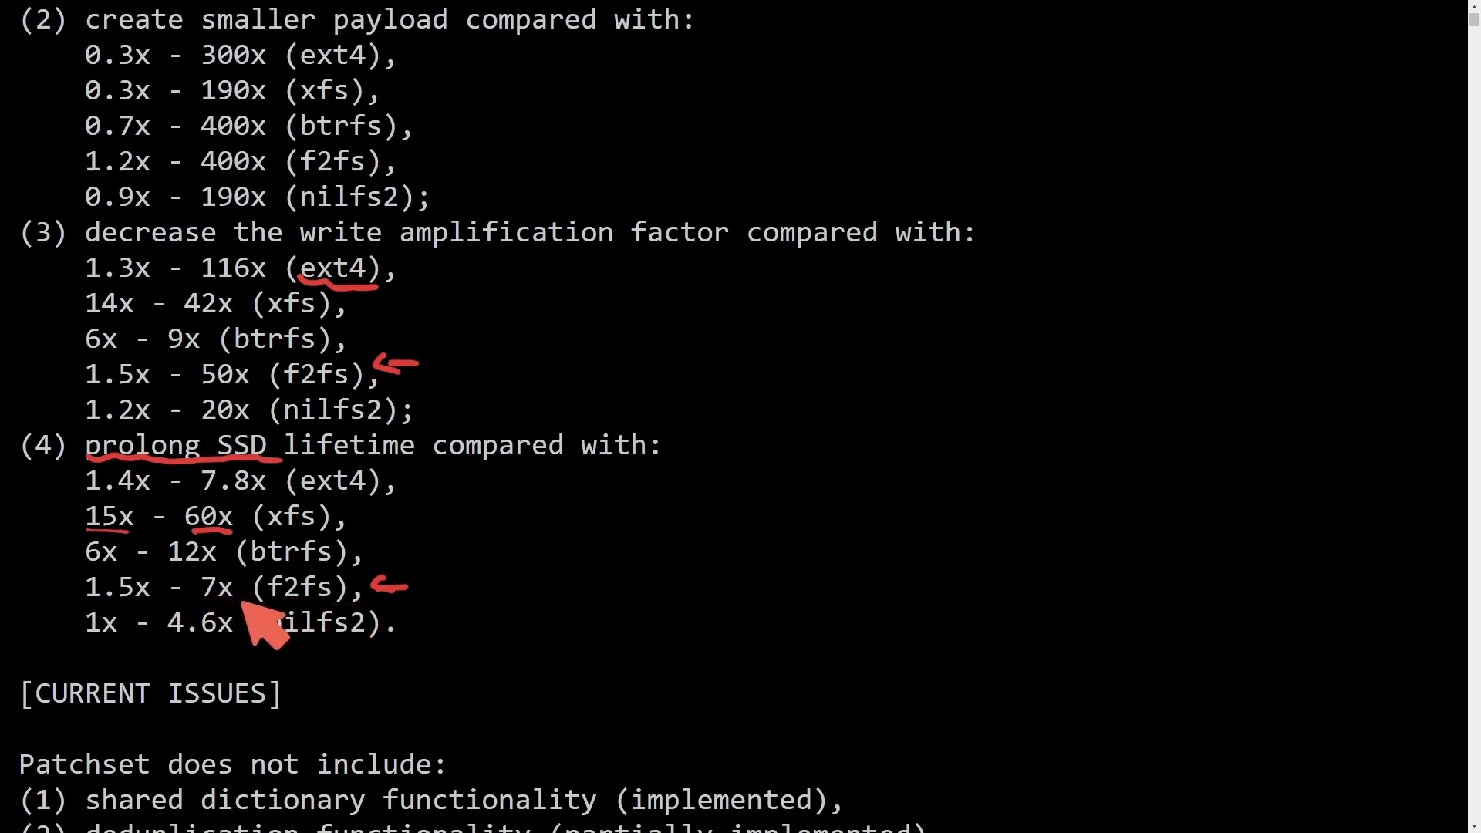
{"action": "mouse_move", "coordinate": [444, 657]}
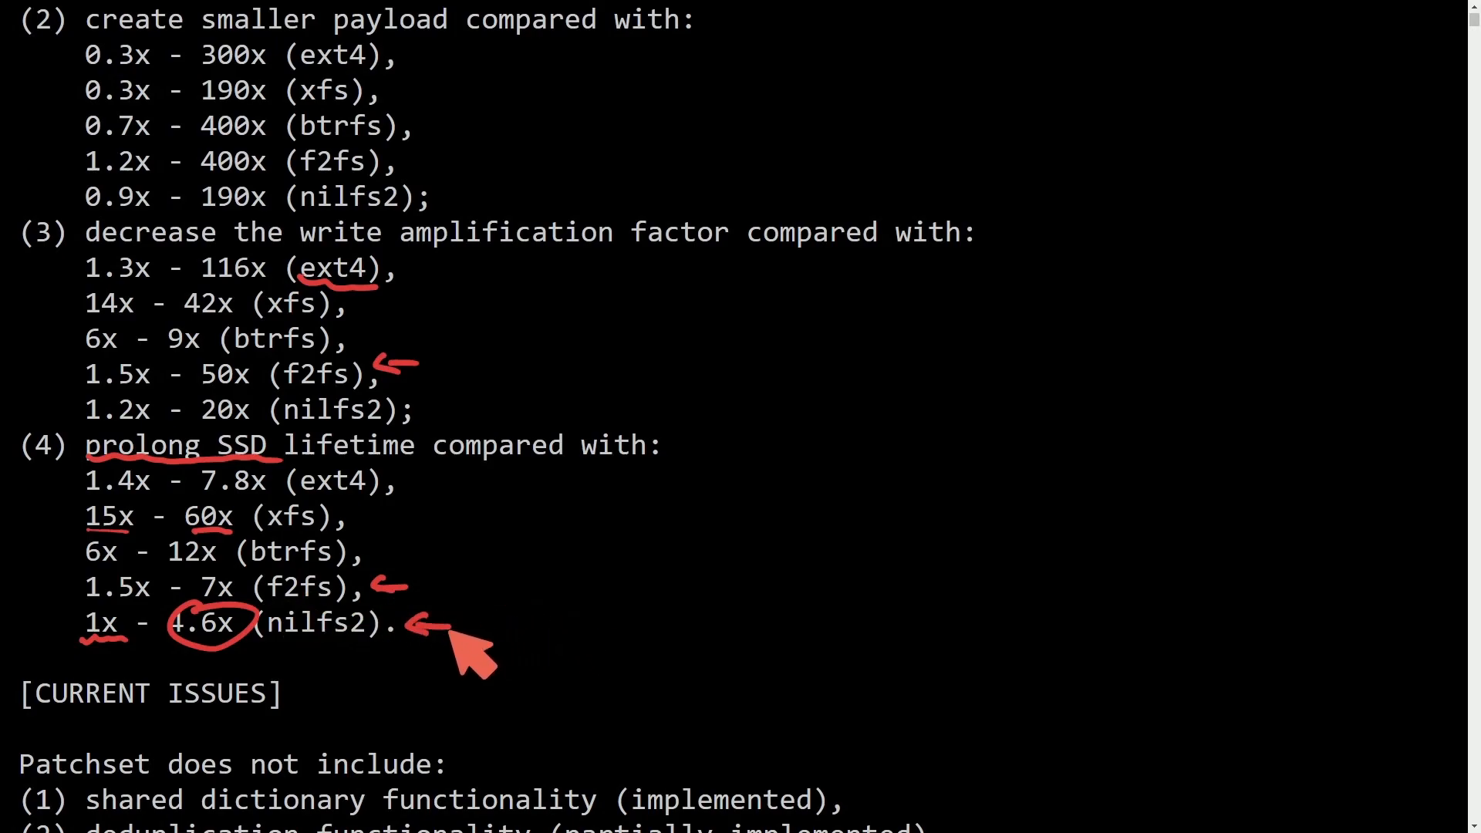
{"action": "mouse_move", "coordinate": [188, 586]}
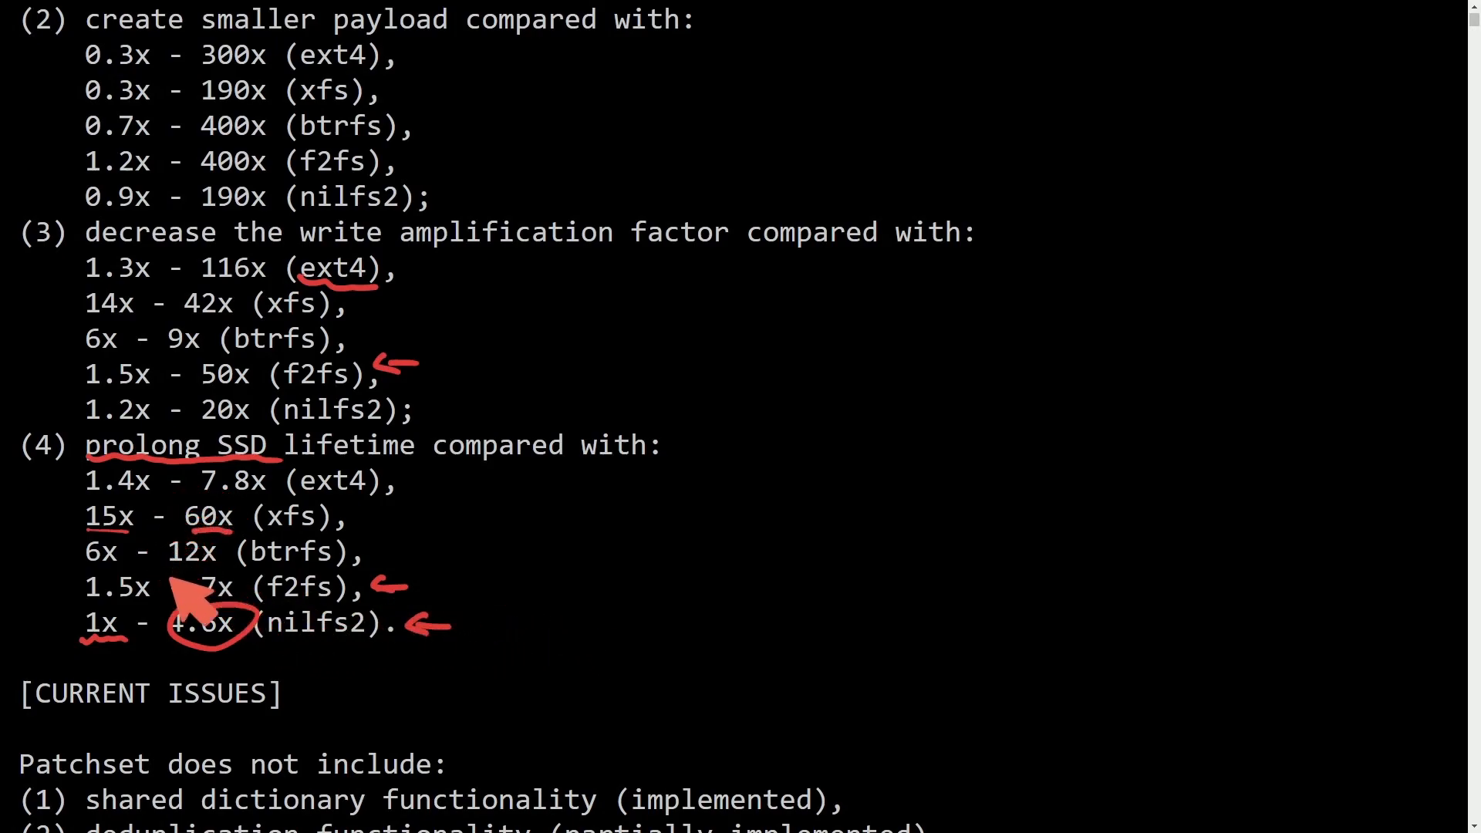